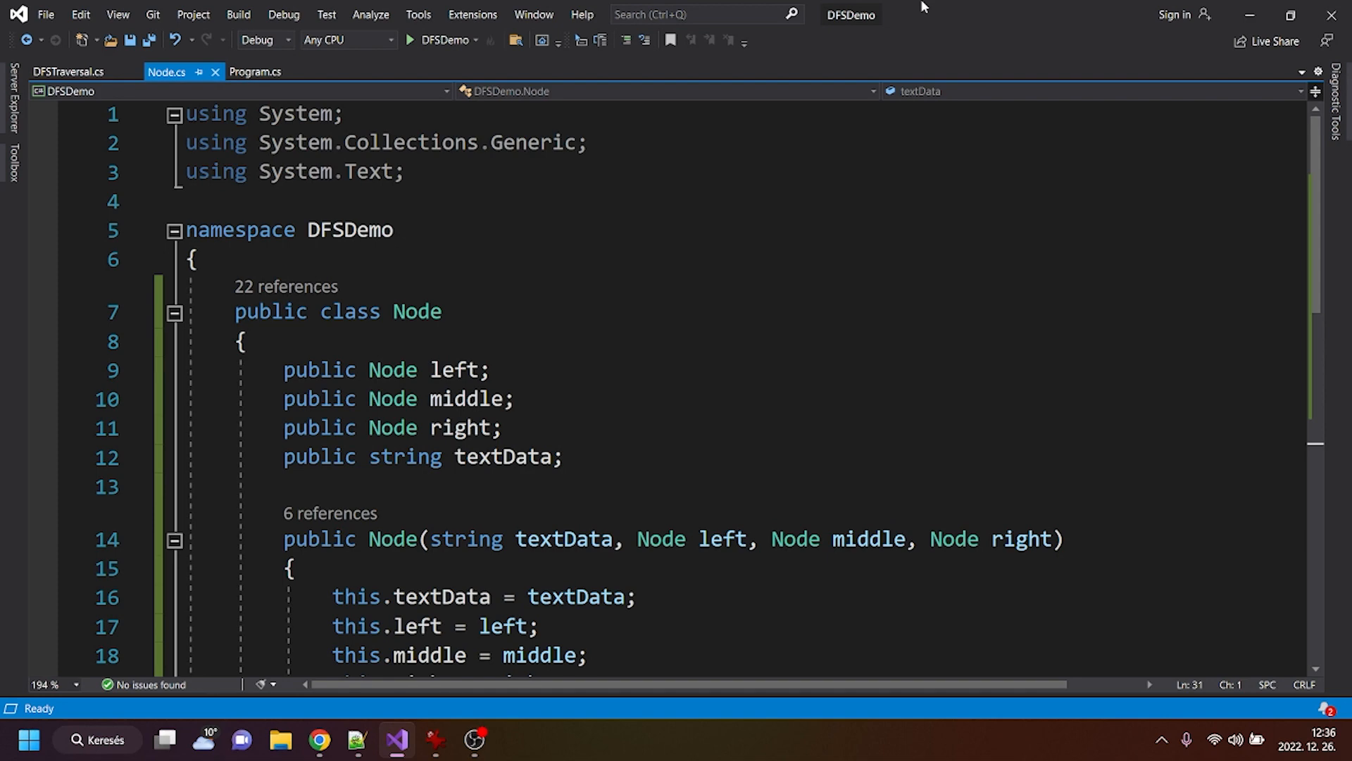
mouse_move(956, 55)
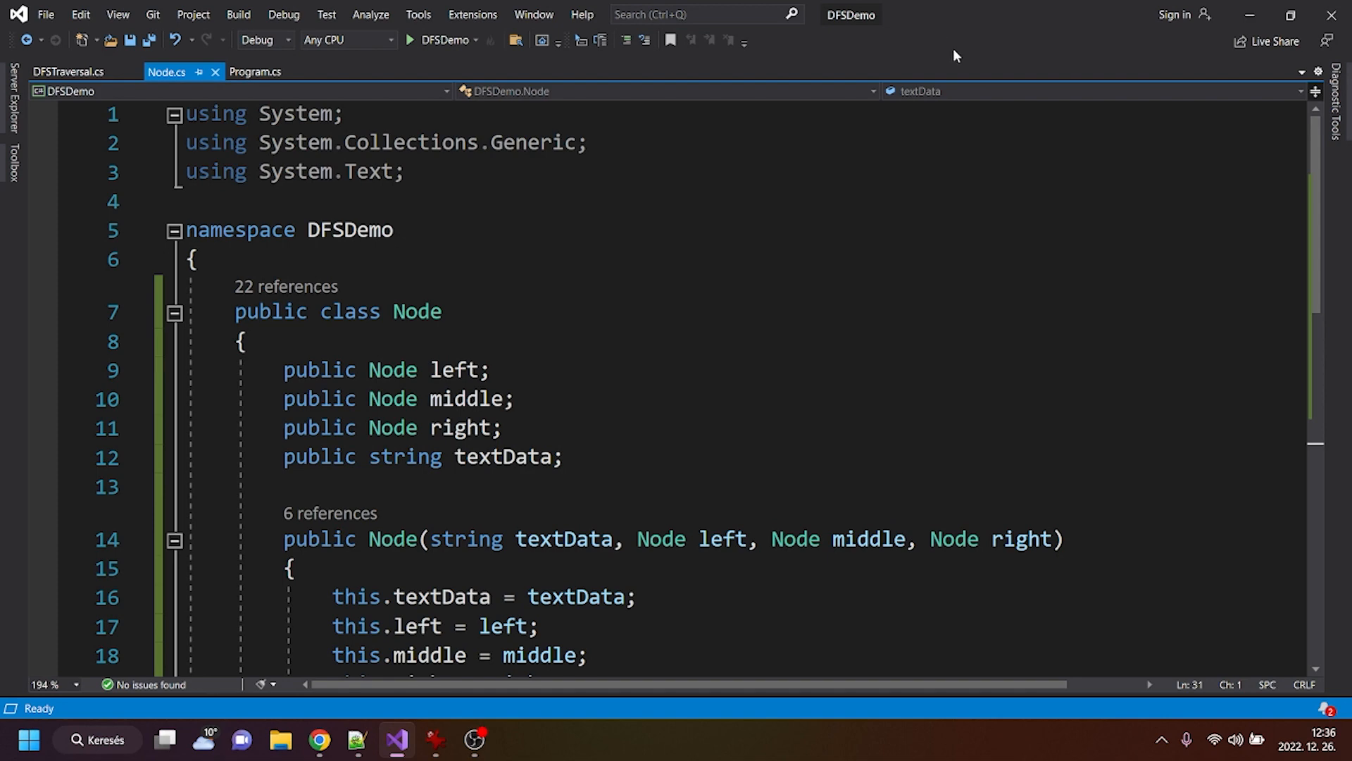
mouse_move(894, 236)
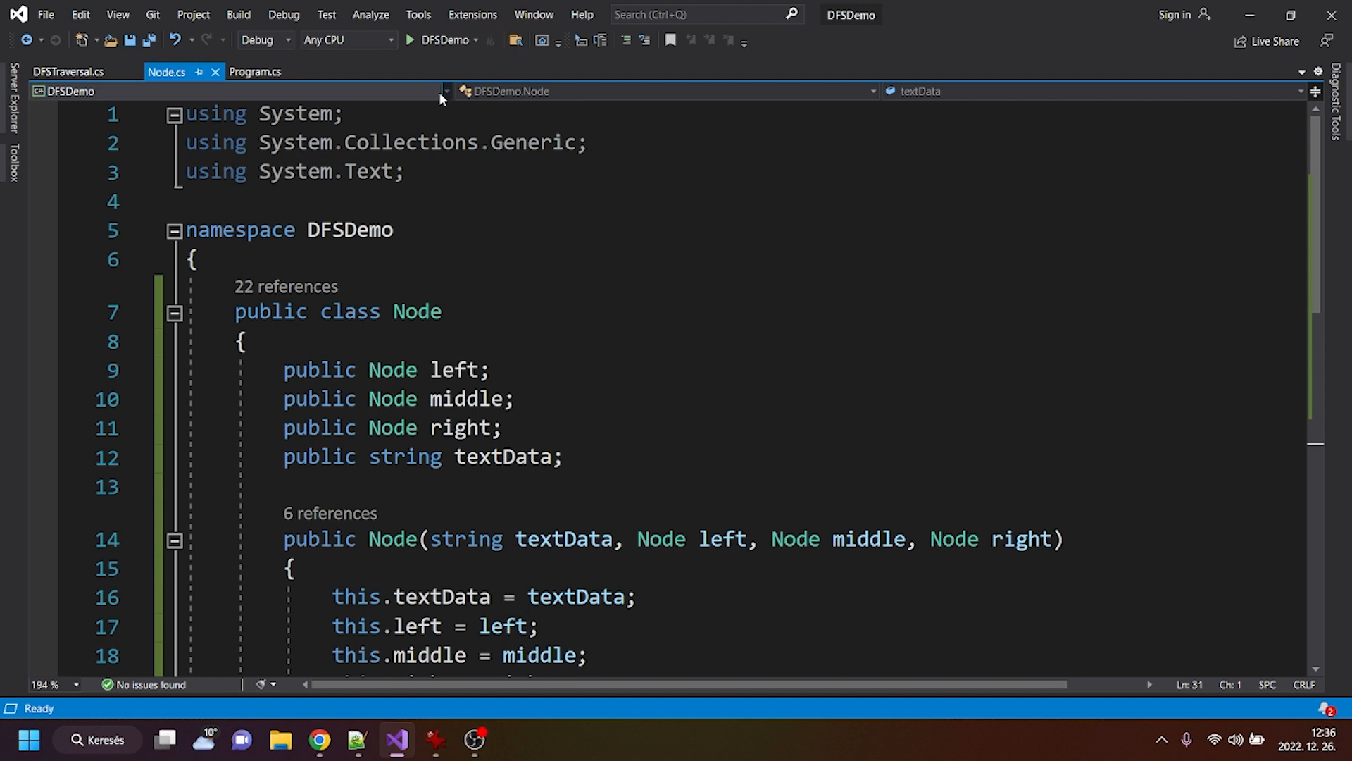
mouse_move(168, 98)
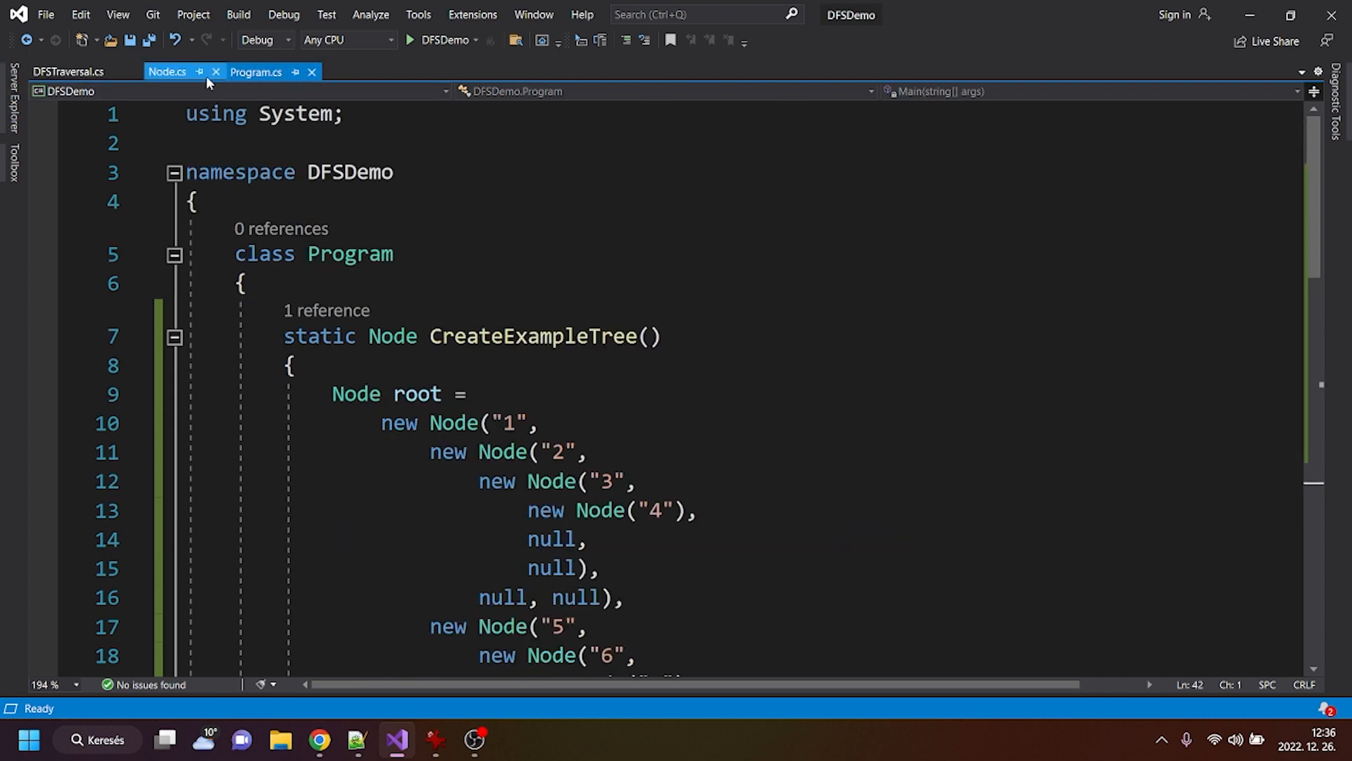
mouse_move(166, 72)
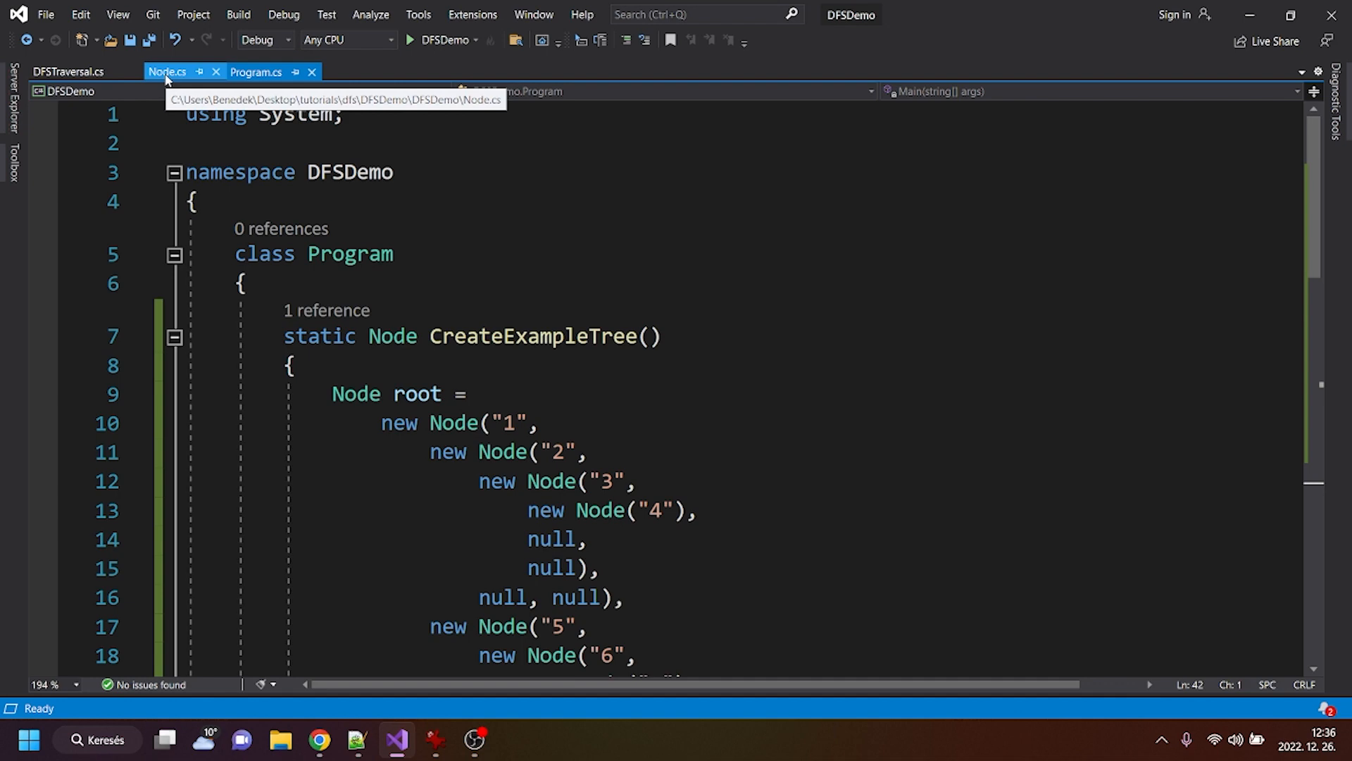
Switch between Node.cs and the DFS traversal file, settling back on the Node class
left_click(166, 72)
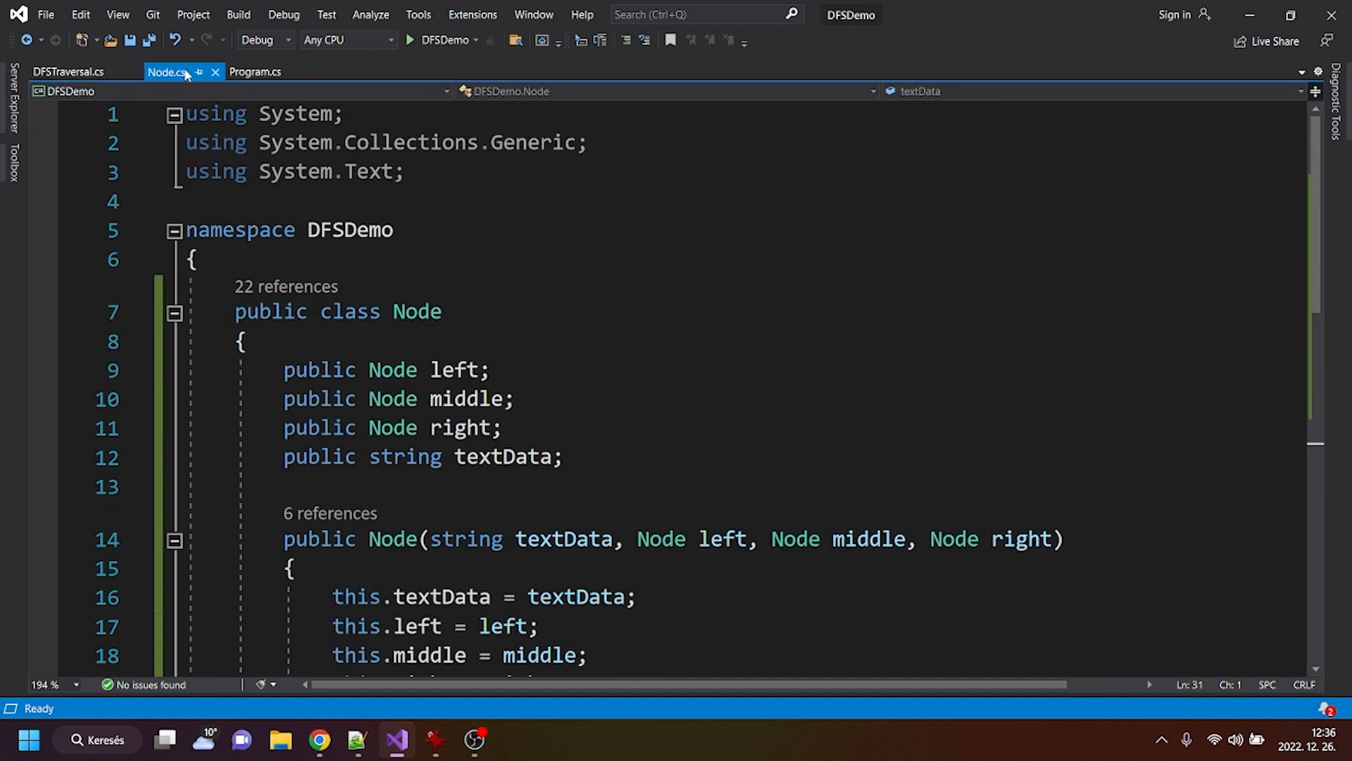
left_click(68, 72)
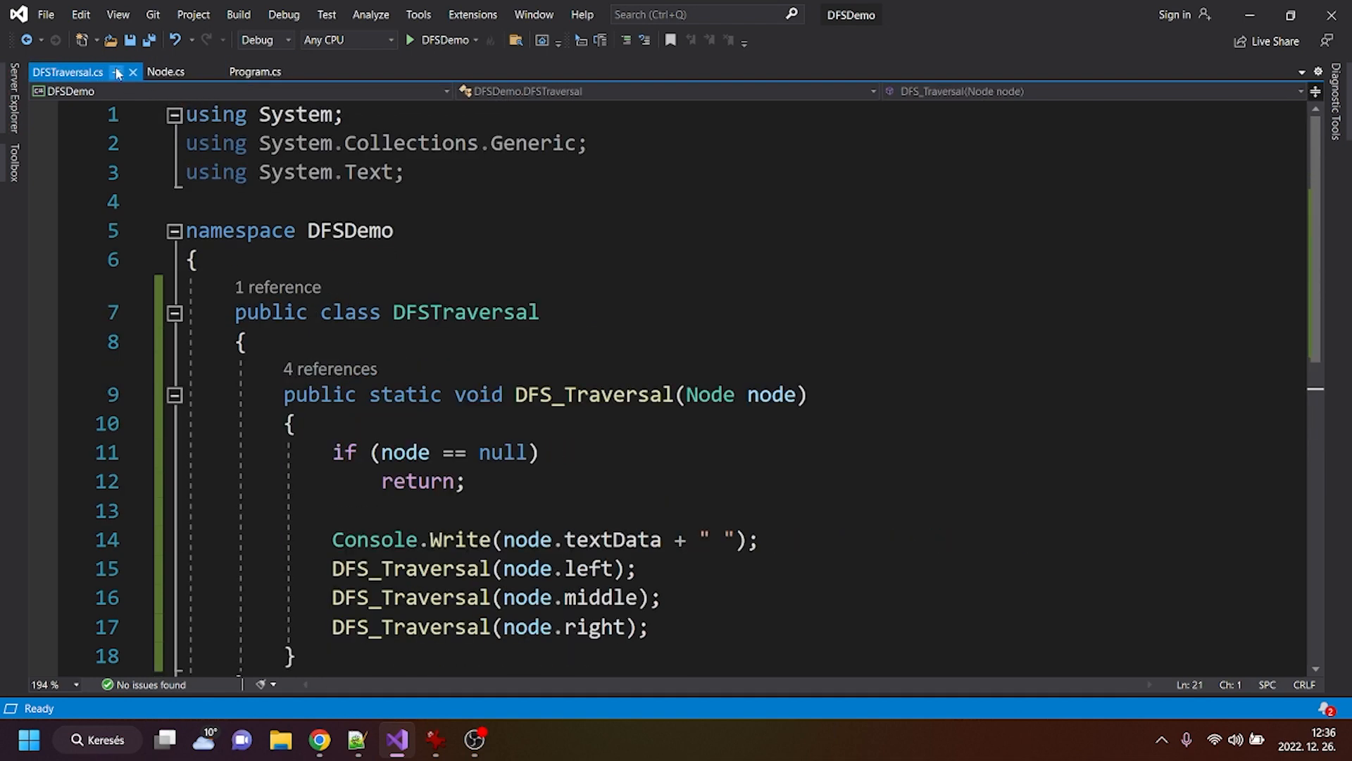
left_click(165, 72)
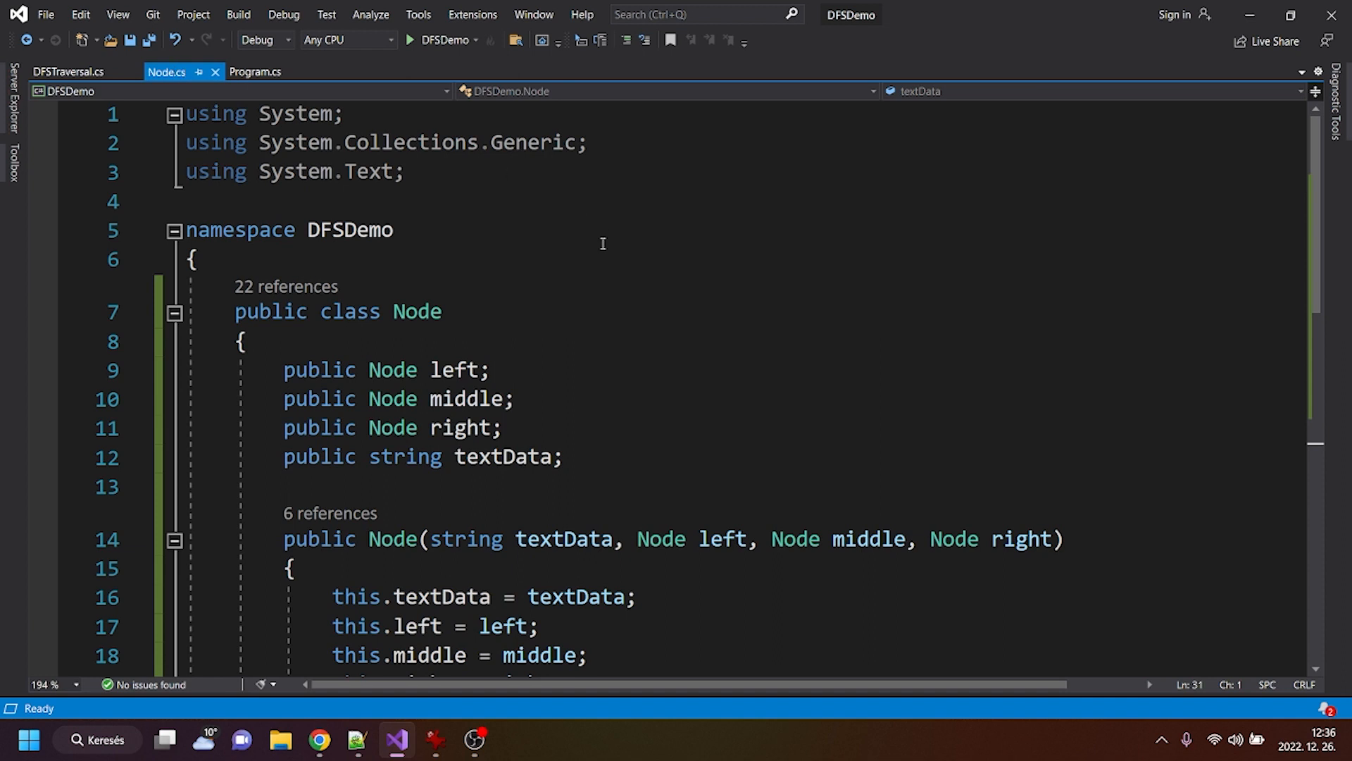
mouse_move(663, 218)
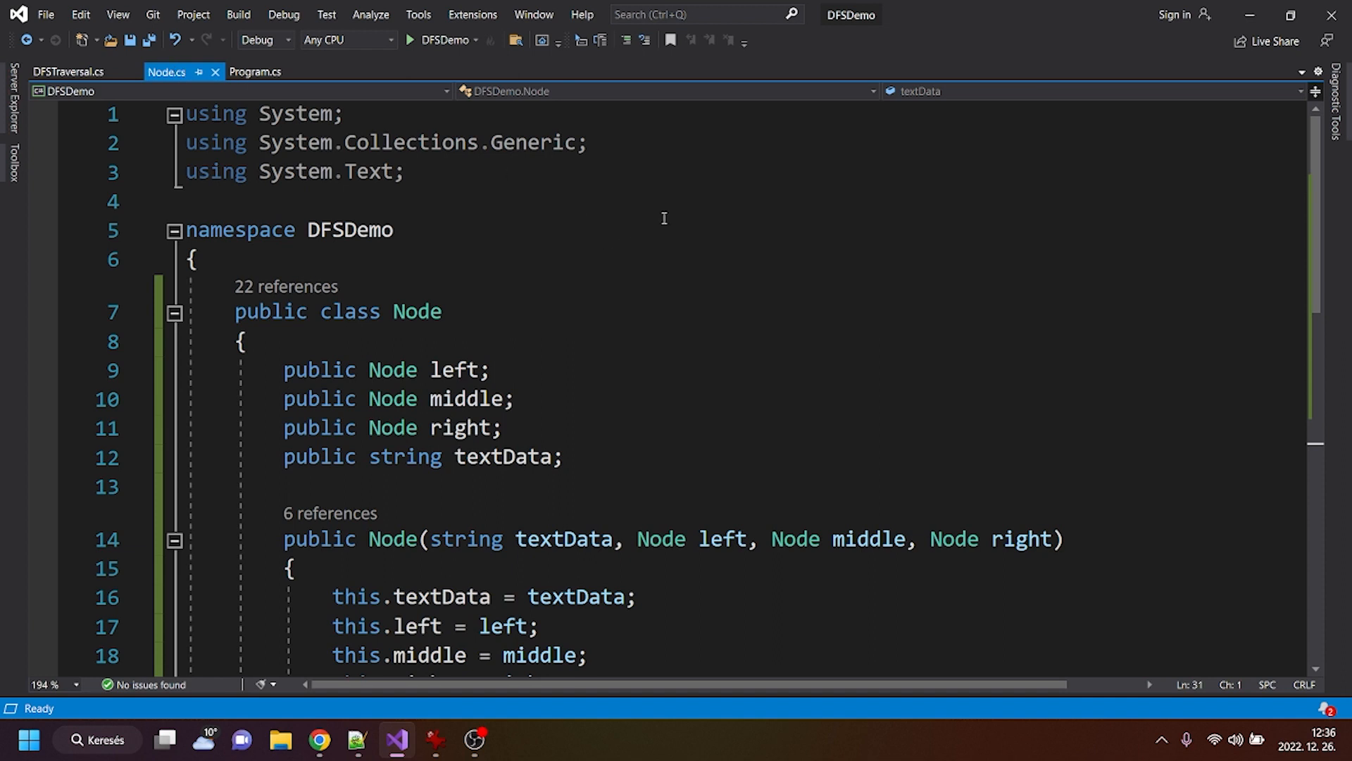
mouse_move(655, 215)
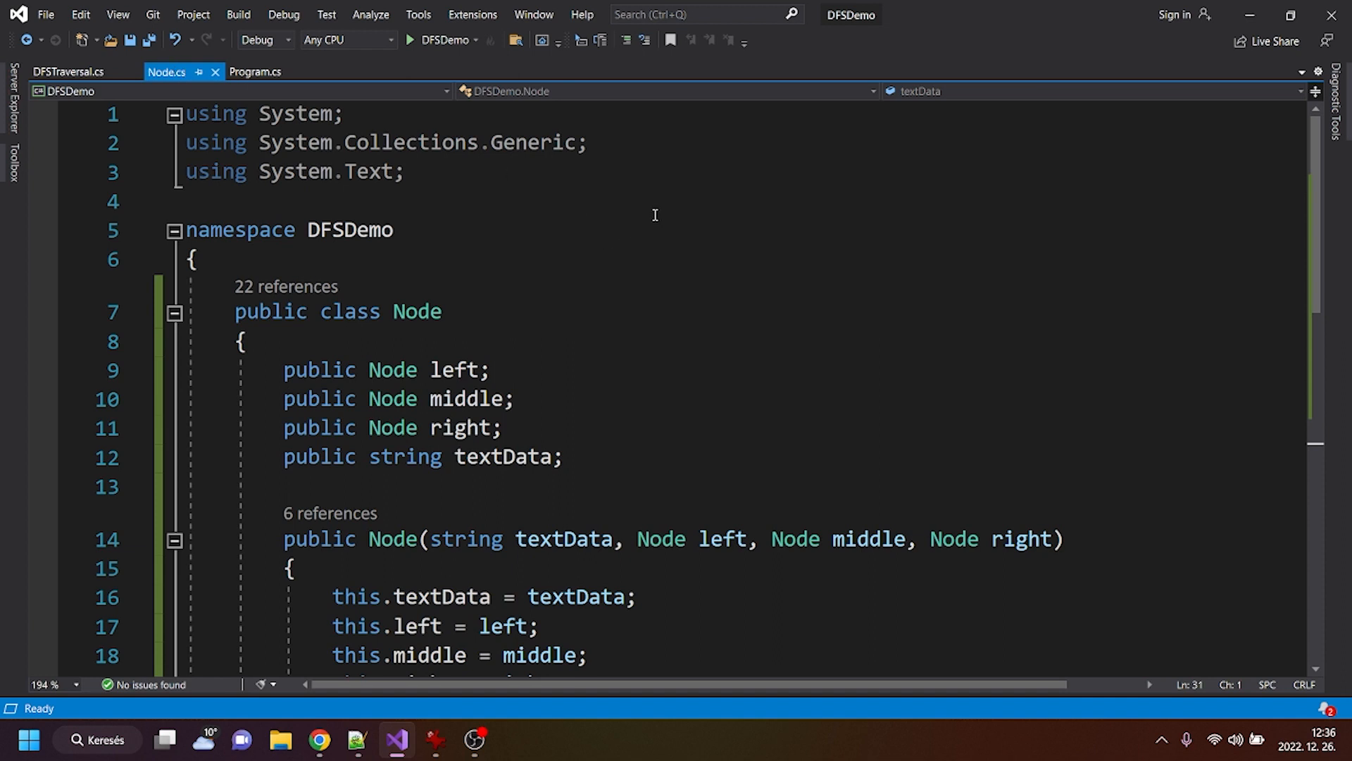
mouse_move(503, 548)
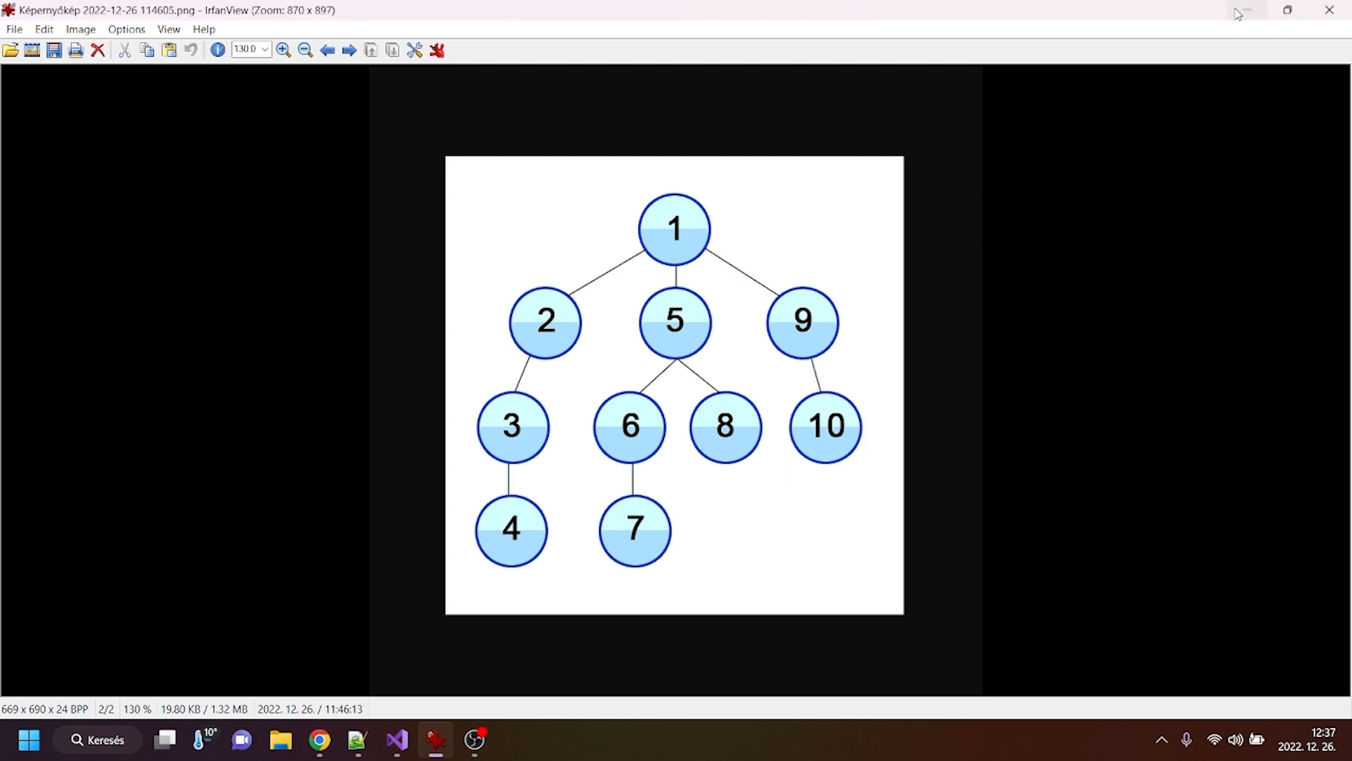
mouse_move(845, 211)
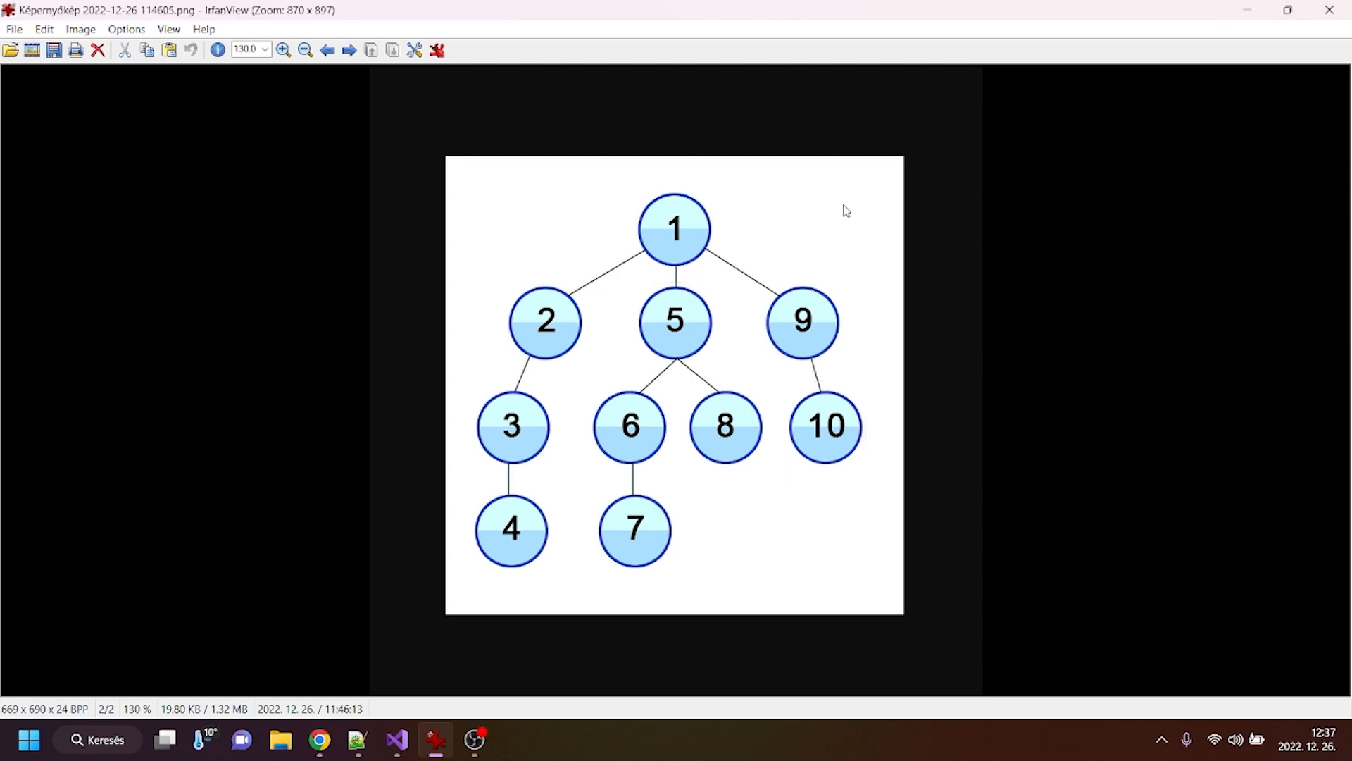
left_click(396, 740)
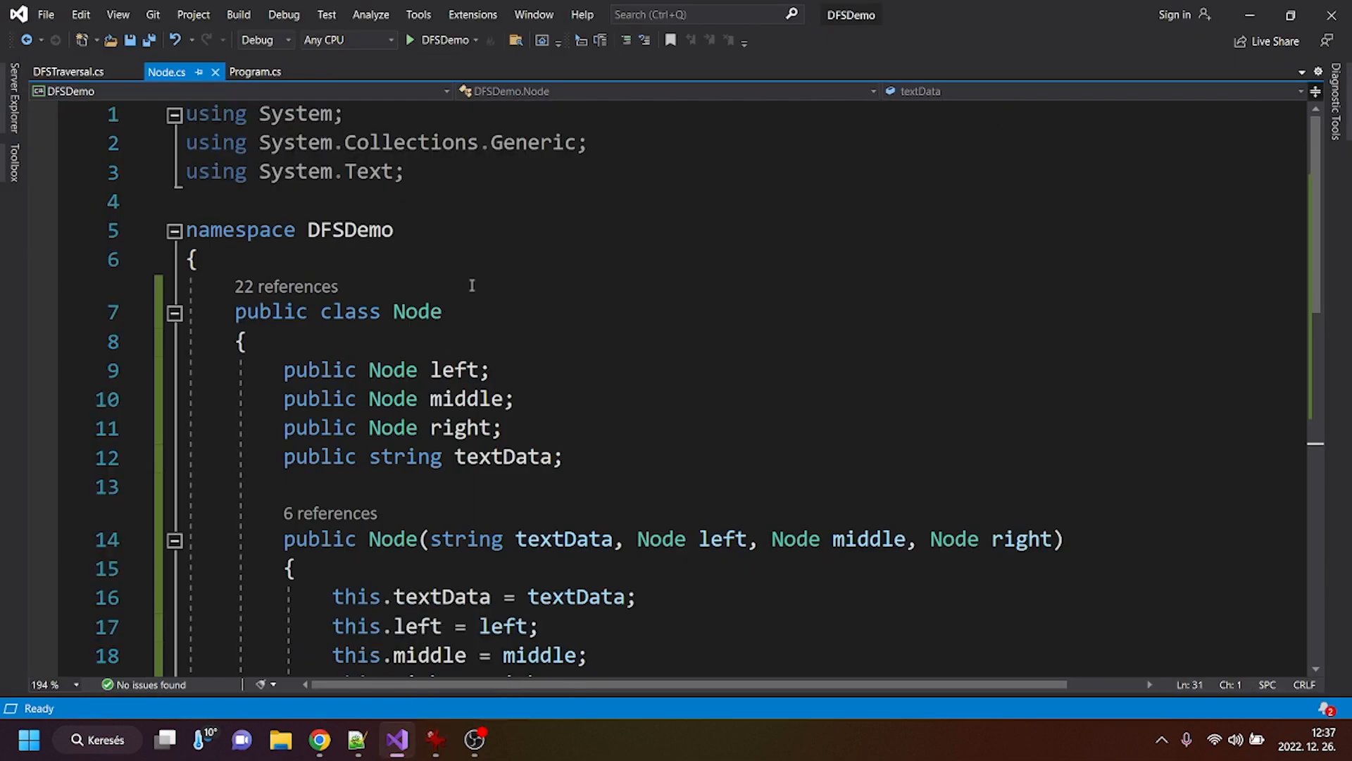
mouse_move(697, 297)
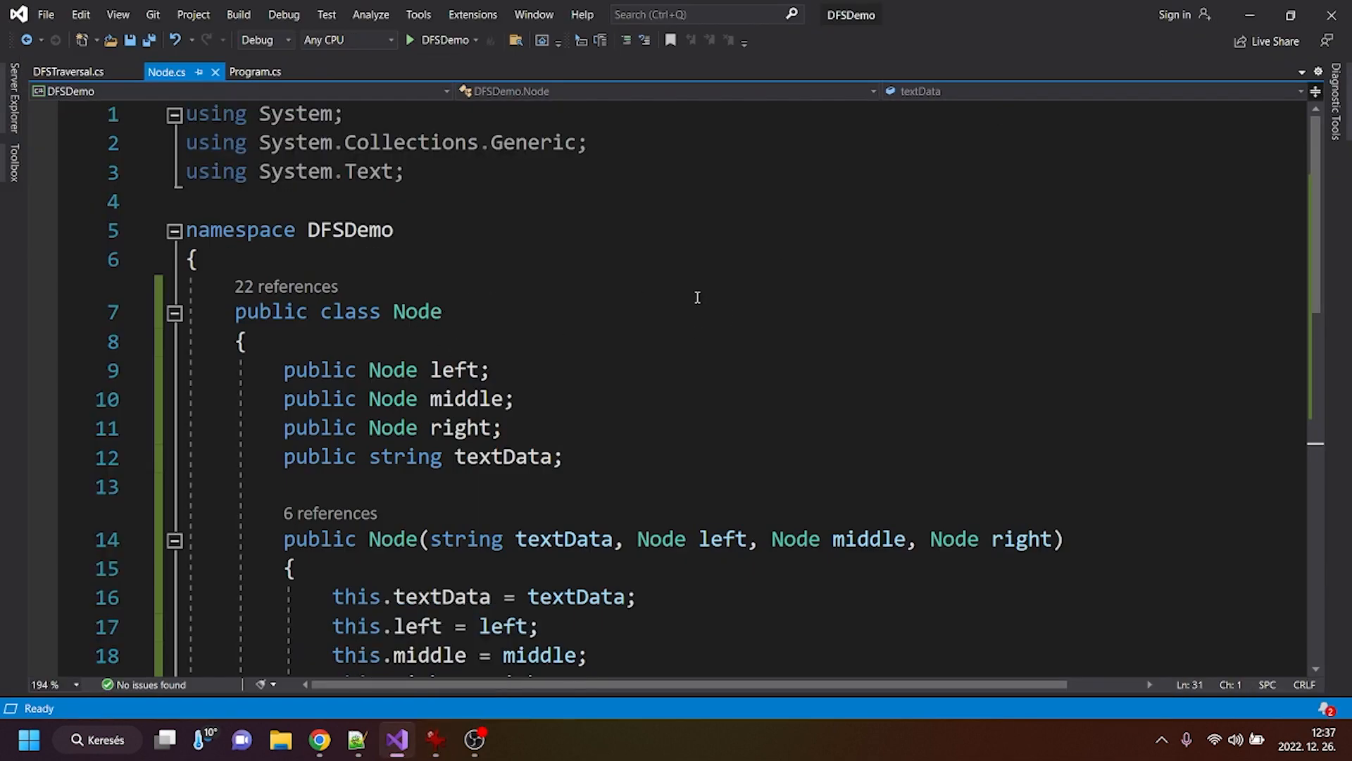
mouse_move(601, 322)
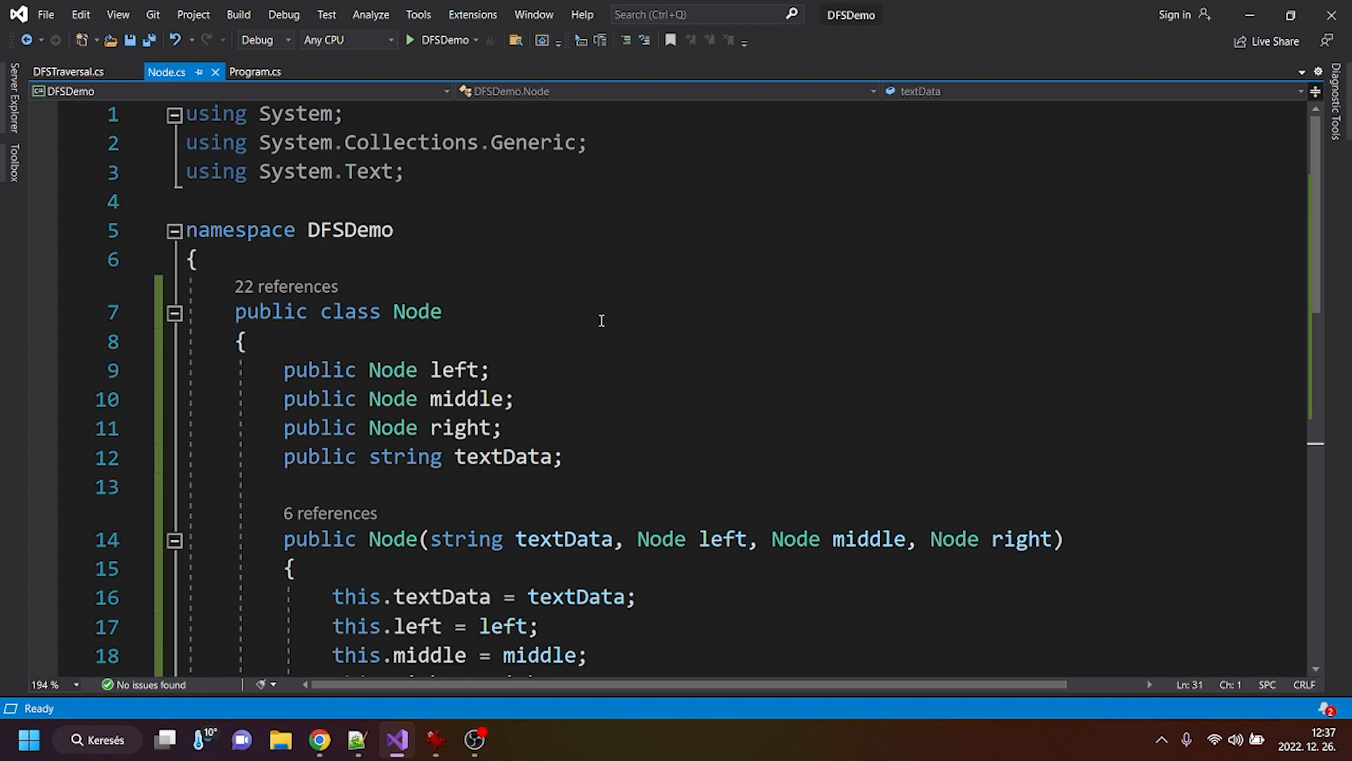
scroll("down", 3)
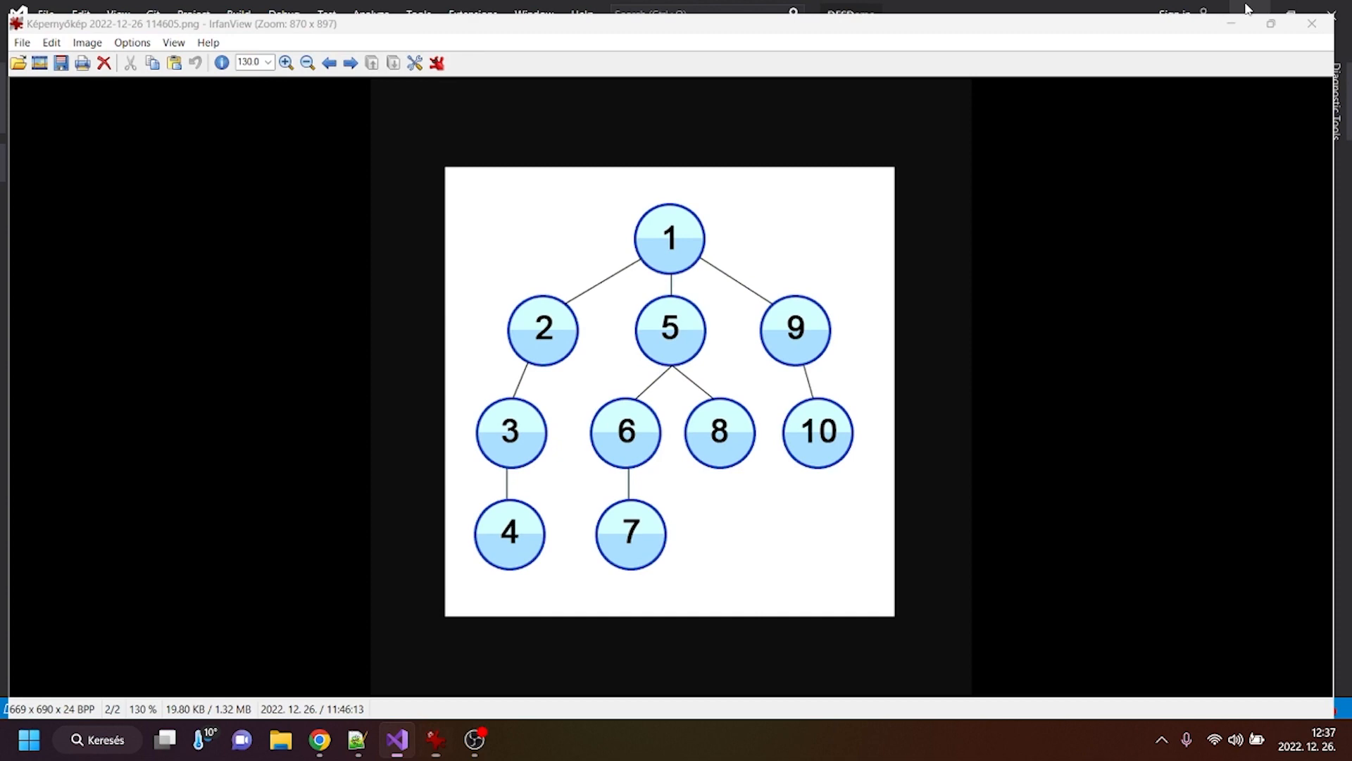
Compare the ten-node tree diagram image against the Node class code
left_click(395, 739)
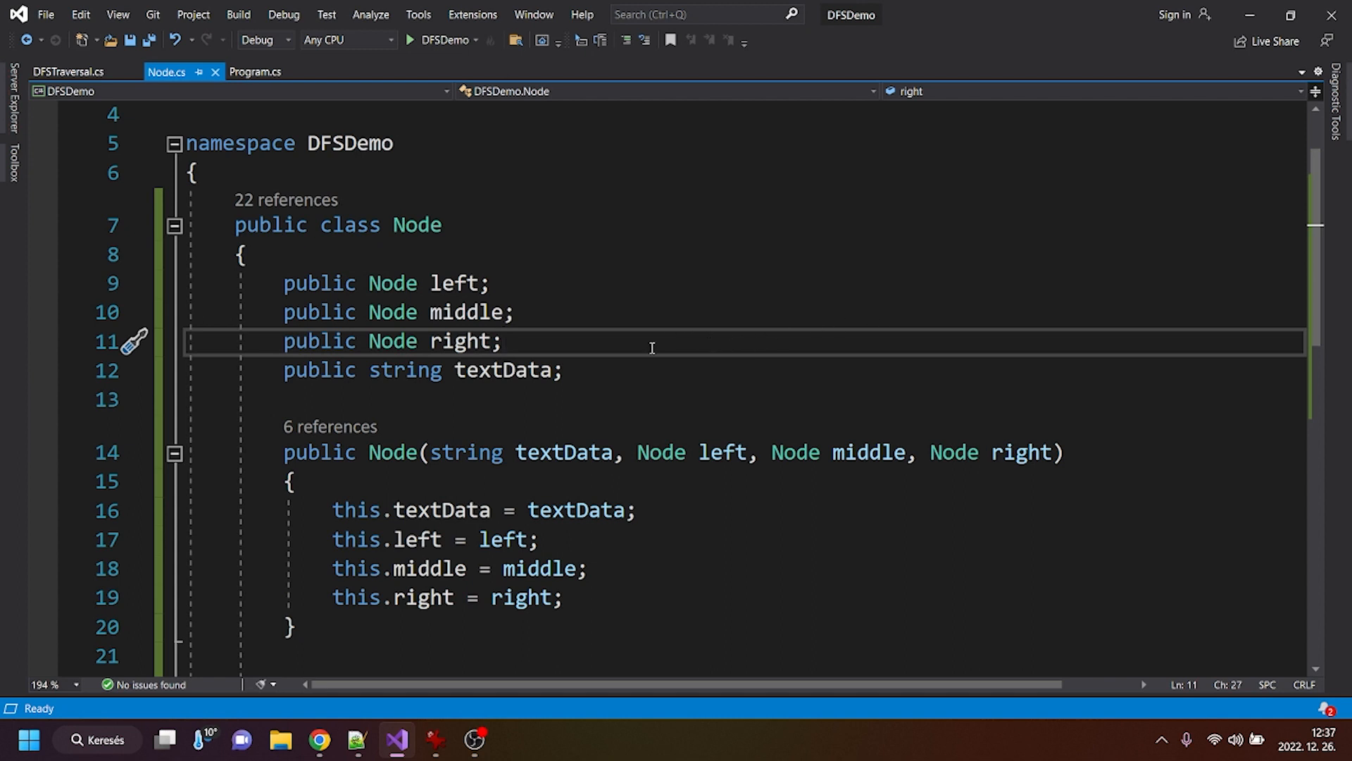
mouse_move(627, 349)
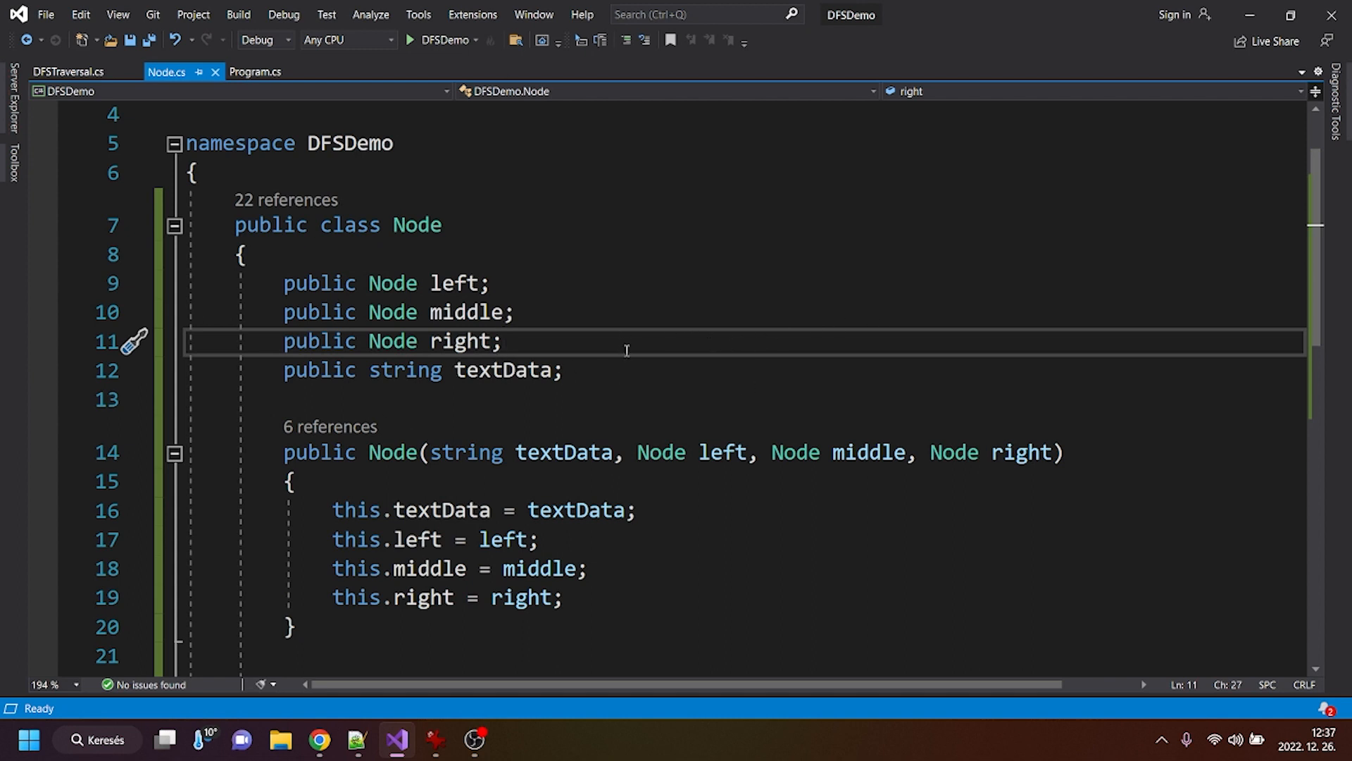
scroll("down", 3)
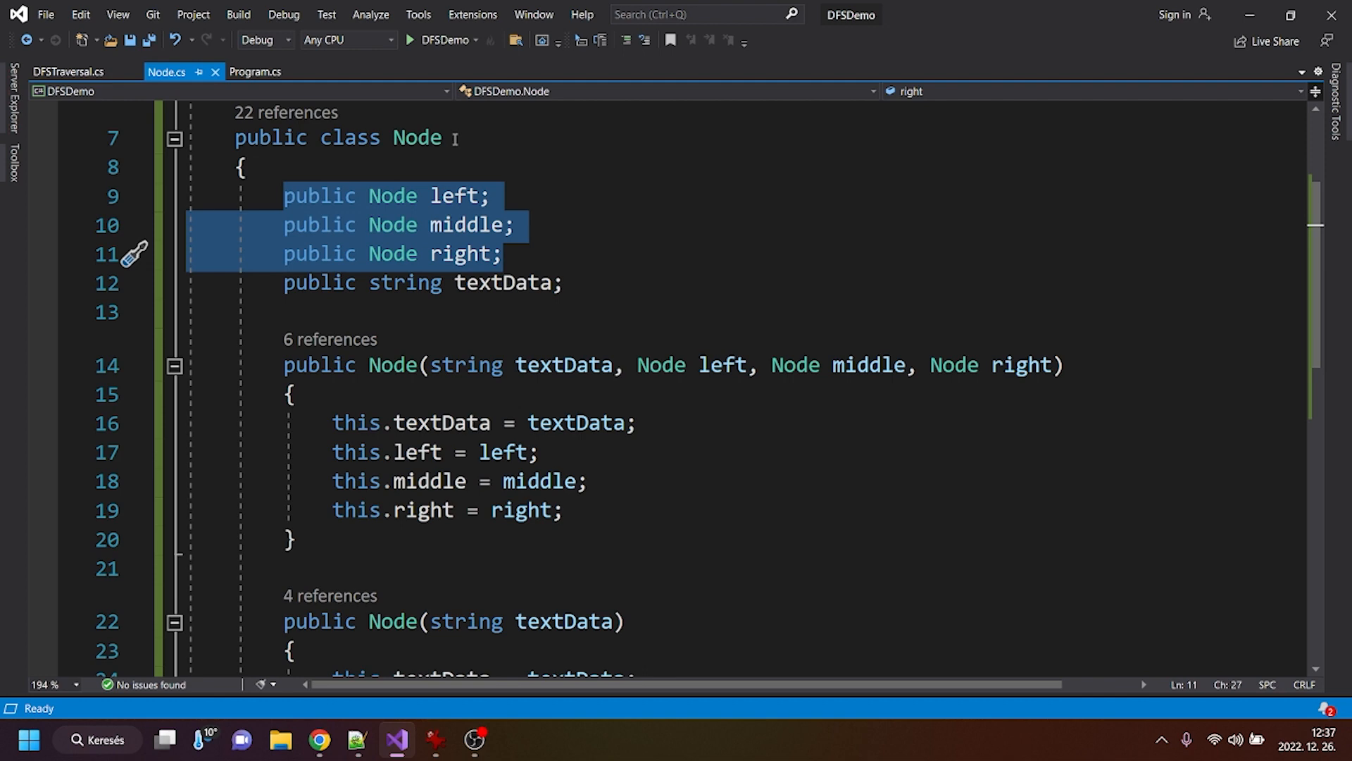
left_click(513, 283)
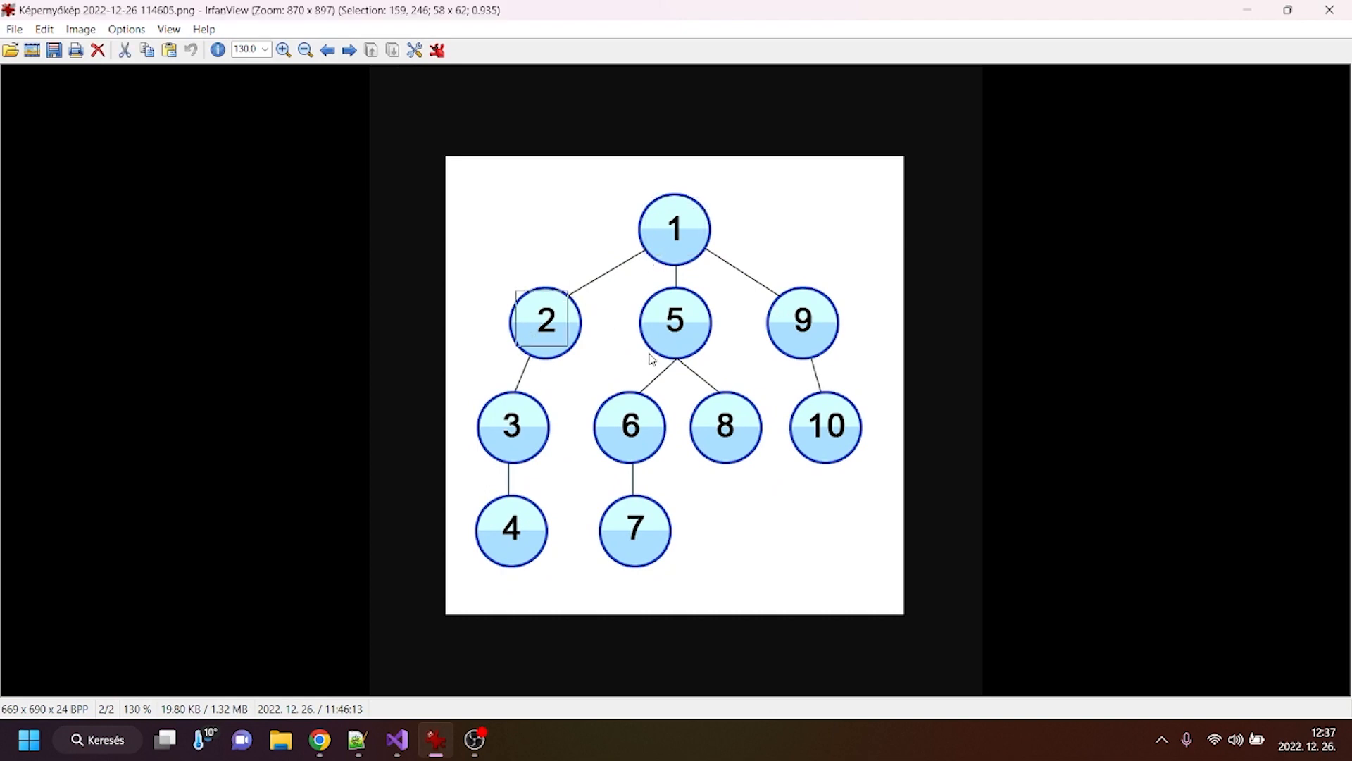
left_click(396, 740)
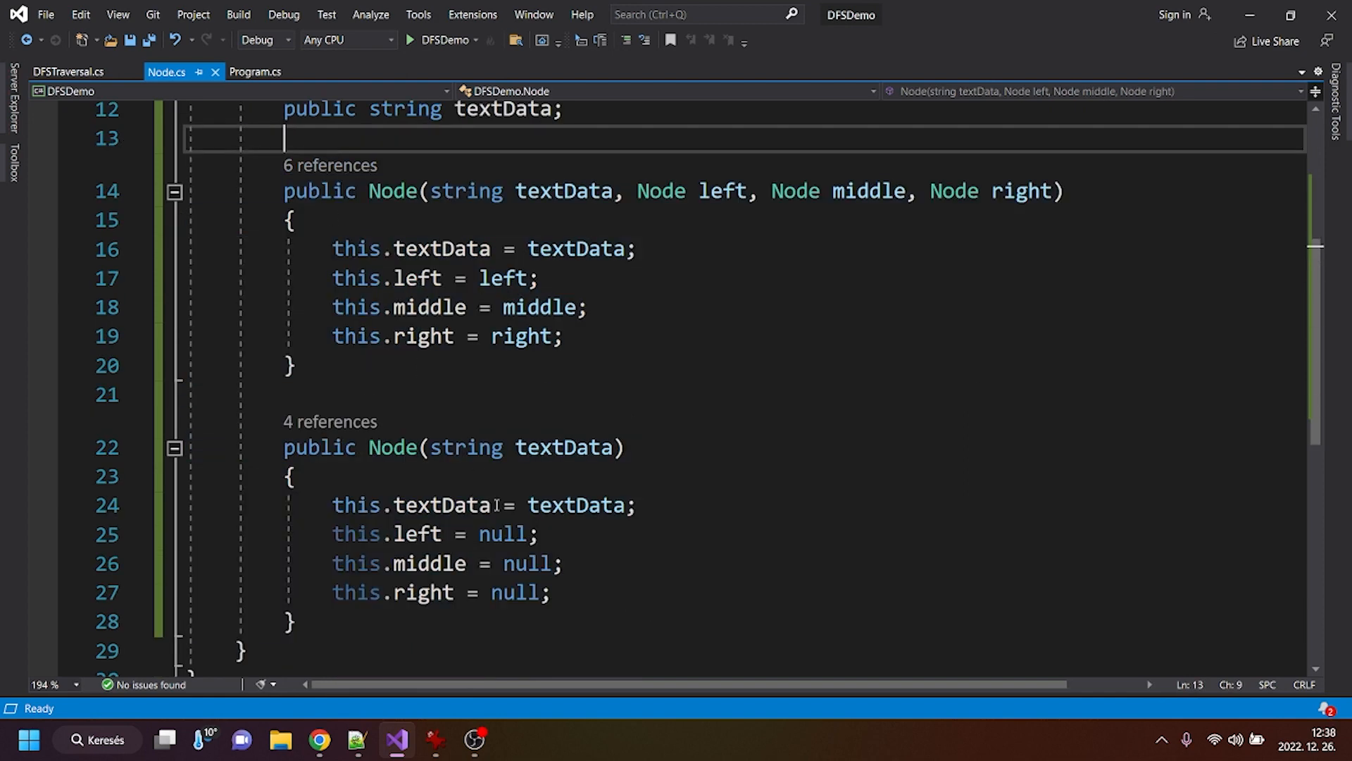
mouse_move(461, 191)
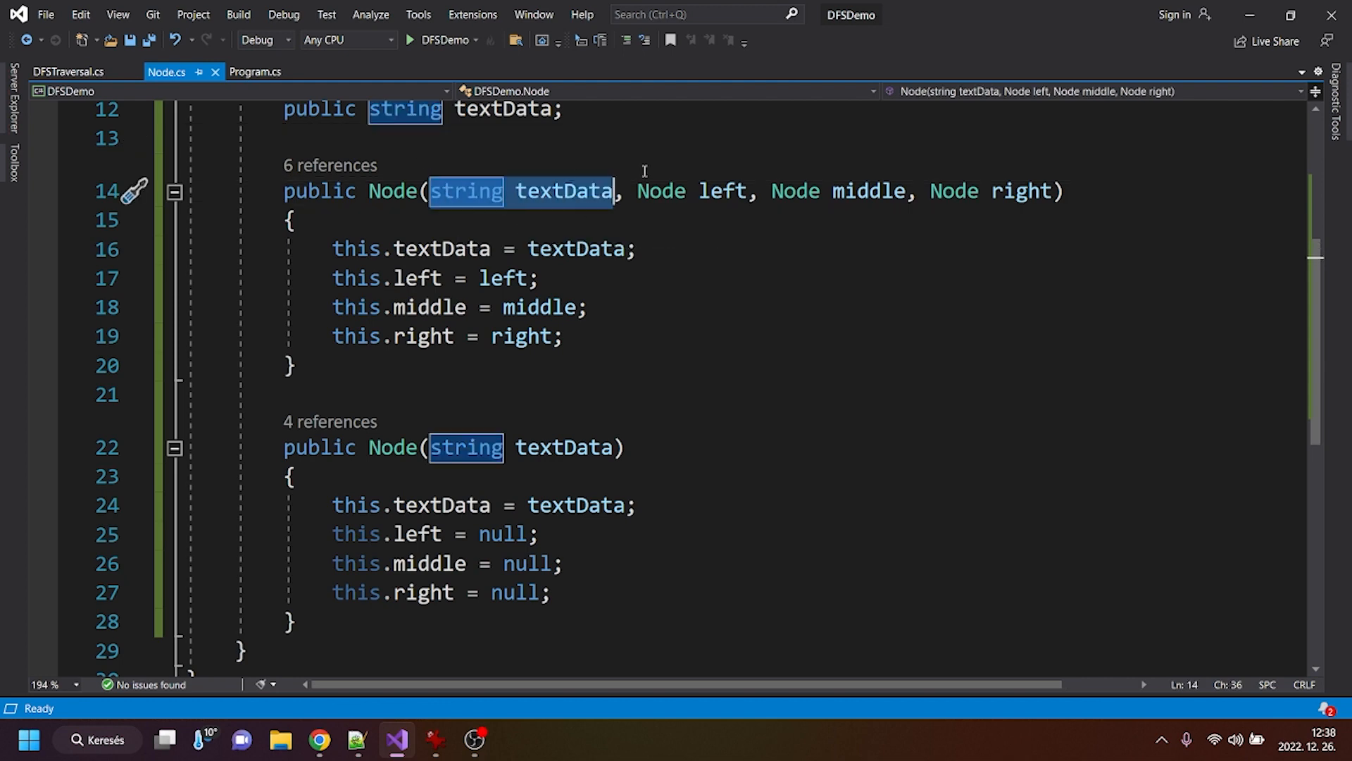
mouse_move(542, 200)
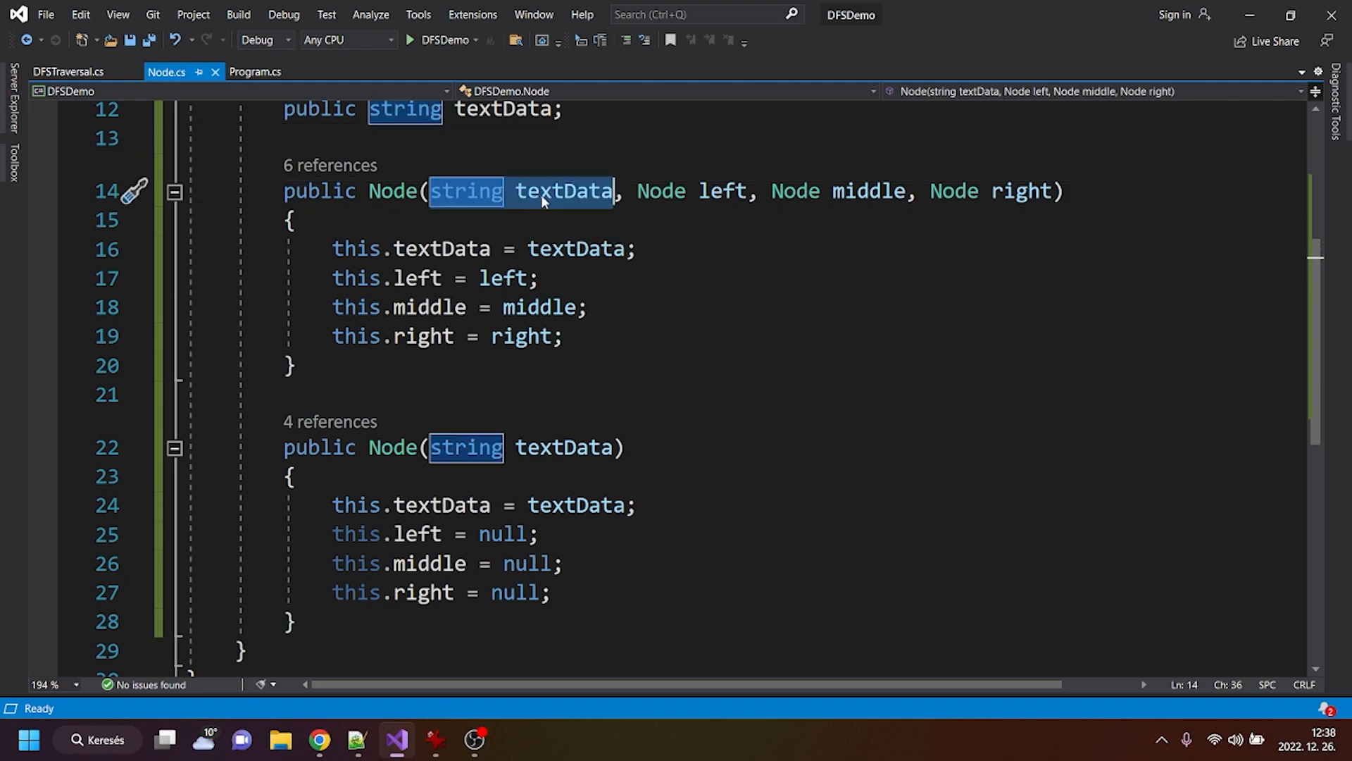
Highlight the textData parameter and the four-argument Node constructor, scrolling through the class
double_click(393, 191)
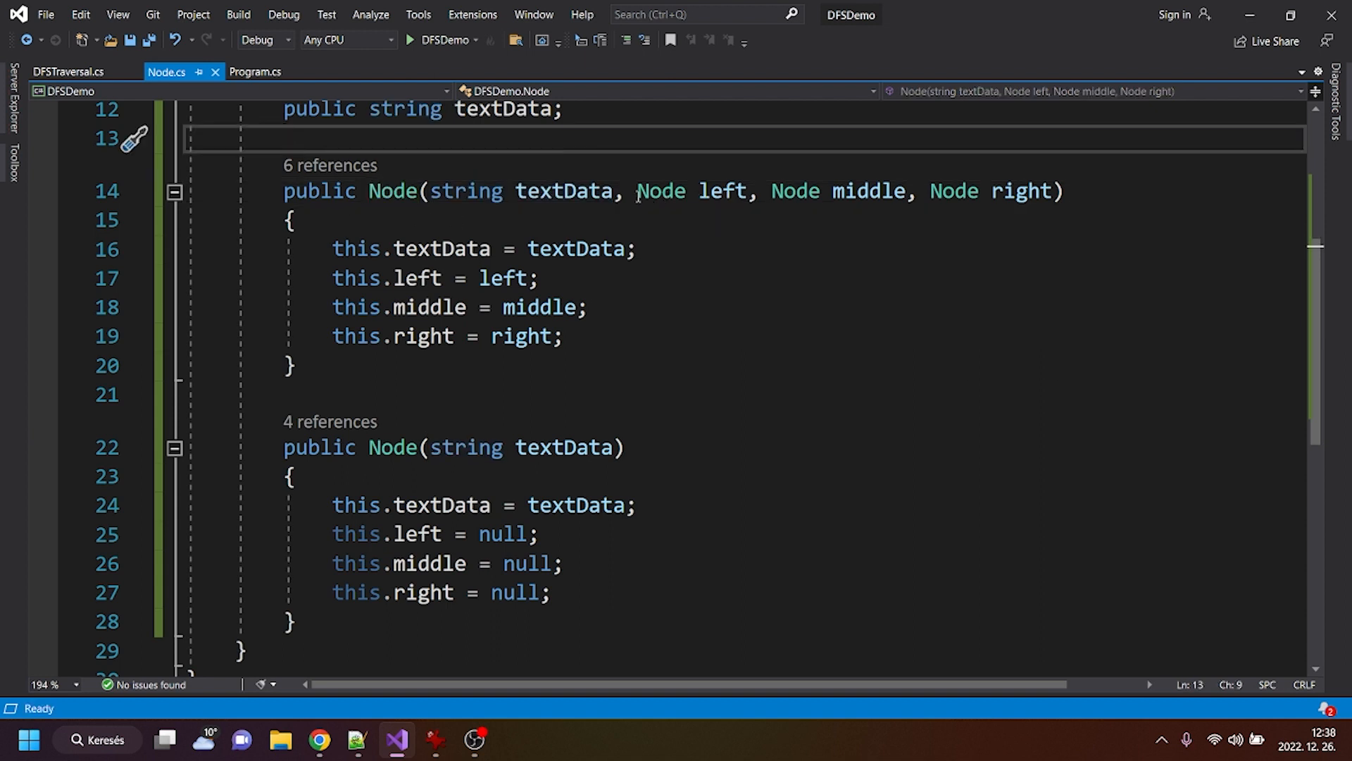
double_click(660, 190)
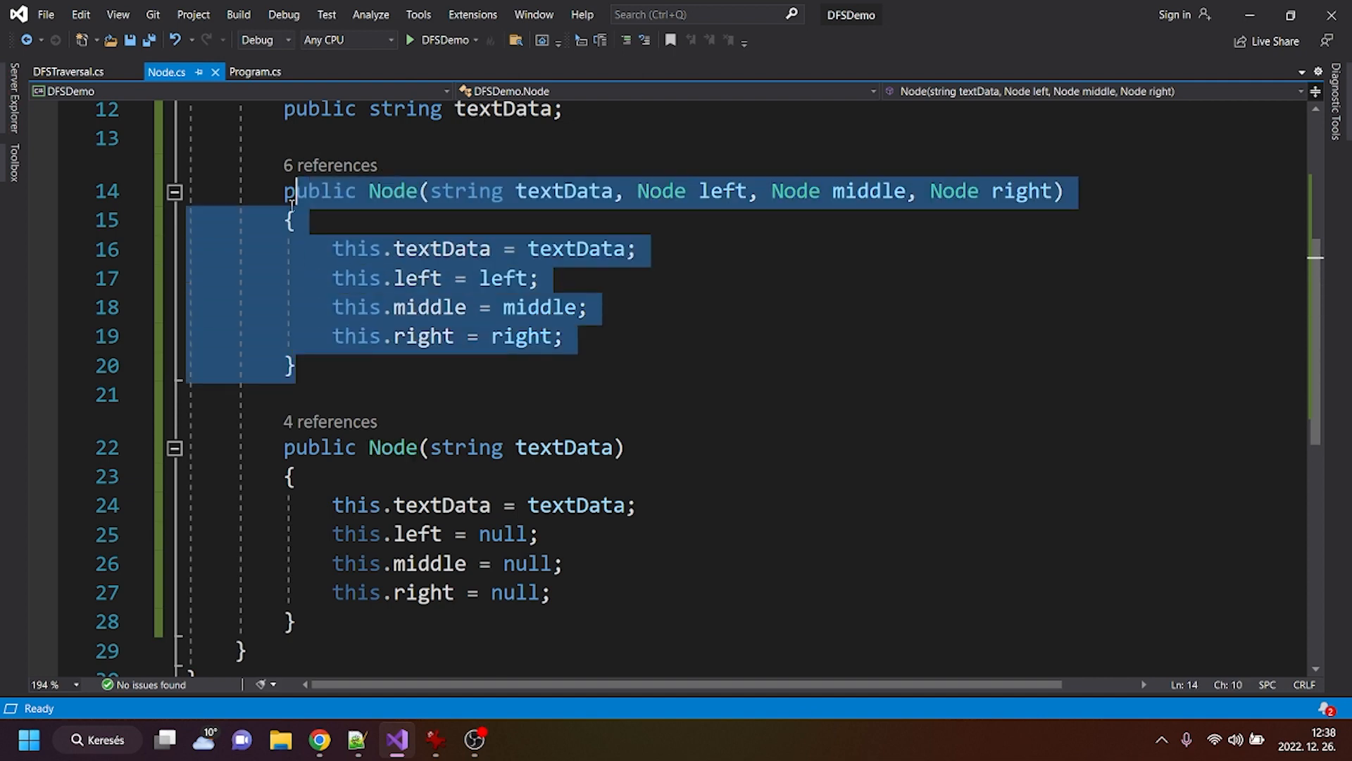
scroll("up", 3)
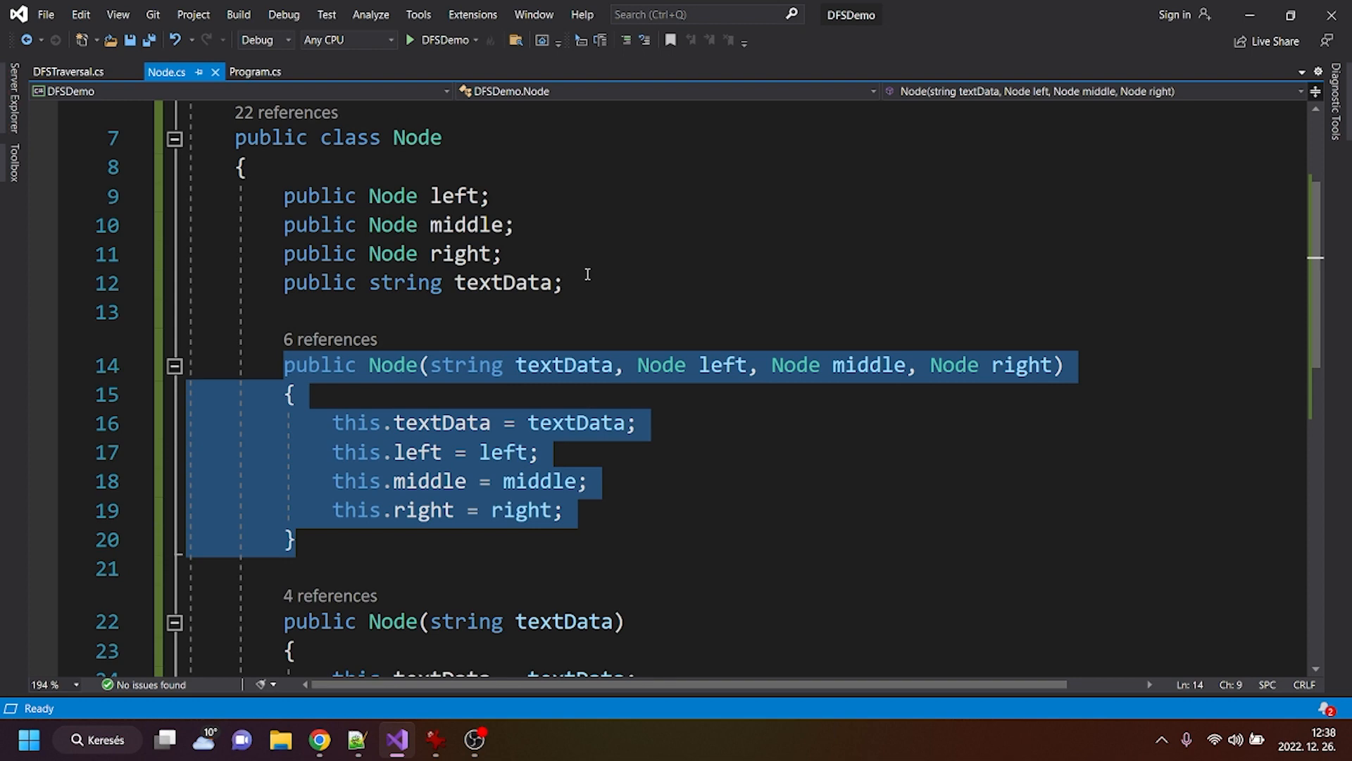
scroll("up", 3)
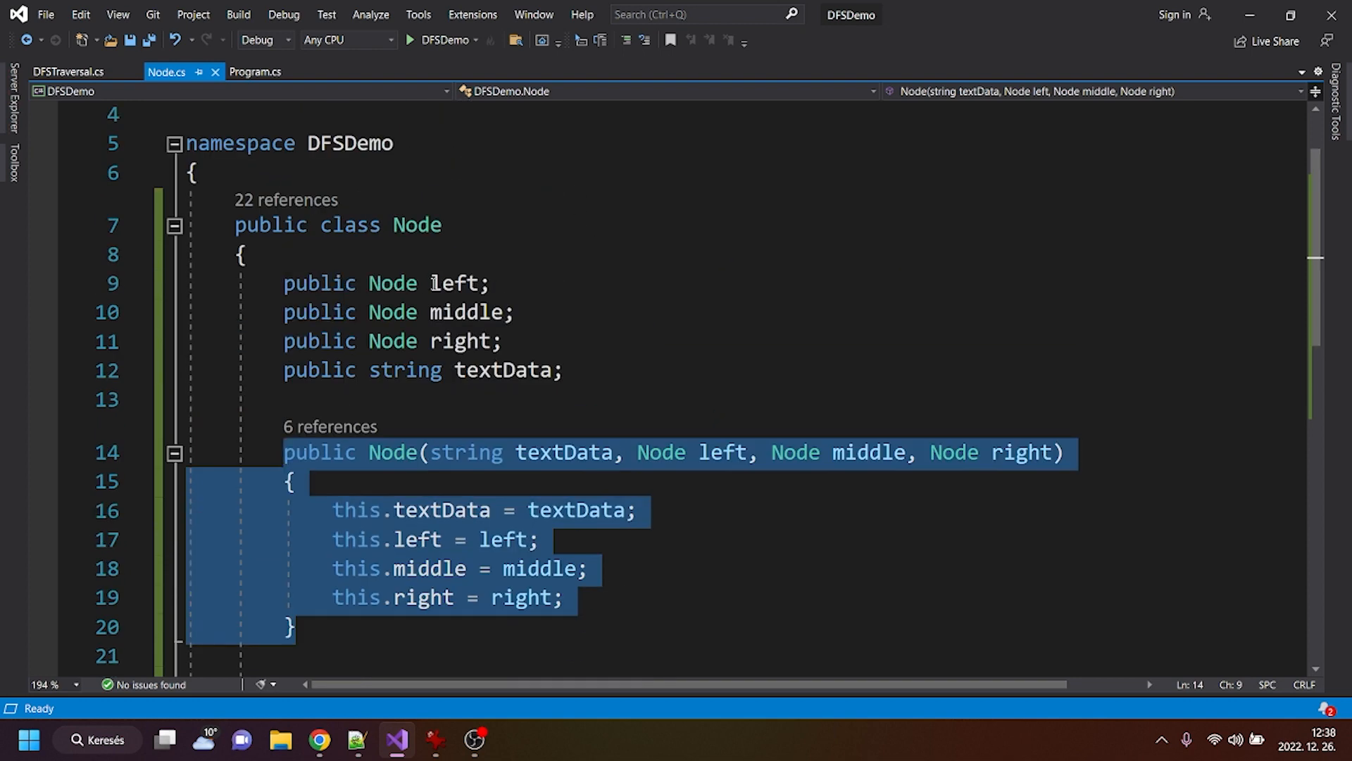
scroll("down", 3)
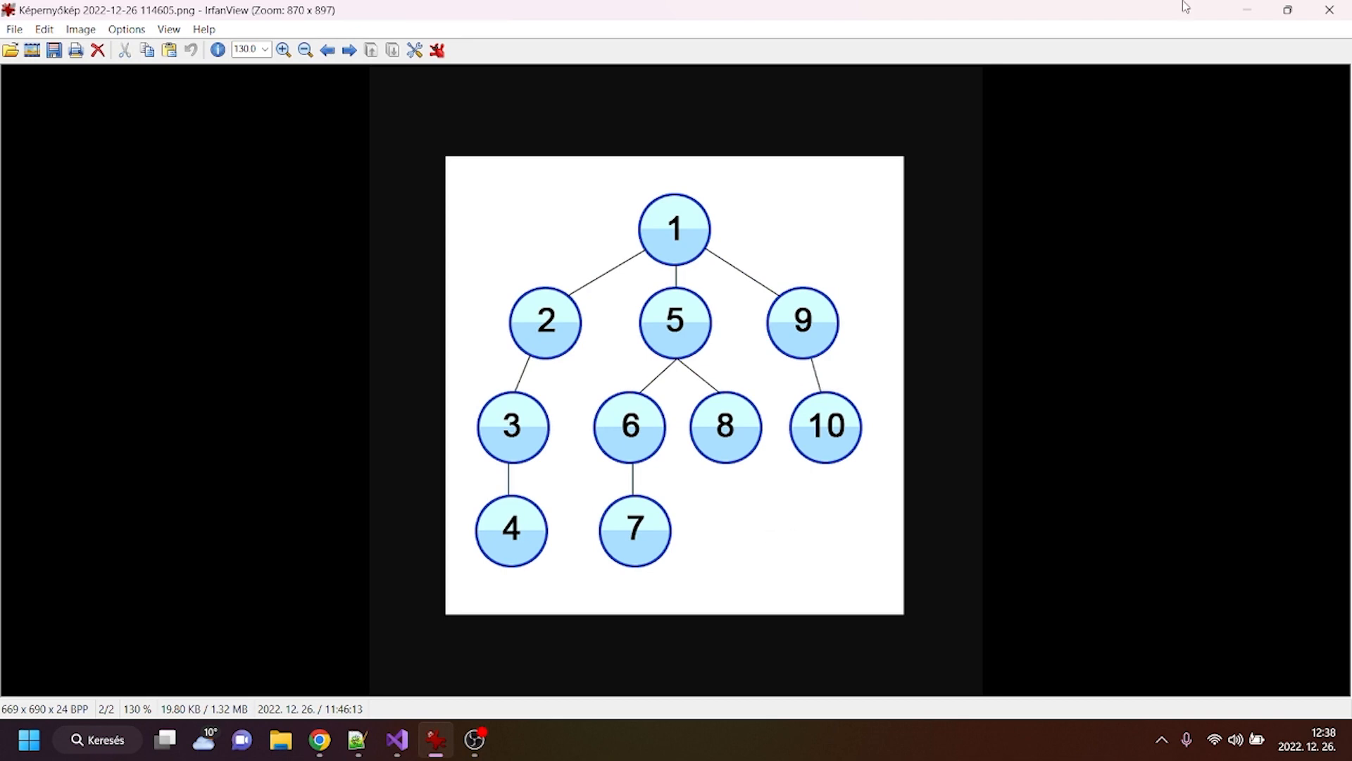
Scroll through Node.cs, then bring up Program.cs with its CreateExampleTree method
left_click(396, 739)
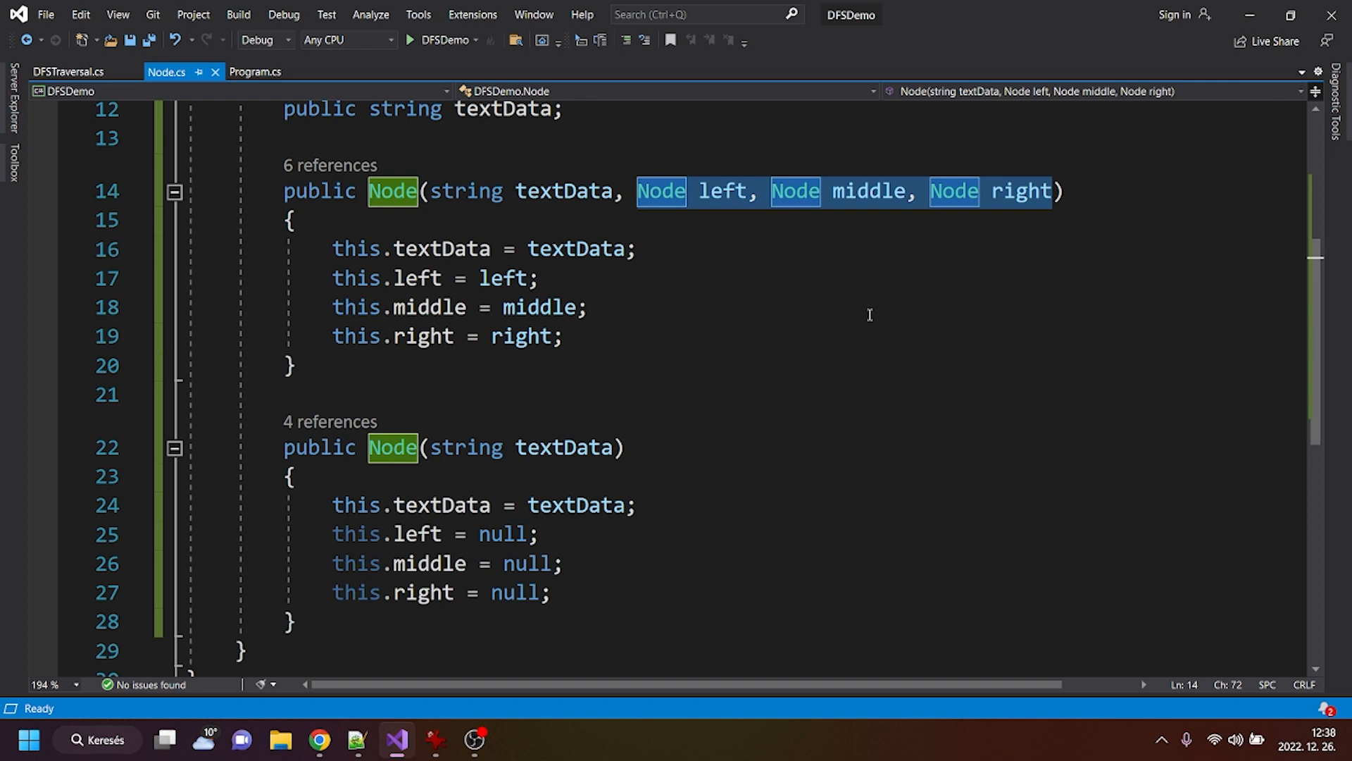
scroll("down", 3)
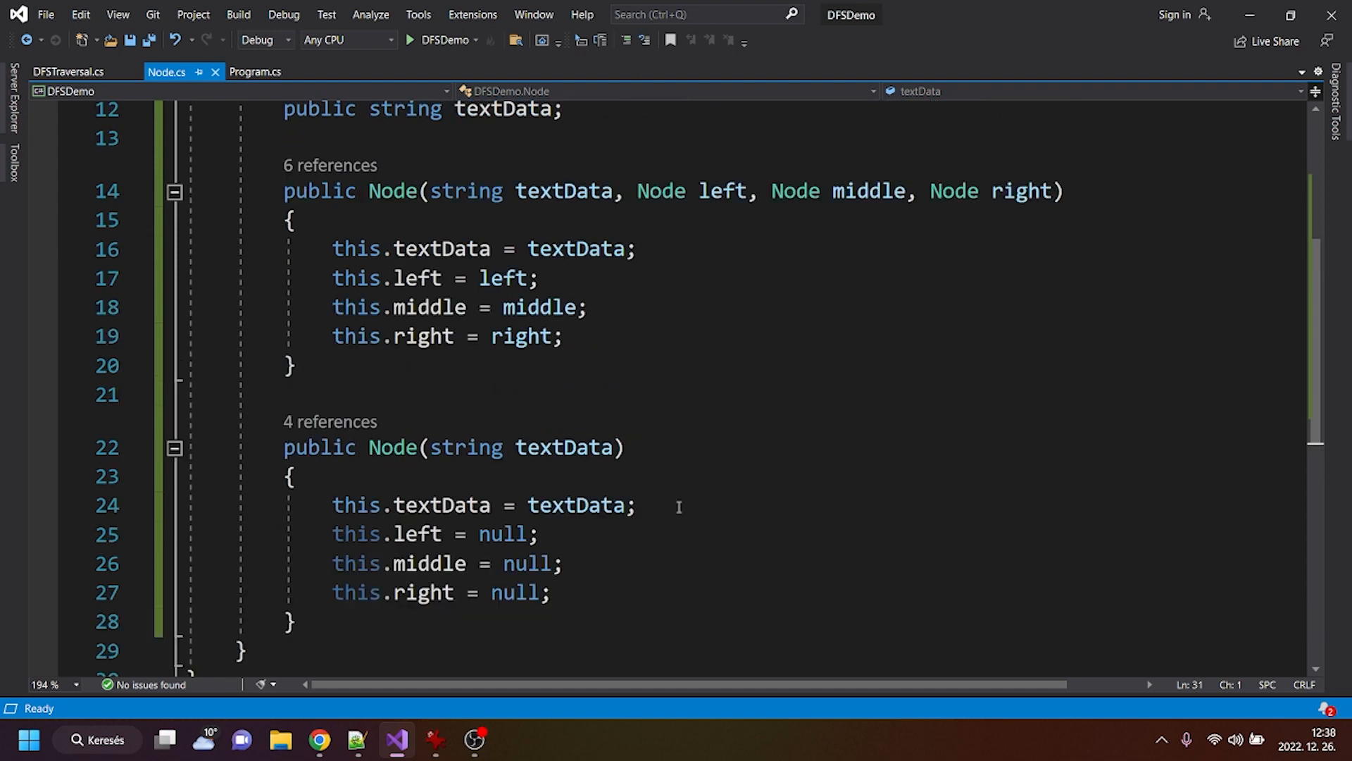
scroll("up", 3)
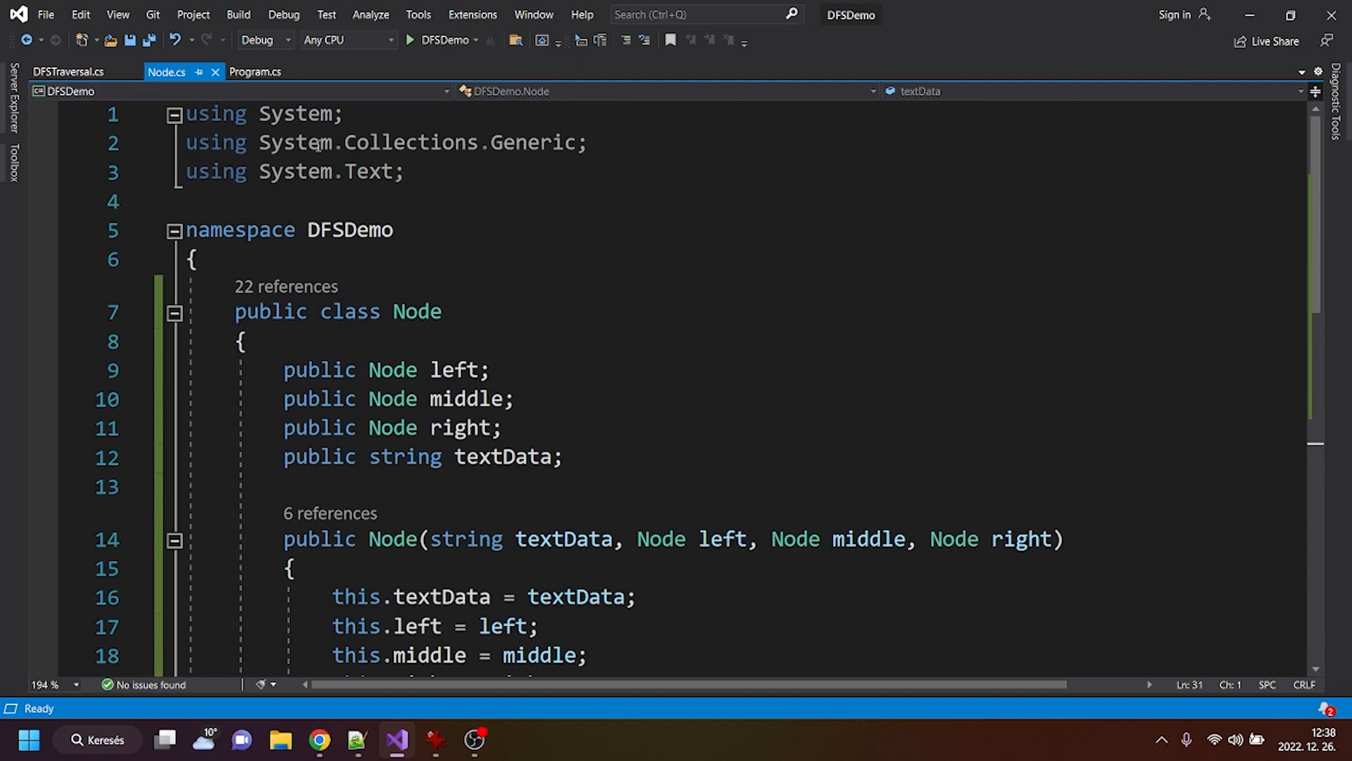
left_click(255, 72)
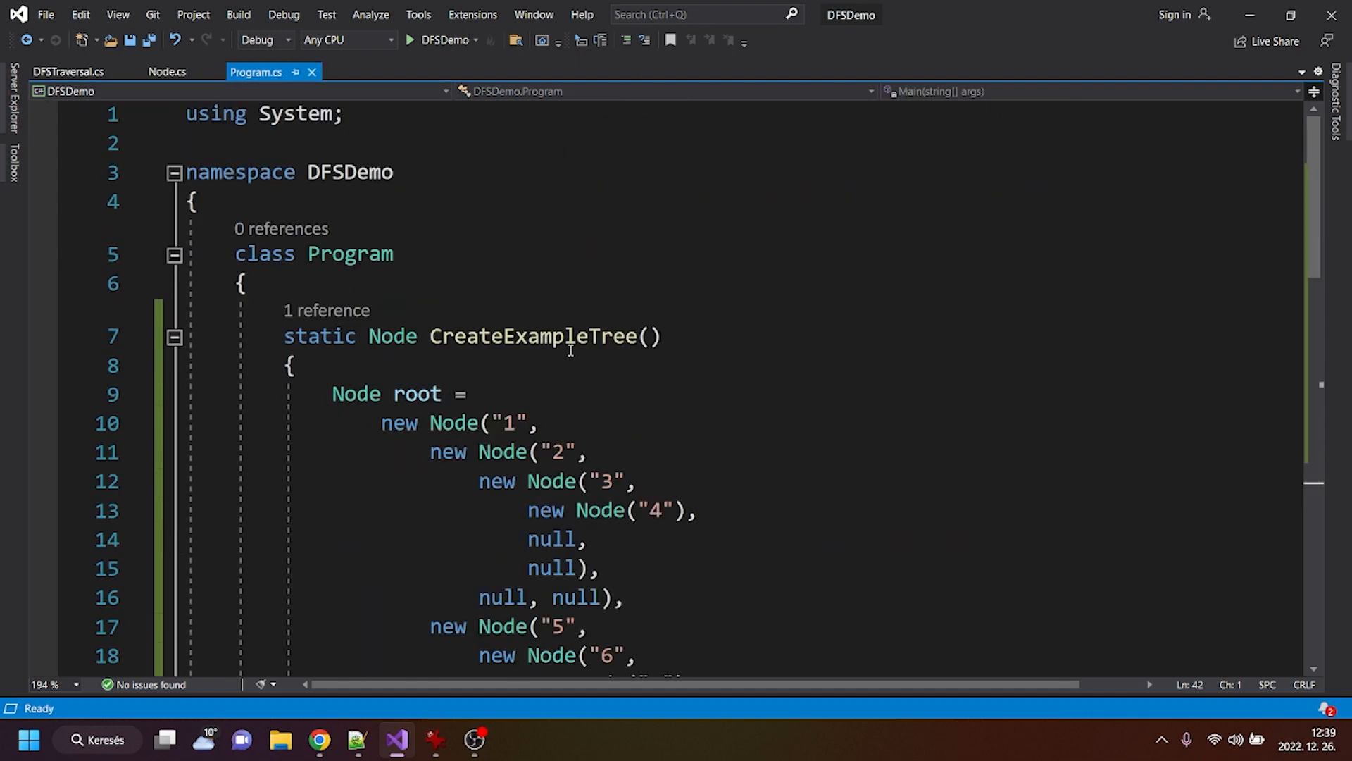
scroll("down", 3)
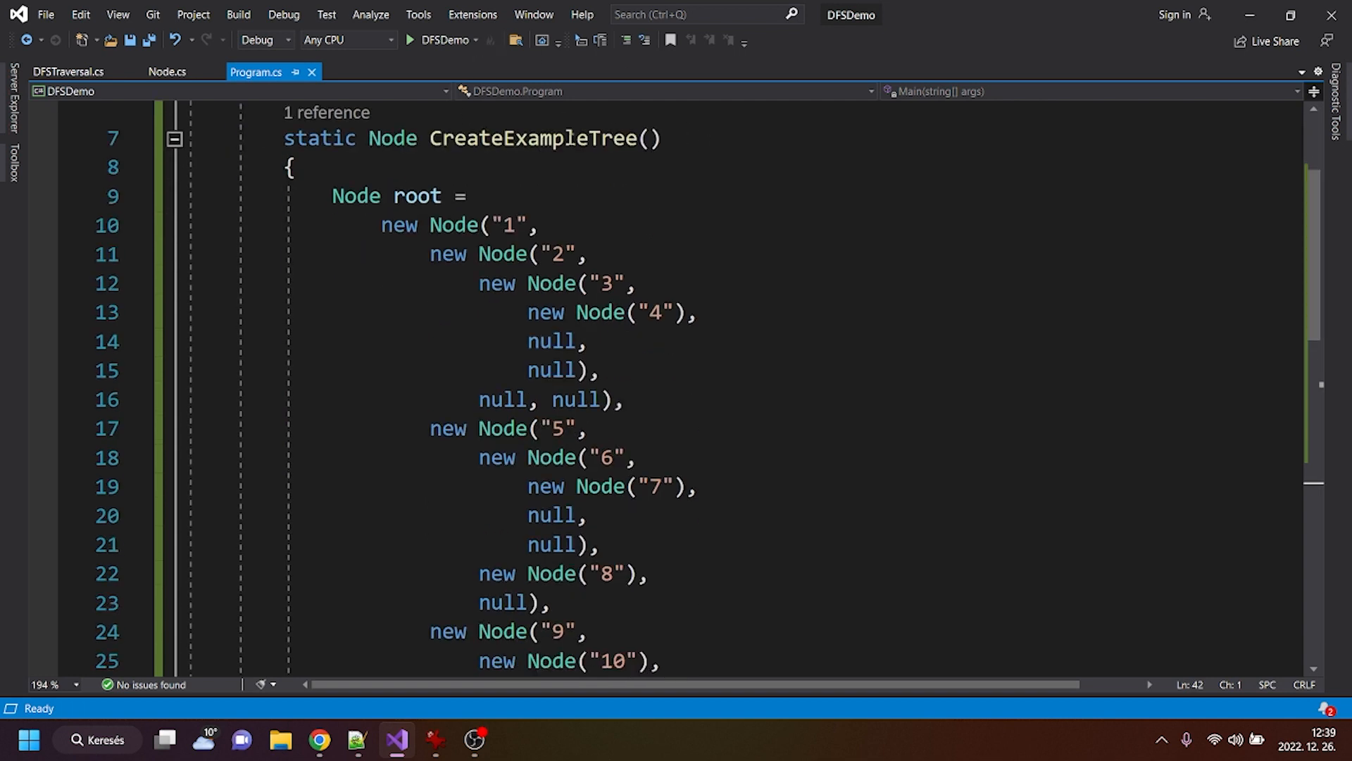
mouse_move(1336, 257)
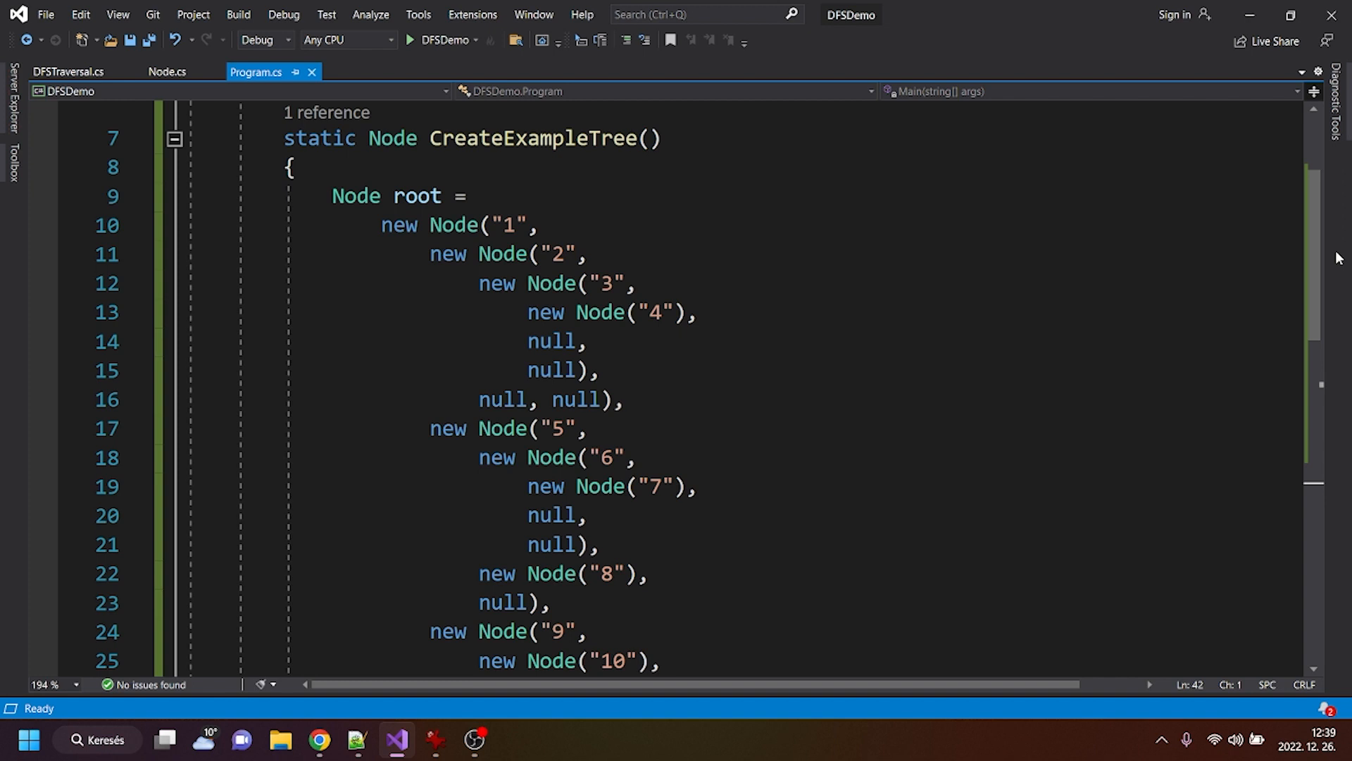
mouse_move(384, 703)
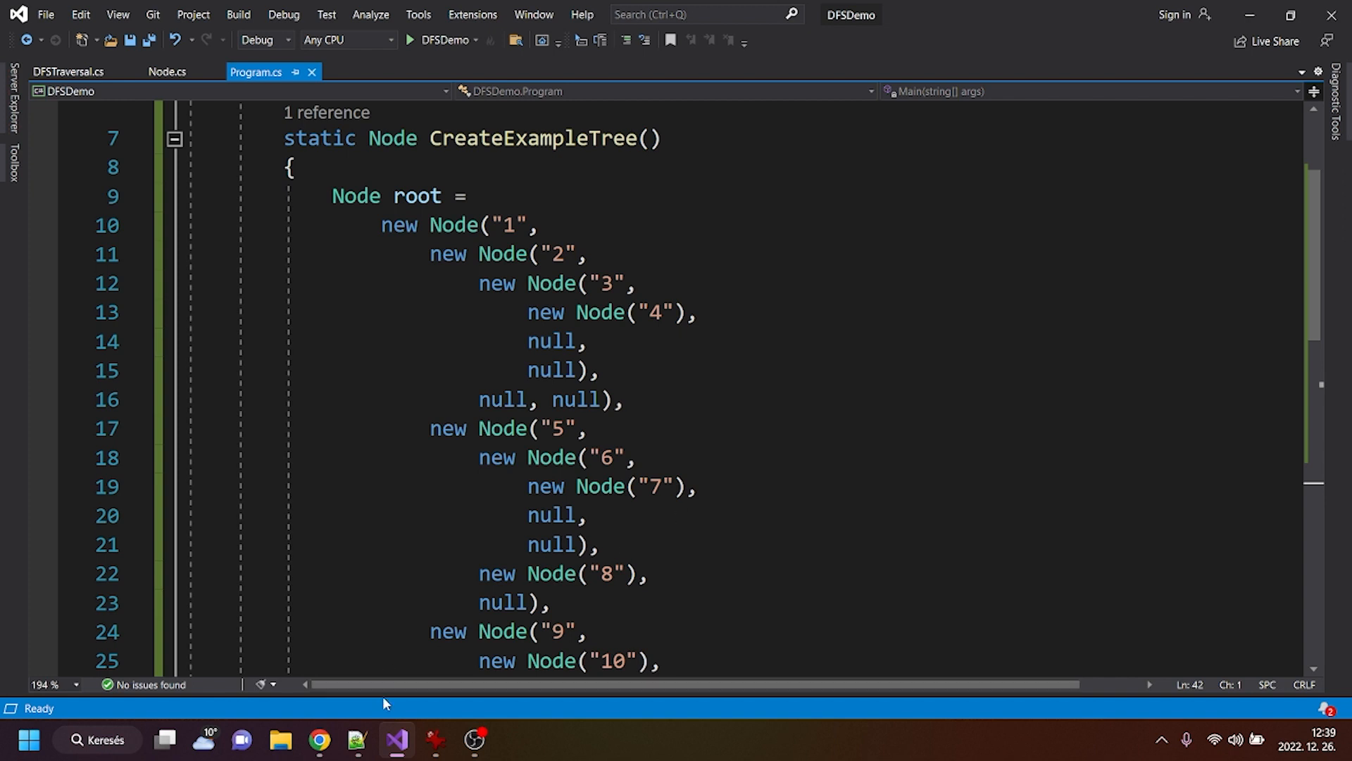
scroll("down", 3)
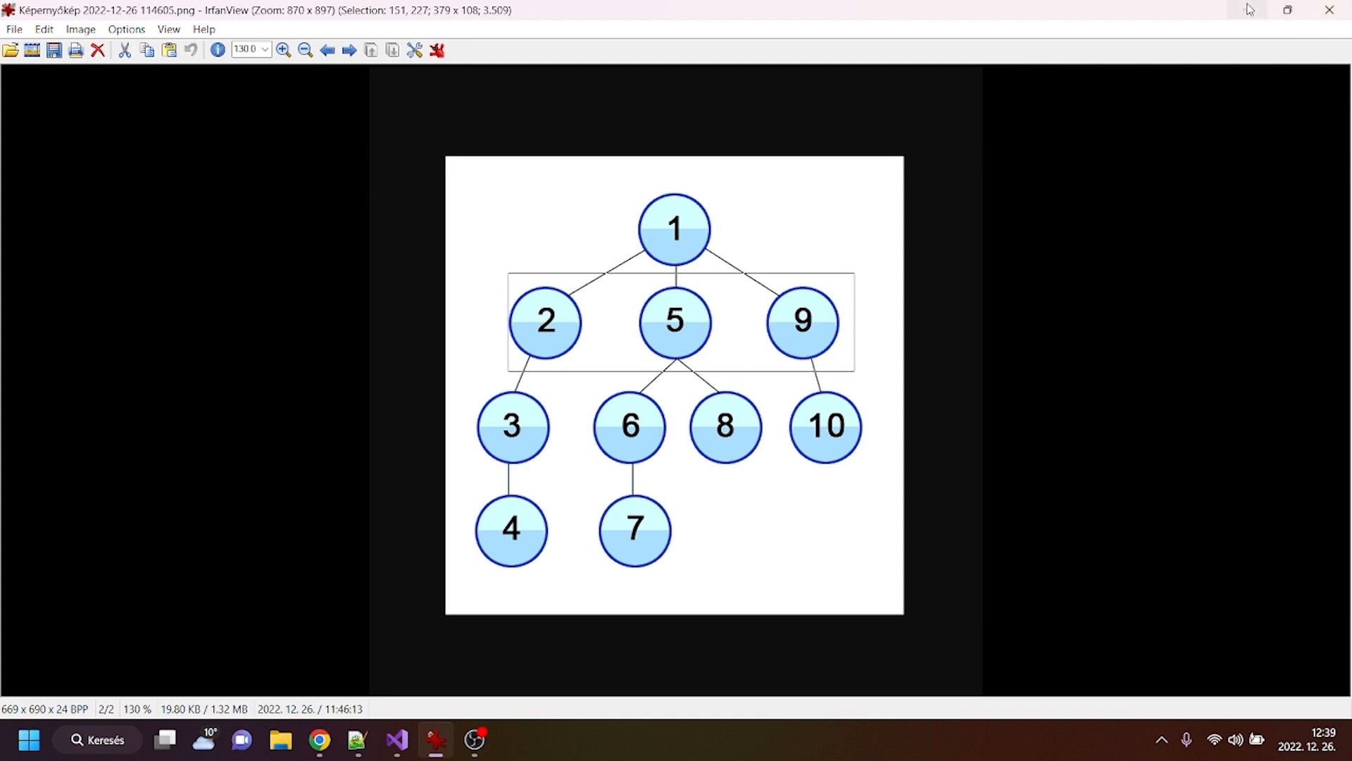
left_click(395, 747)
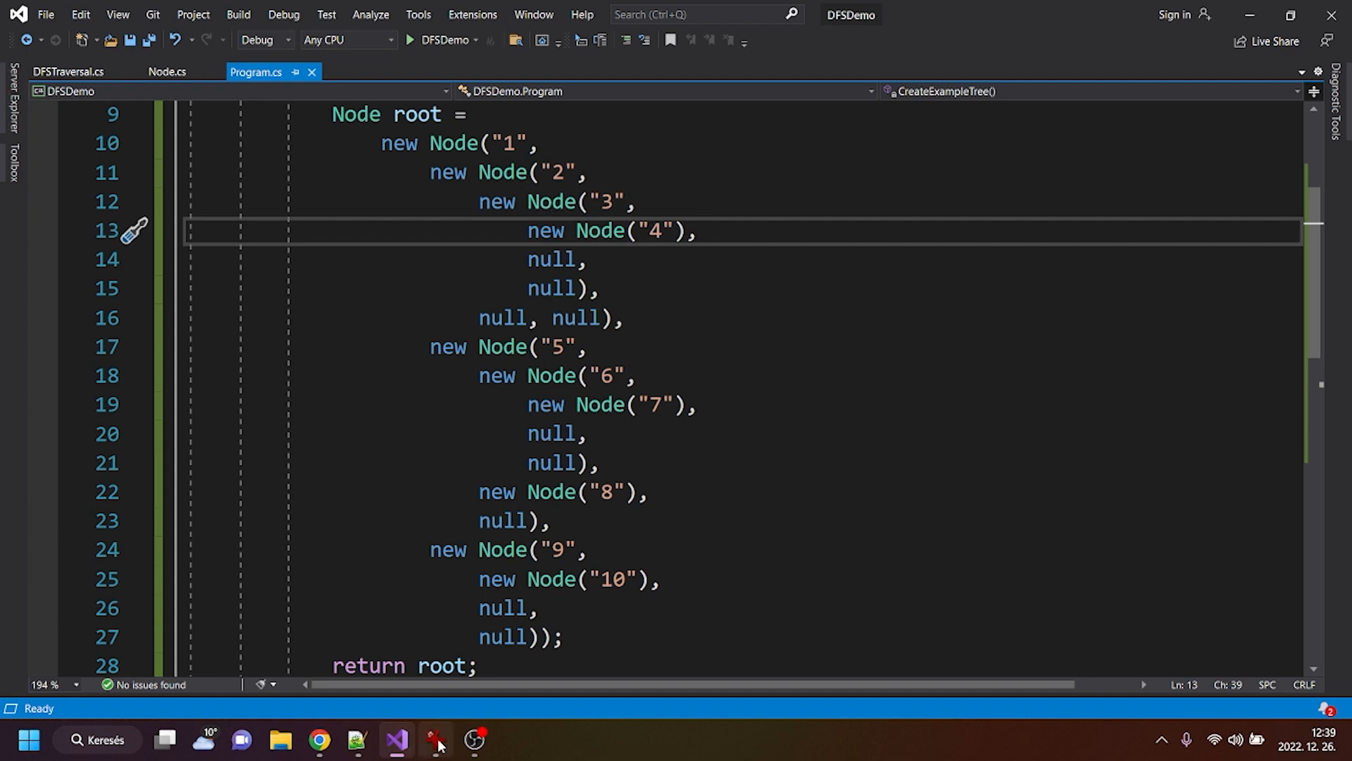
left_click(434, 739)
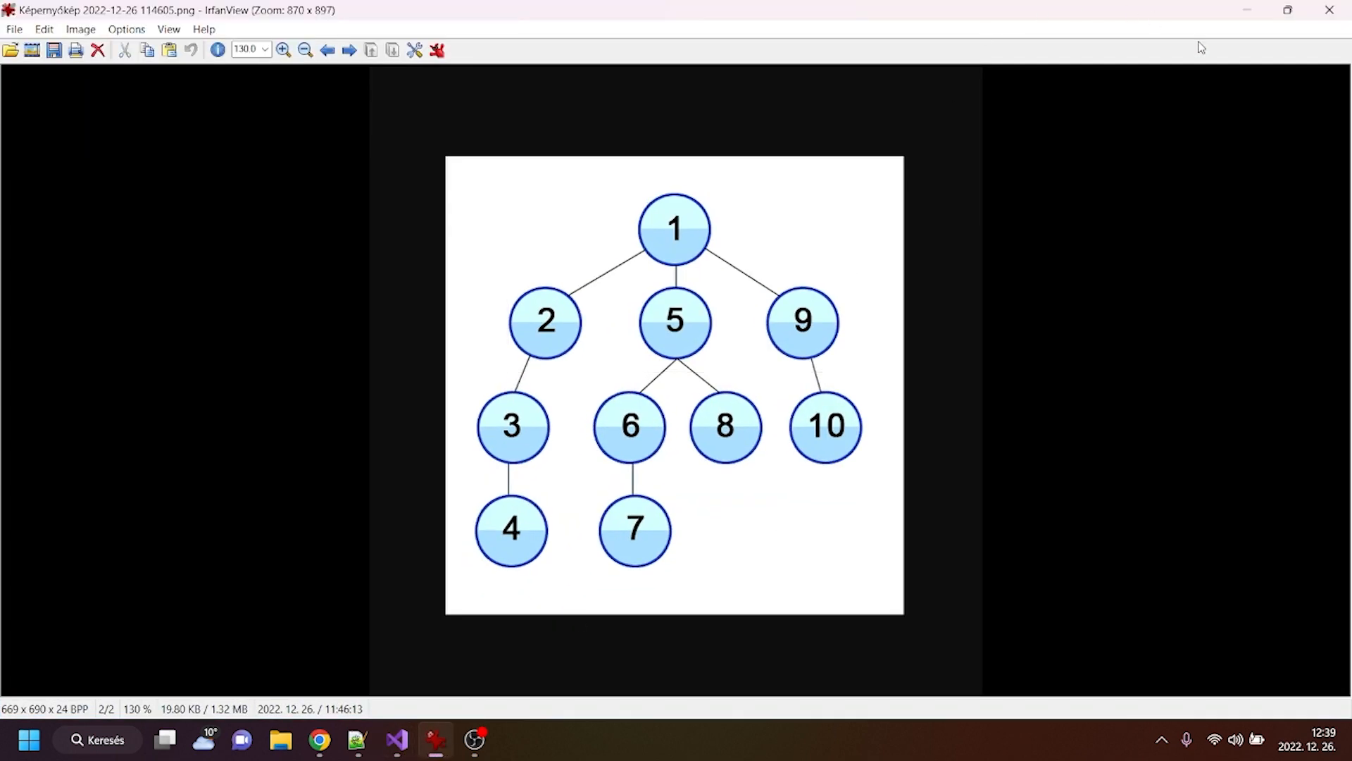
left_click(396, 739)
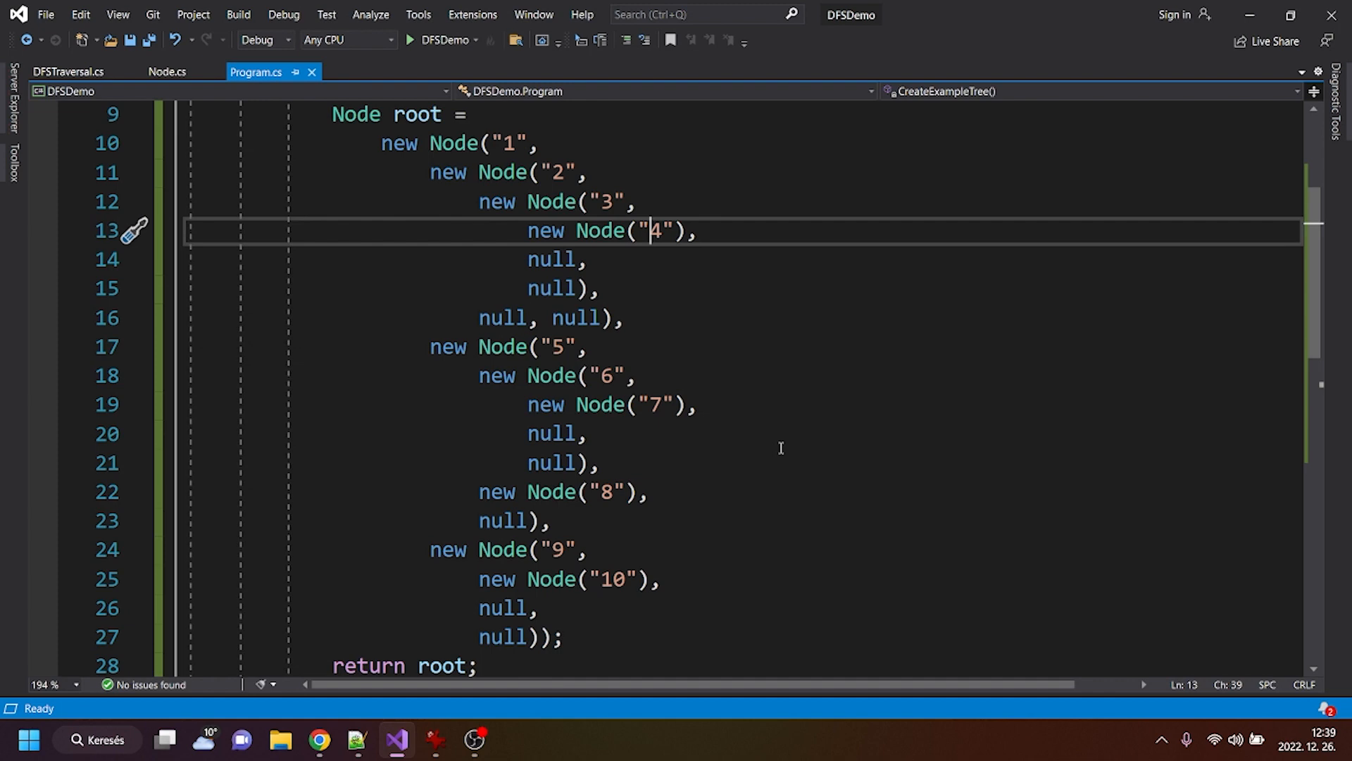
mouse_move(914, 387)
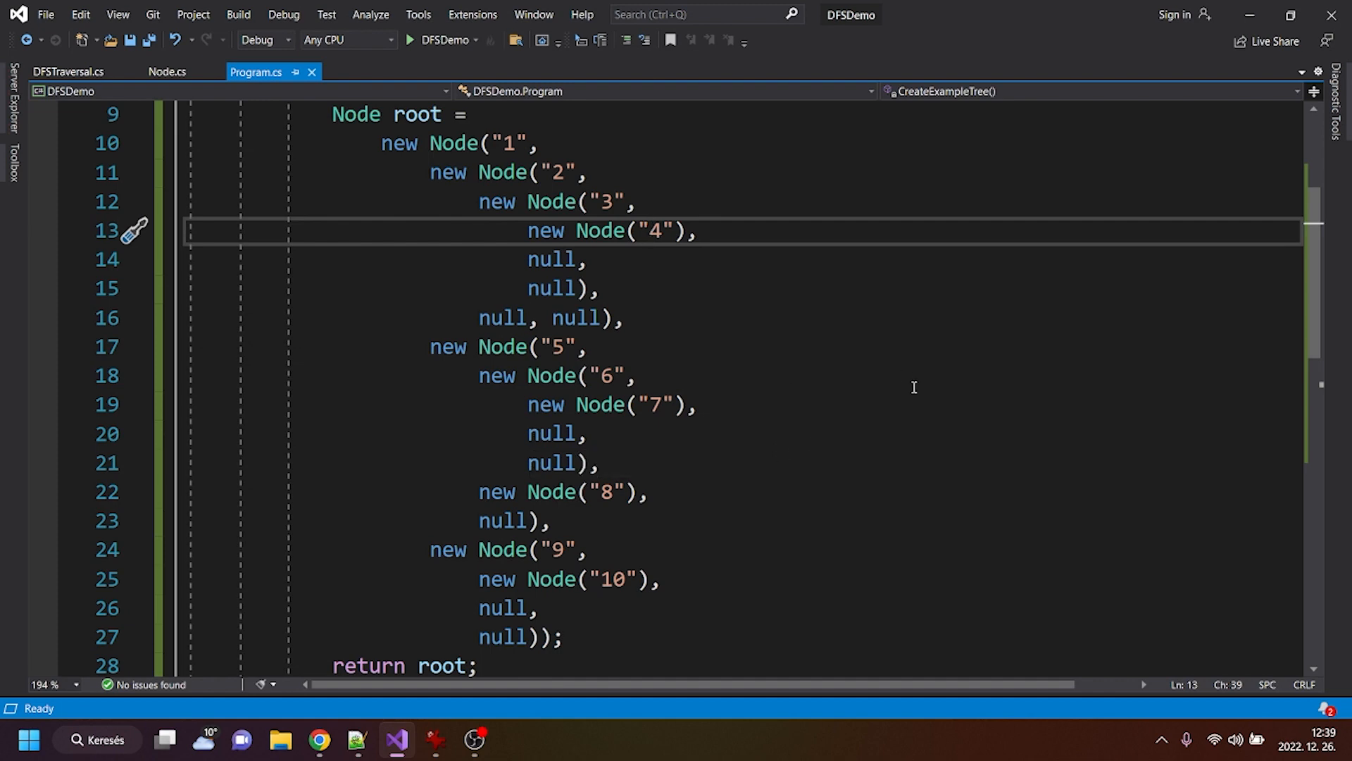
scroll("down", 3)
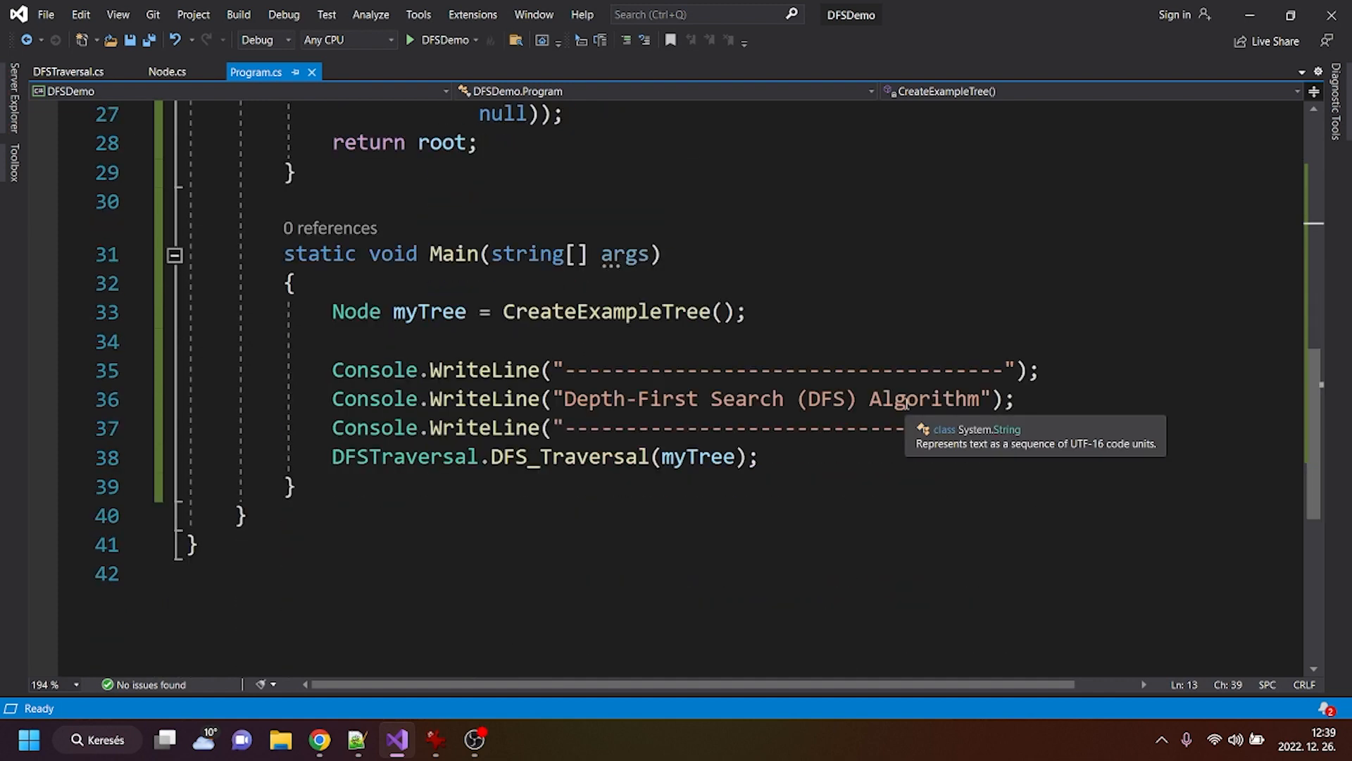
scroll("up", 3)
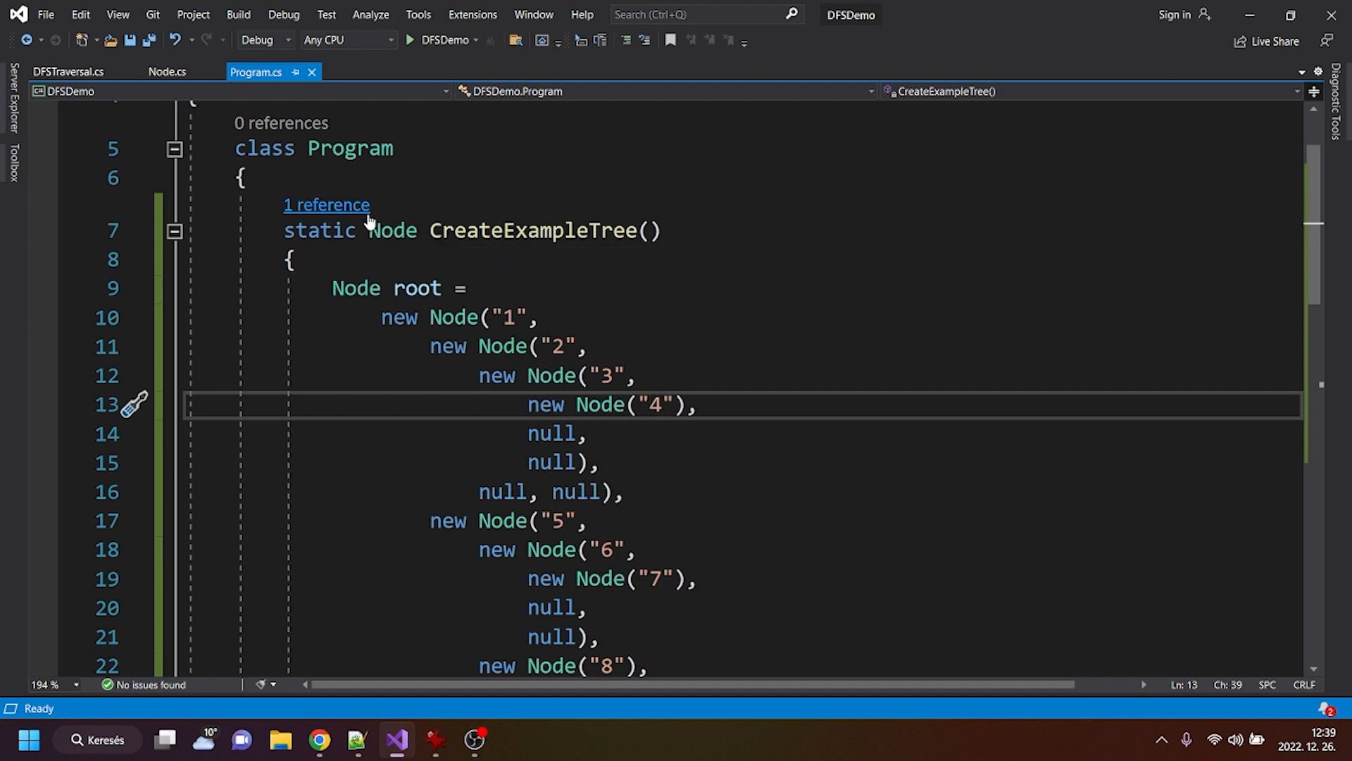
double_click(392, 230)
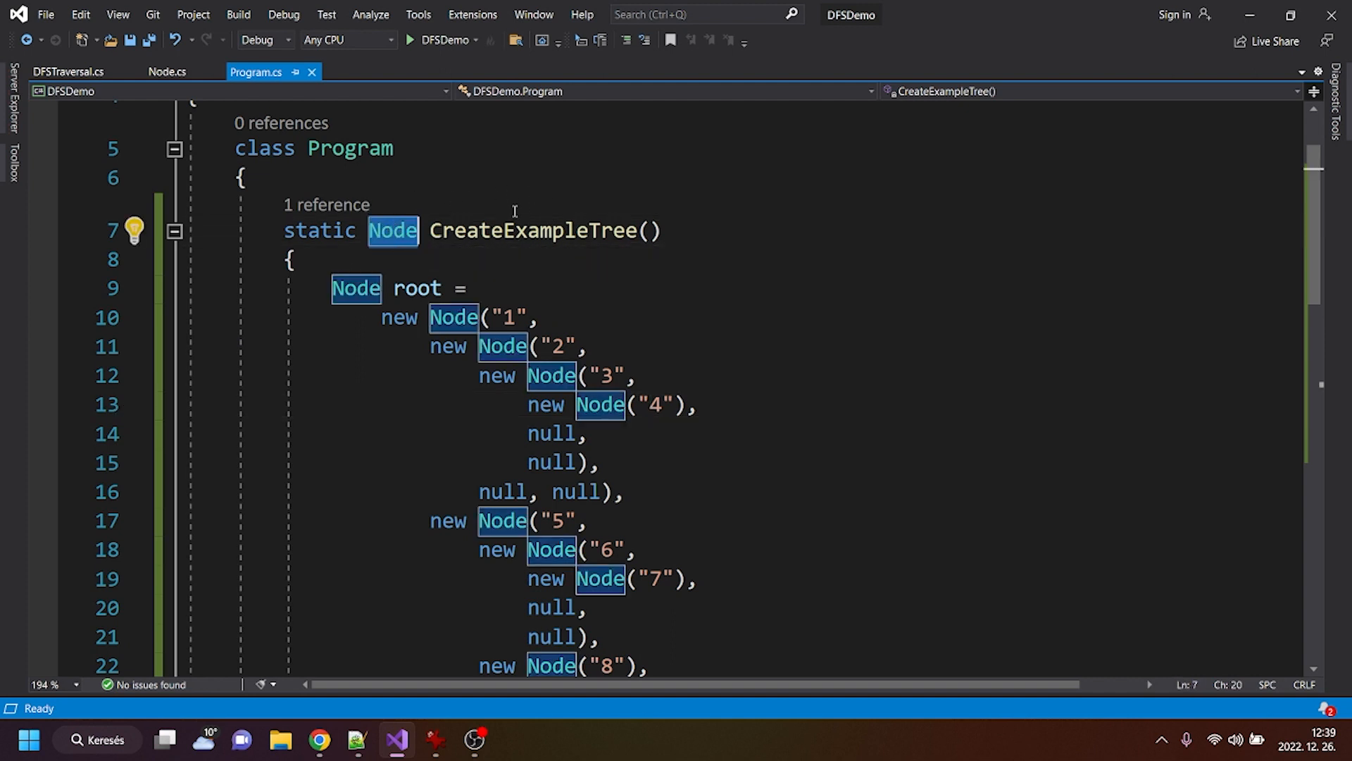
mouse_move(487, 192)
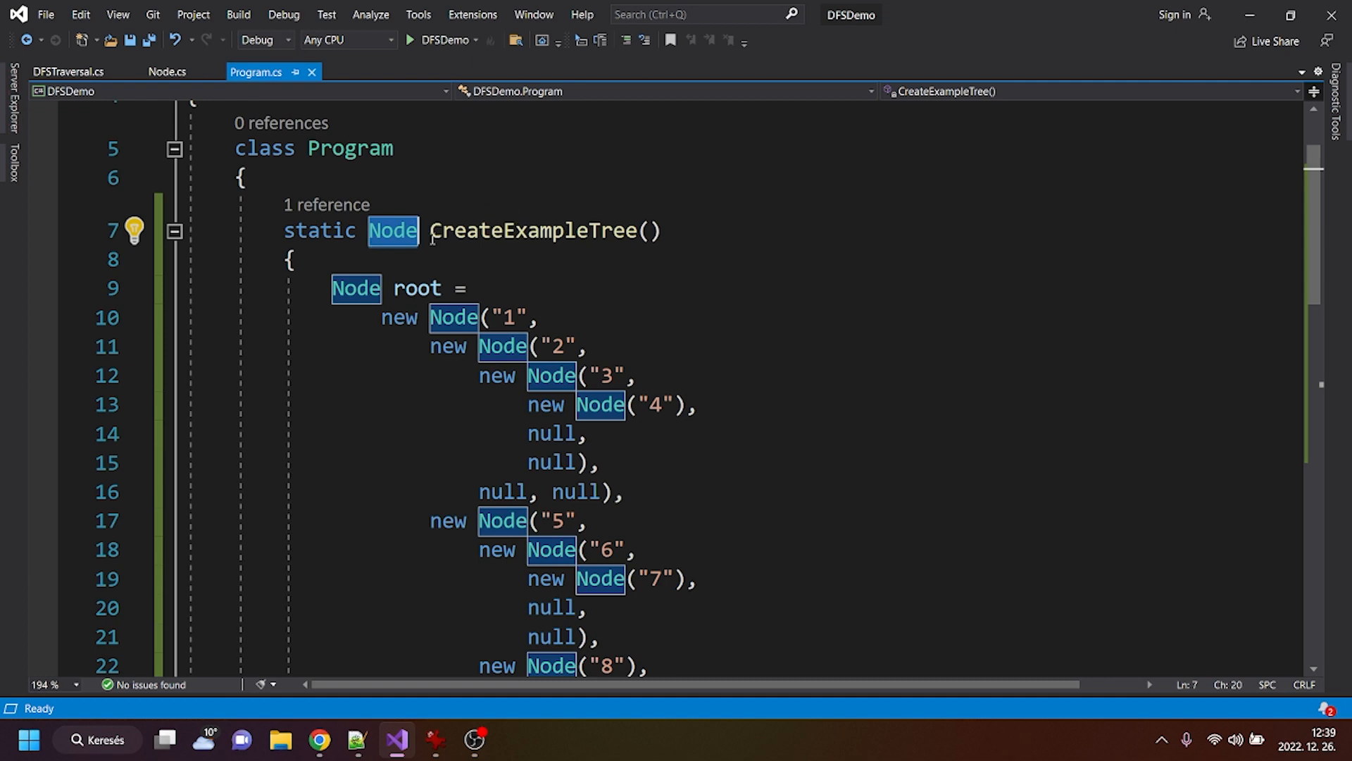
scroll("down", 3)
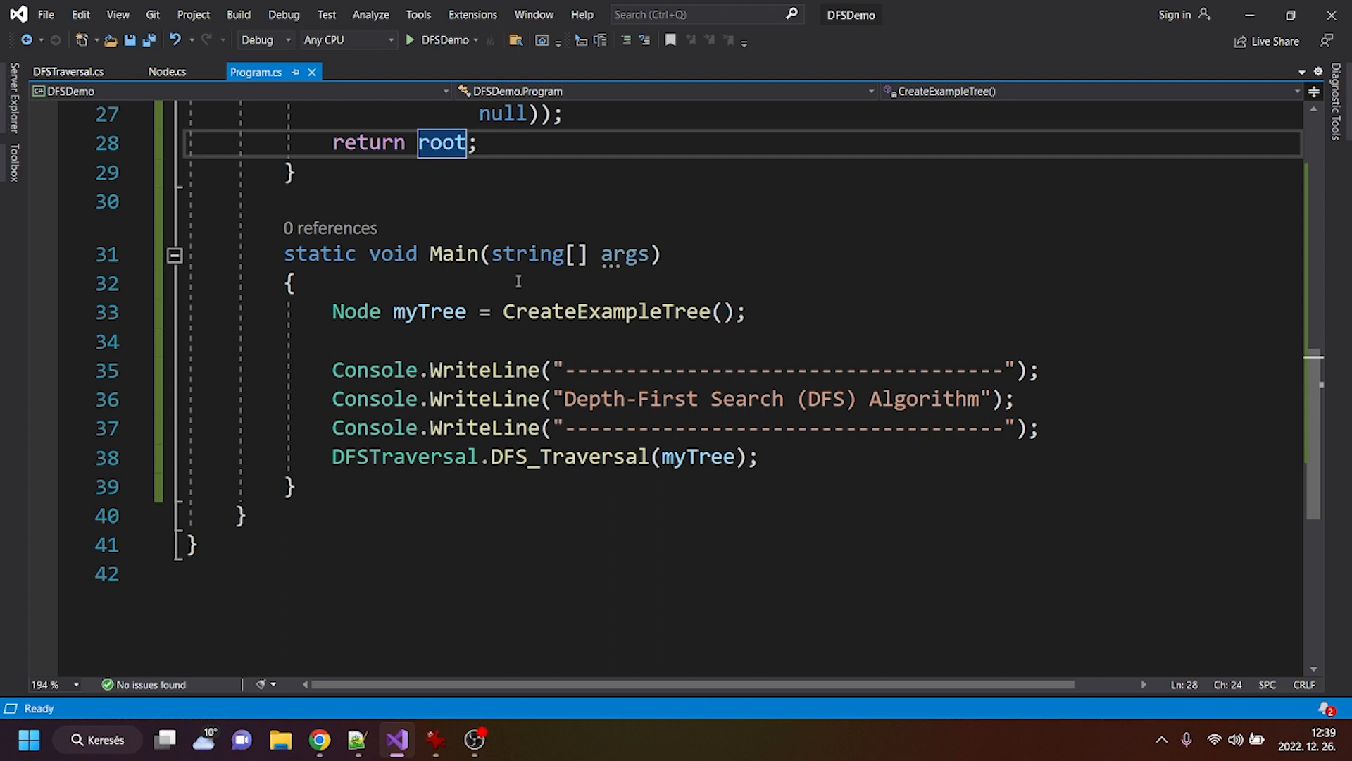
mouse_move(462, 329)
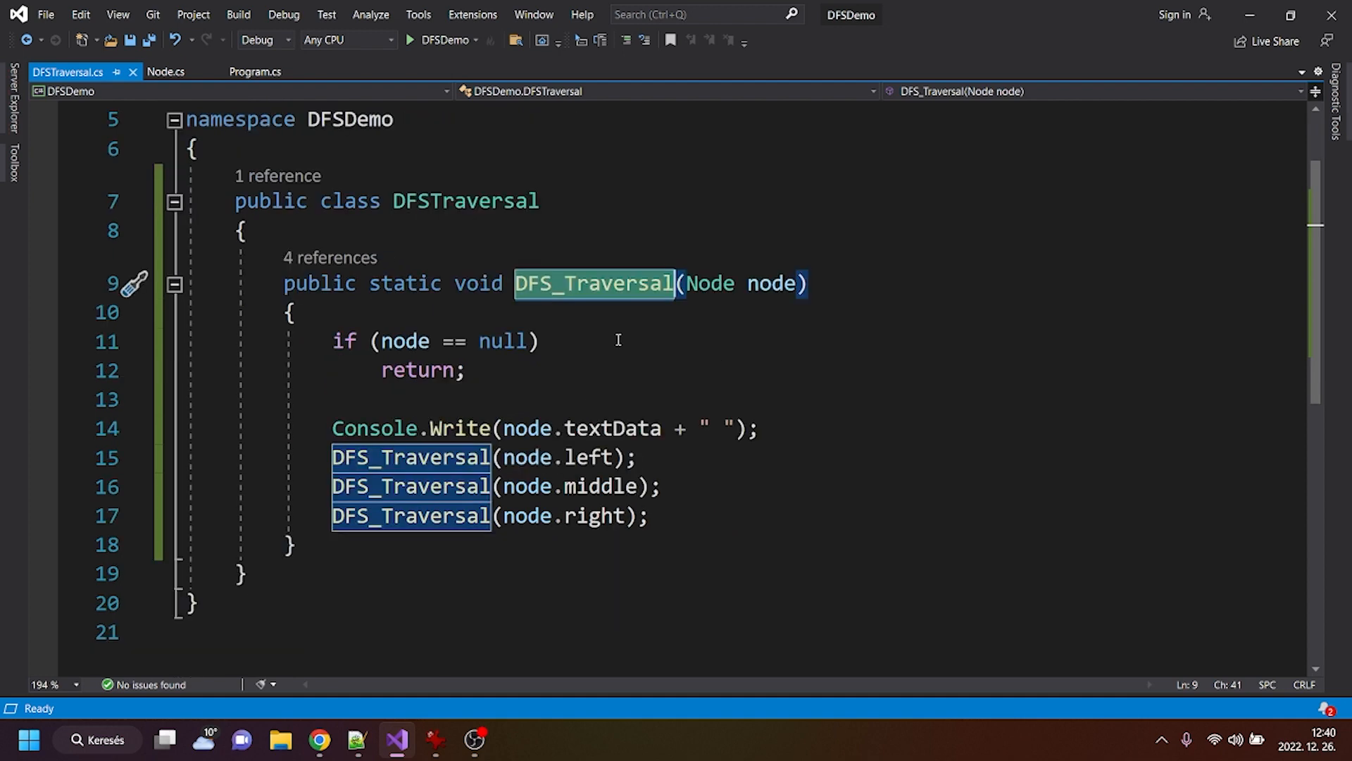
mouse_move(324, 528)
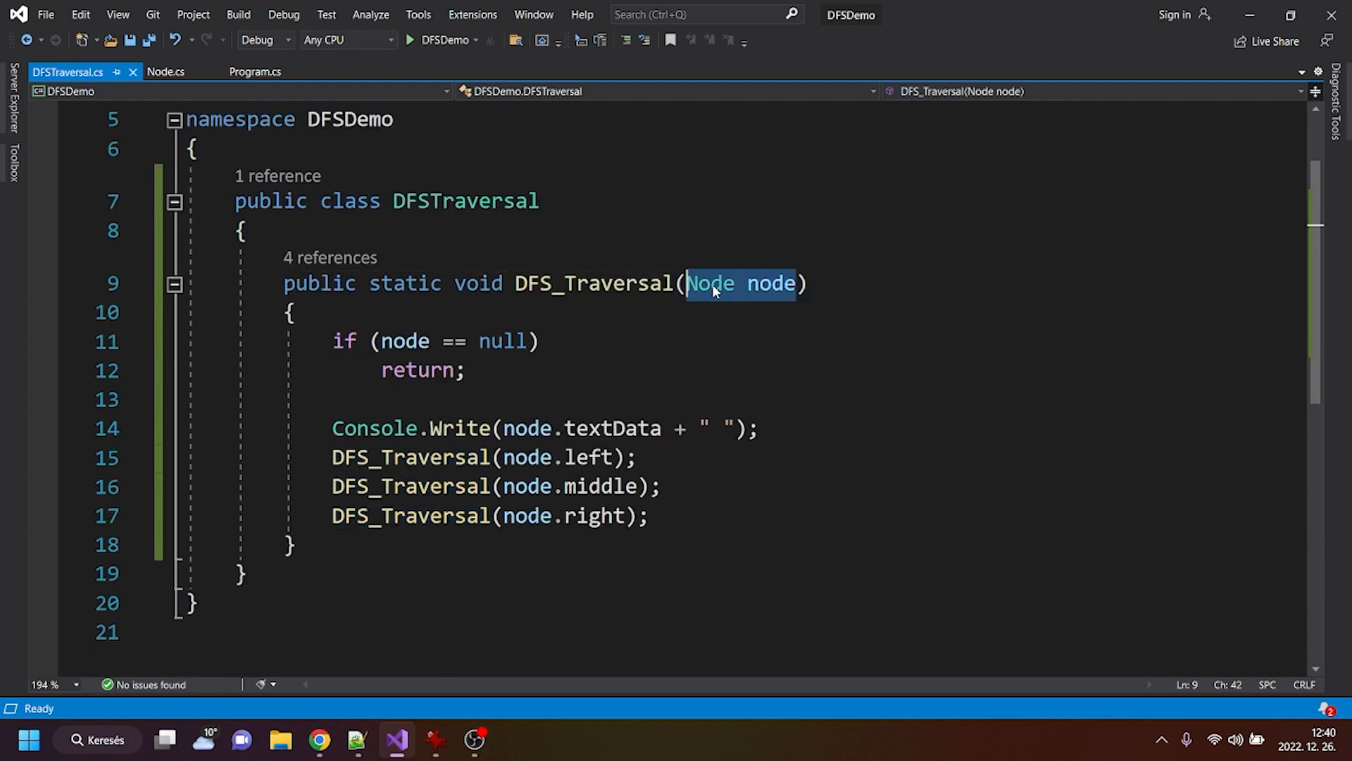
mouse_move(709, 283)
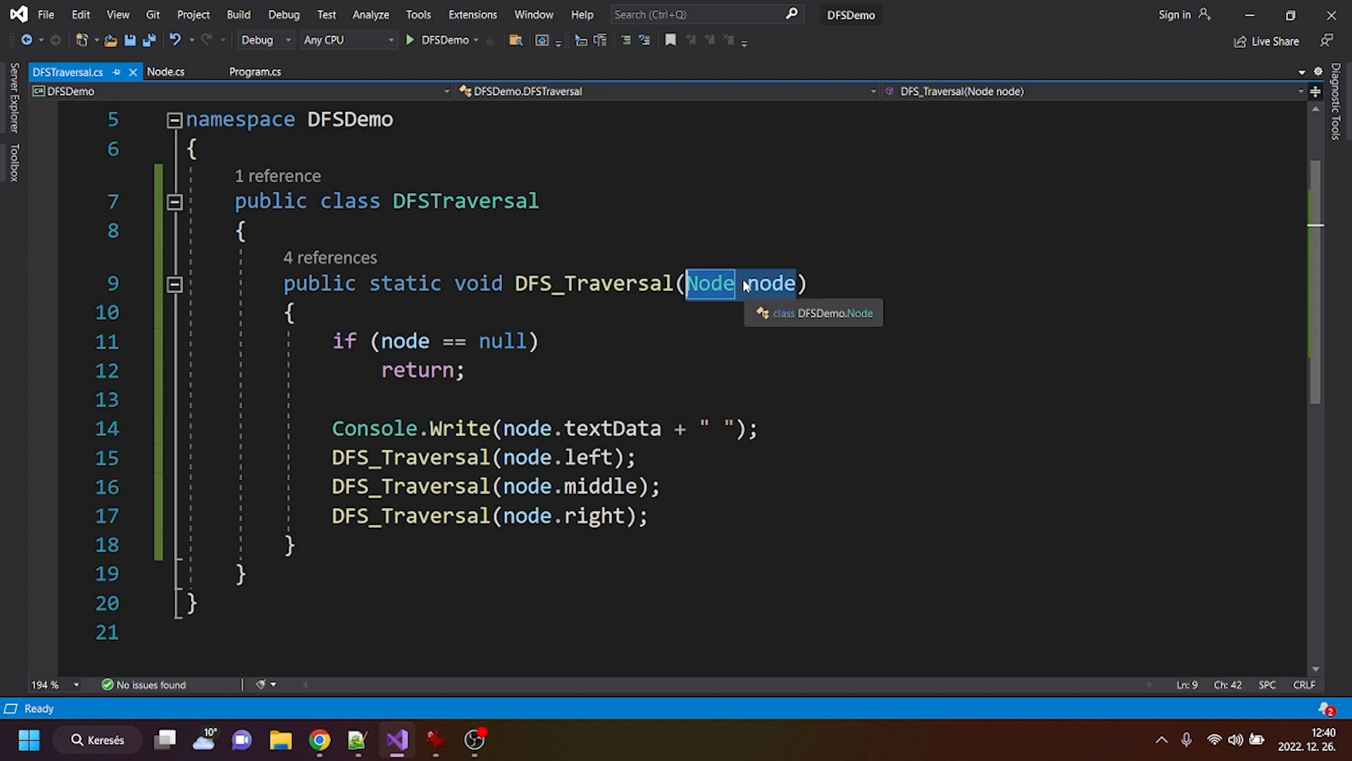
mouse_move(872, 403)
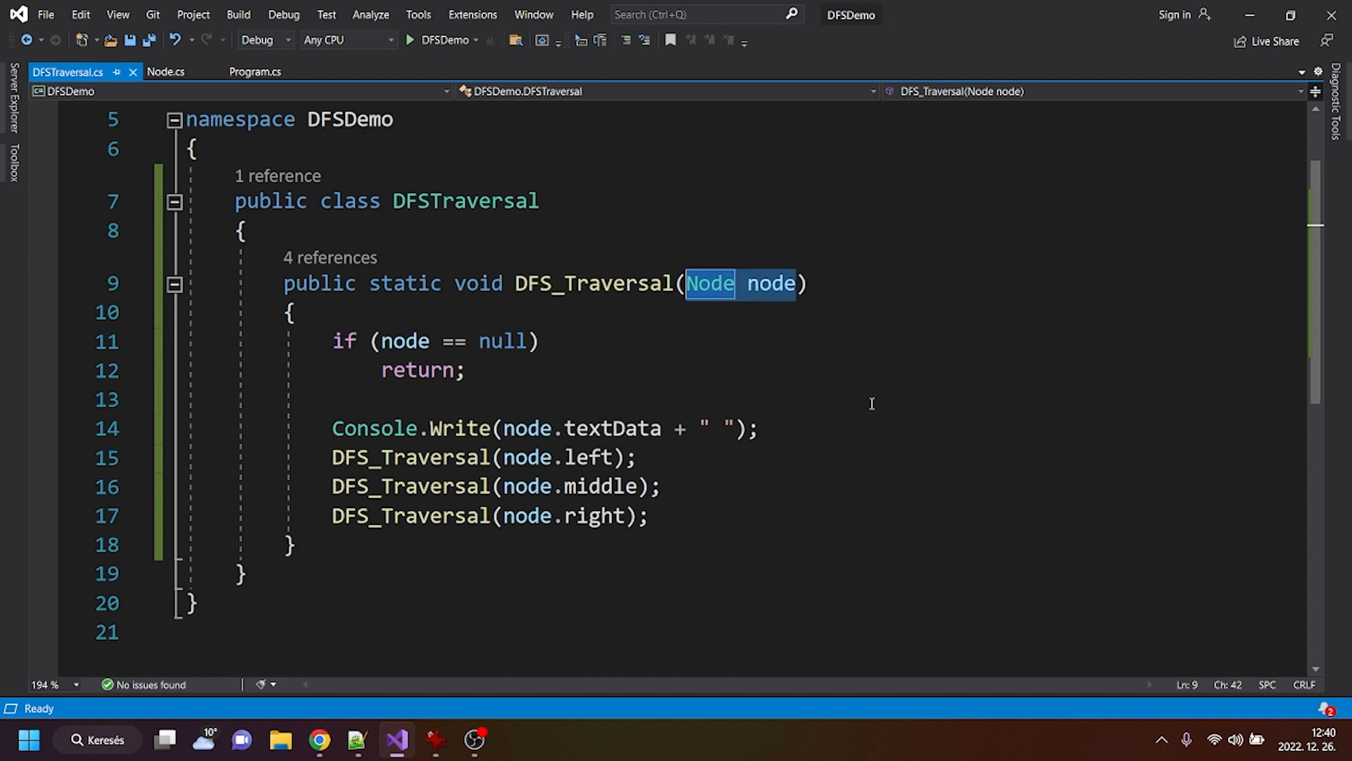
mouse_move(942, 295)
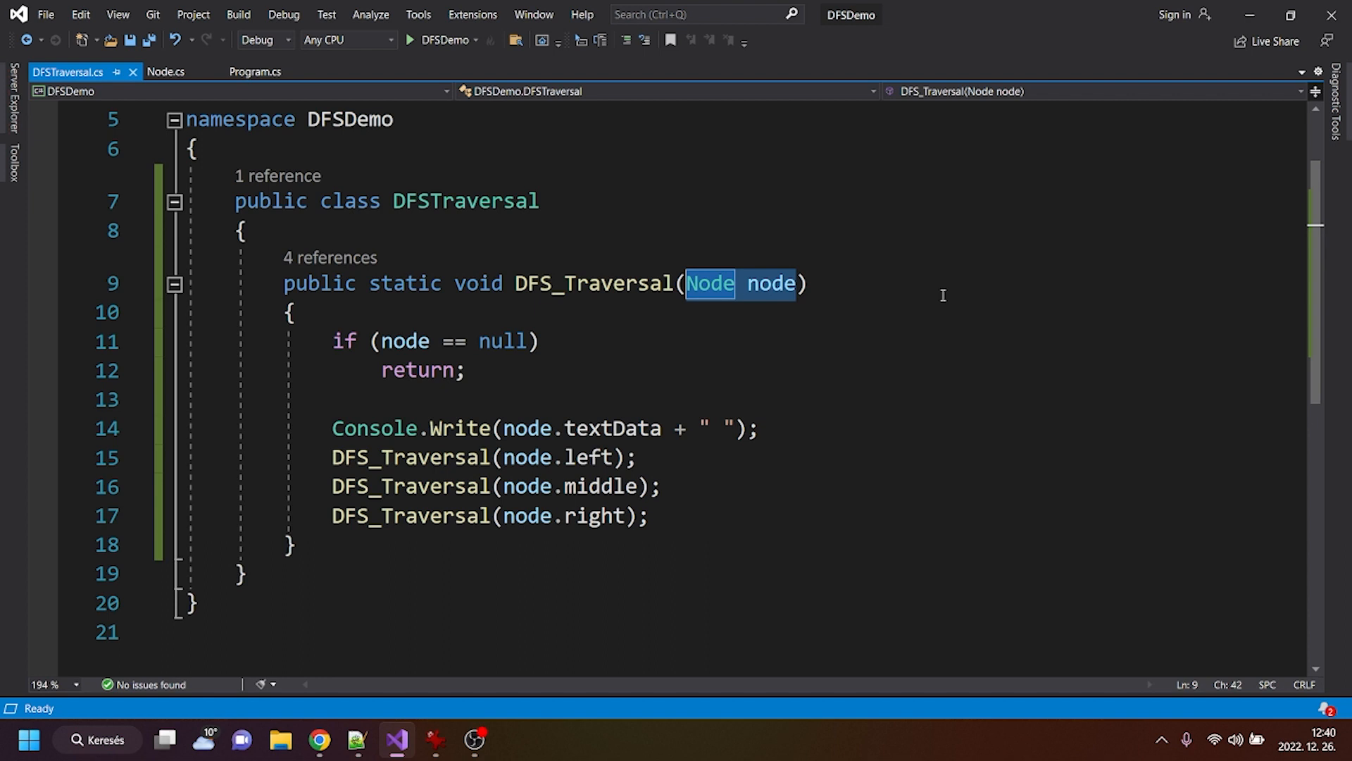
mouse_move(362, 361)
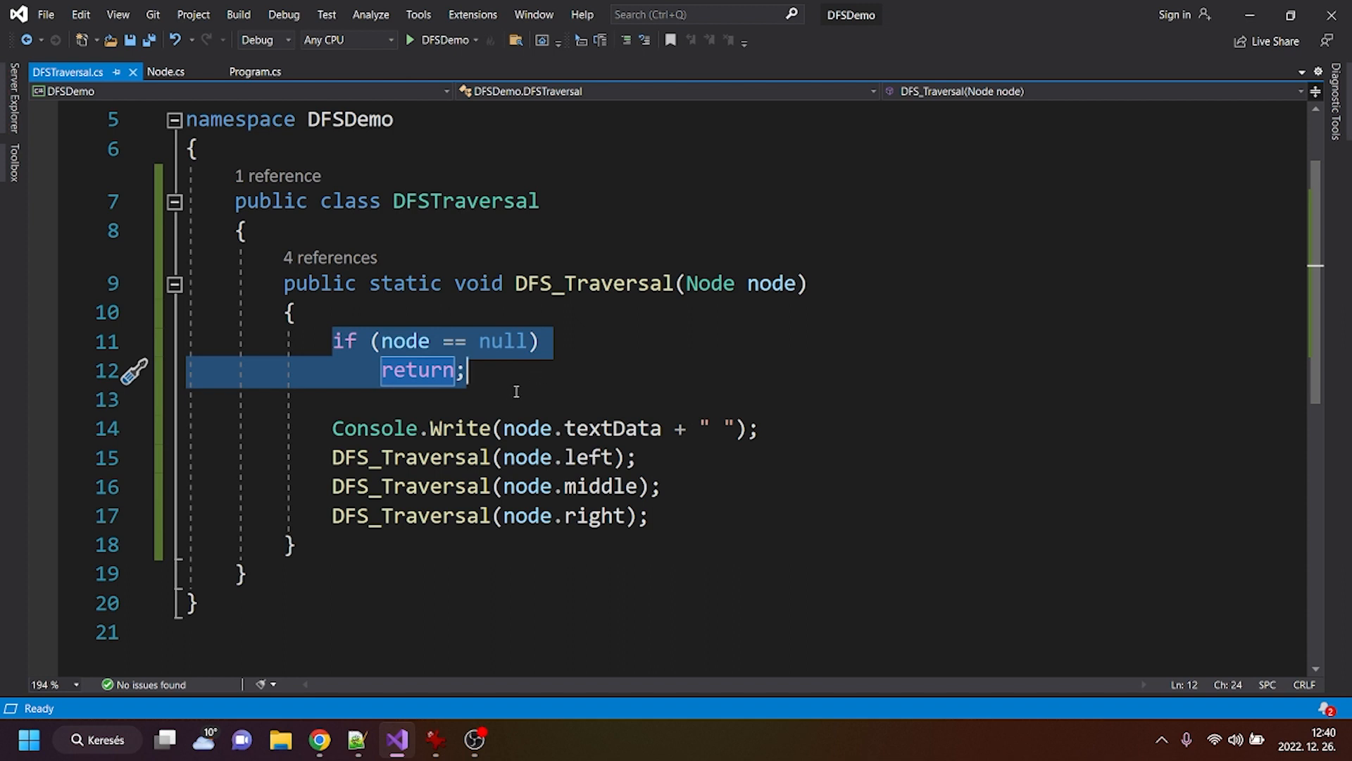
mouse_move(719, 312)
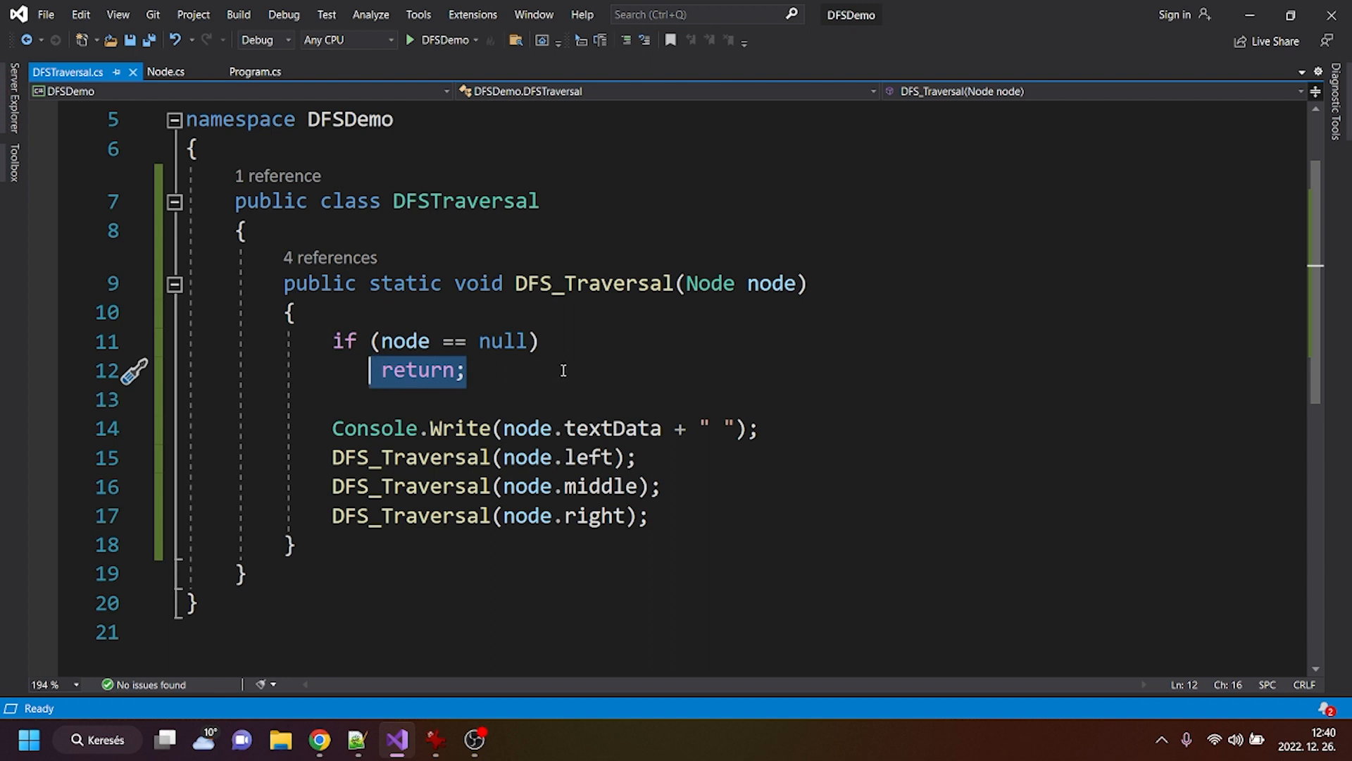
left_click(963, 370)
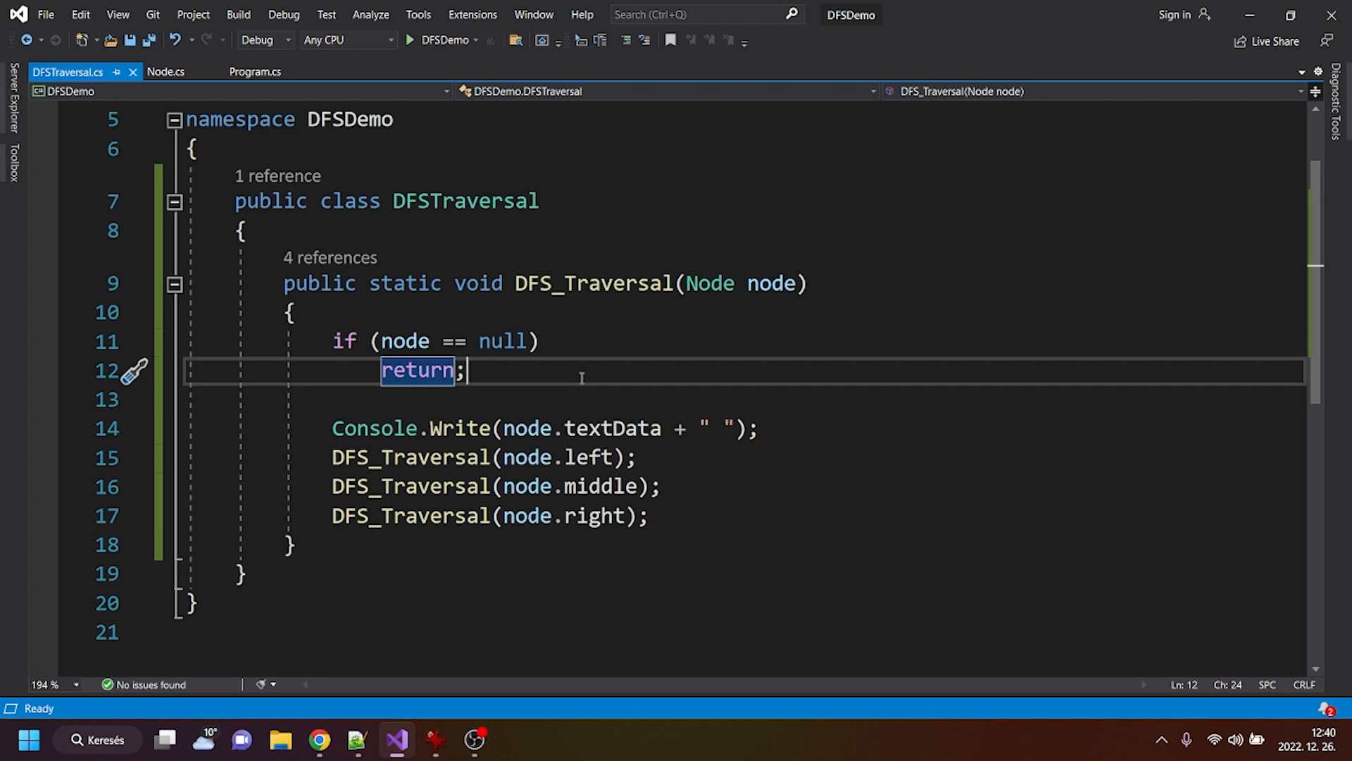
mouse_move(887, 339)
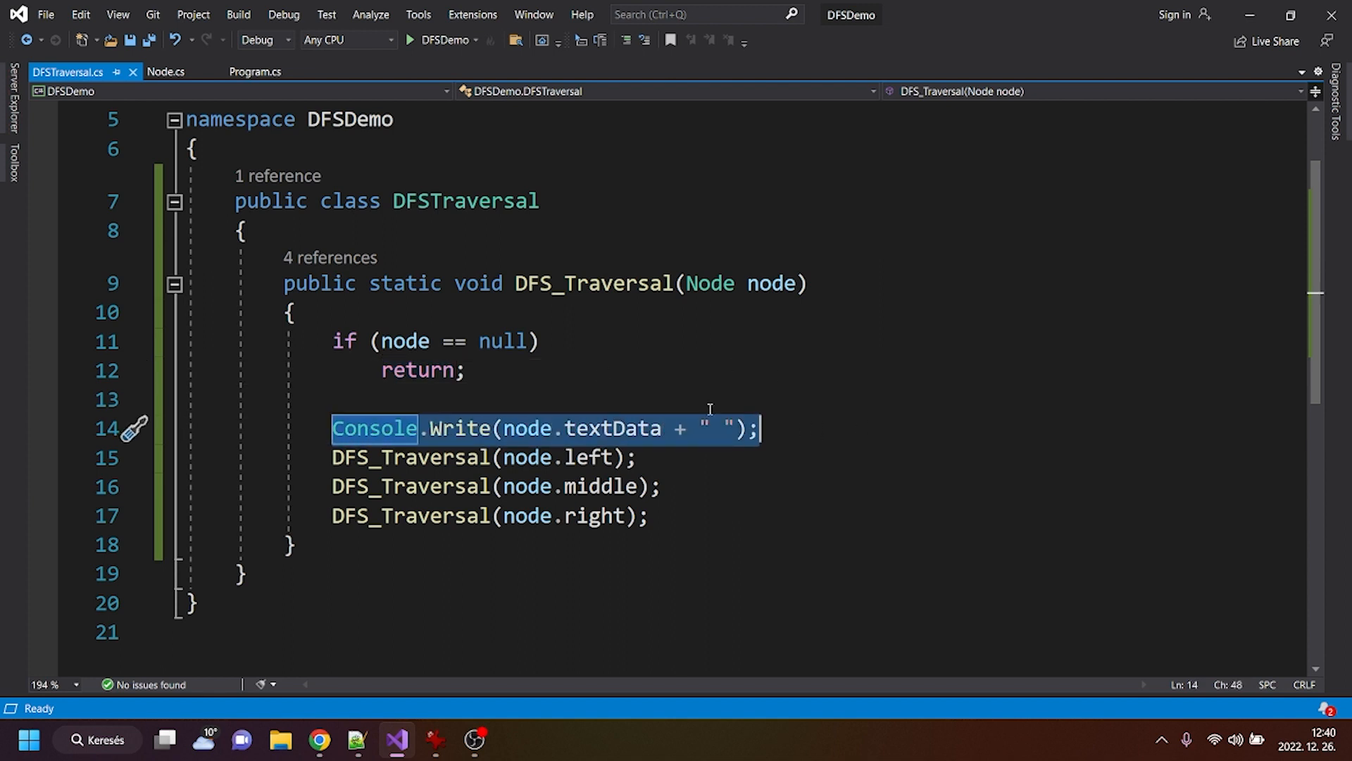
mouse_move(584, 408)
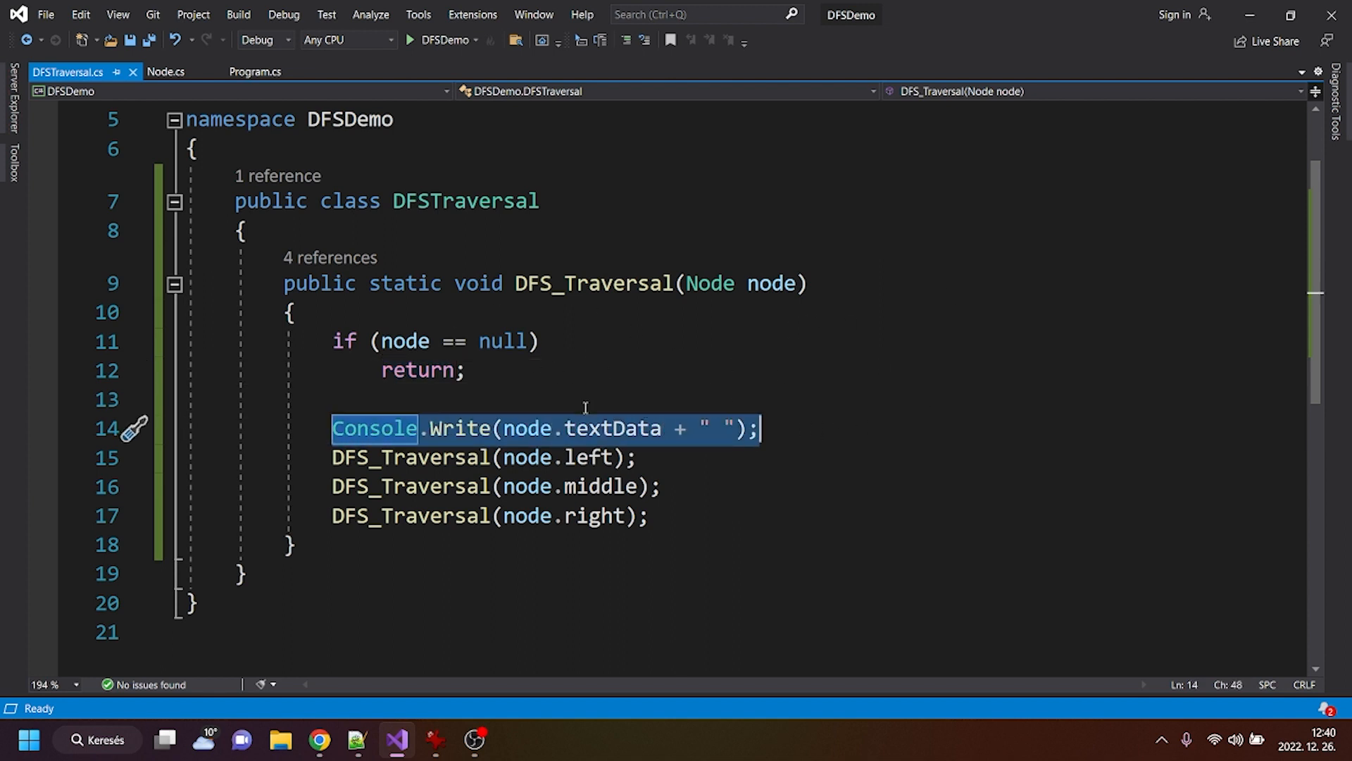
mouse_move(827, 328)
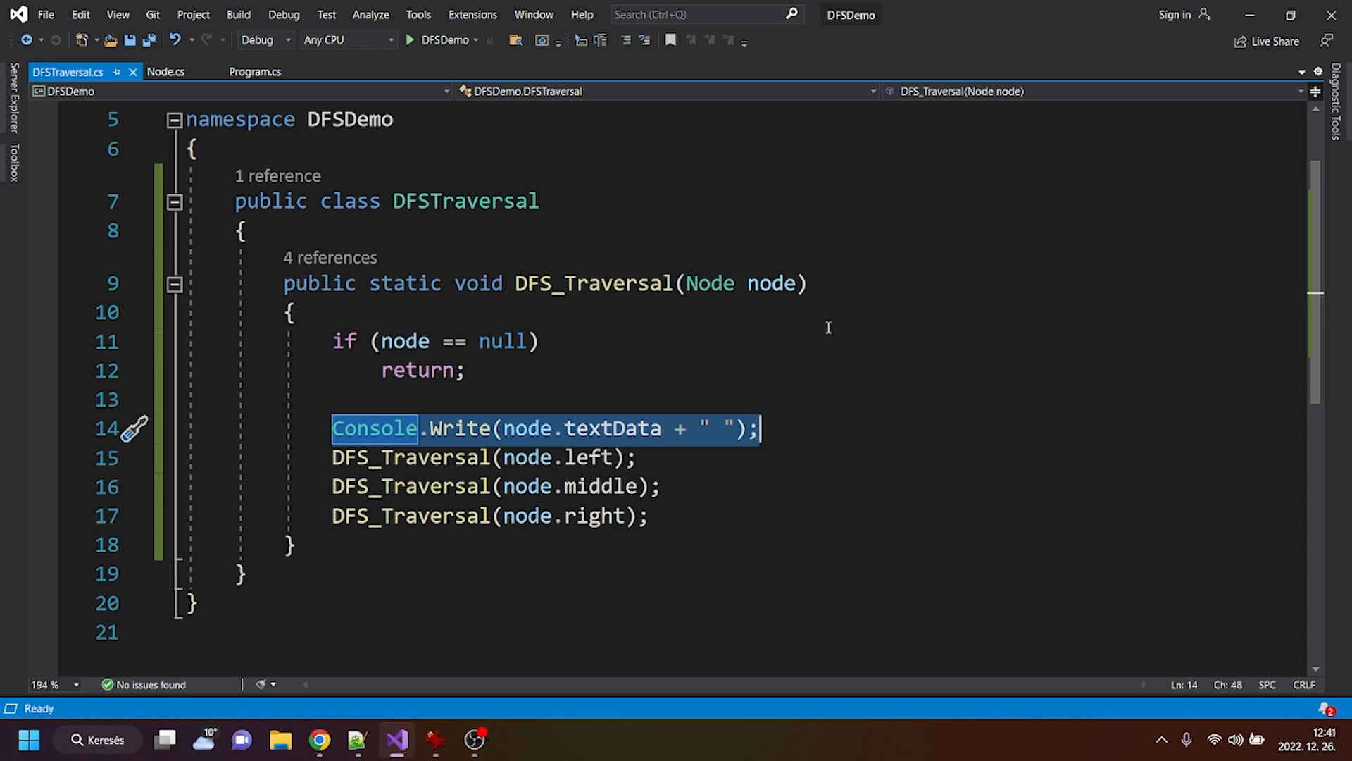
mouse_move(872, 274)
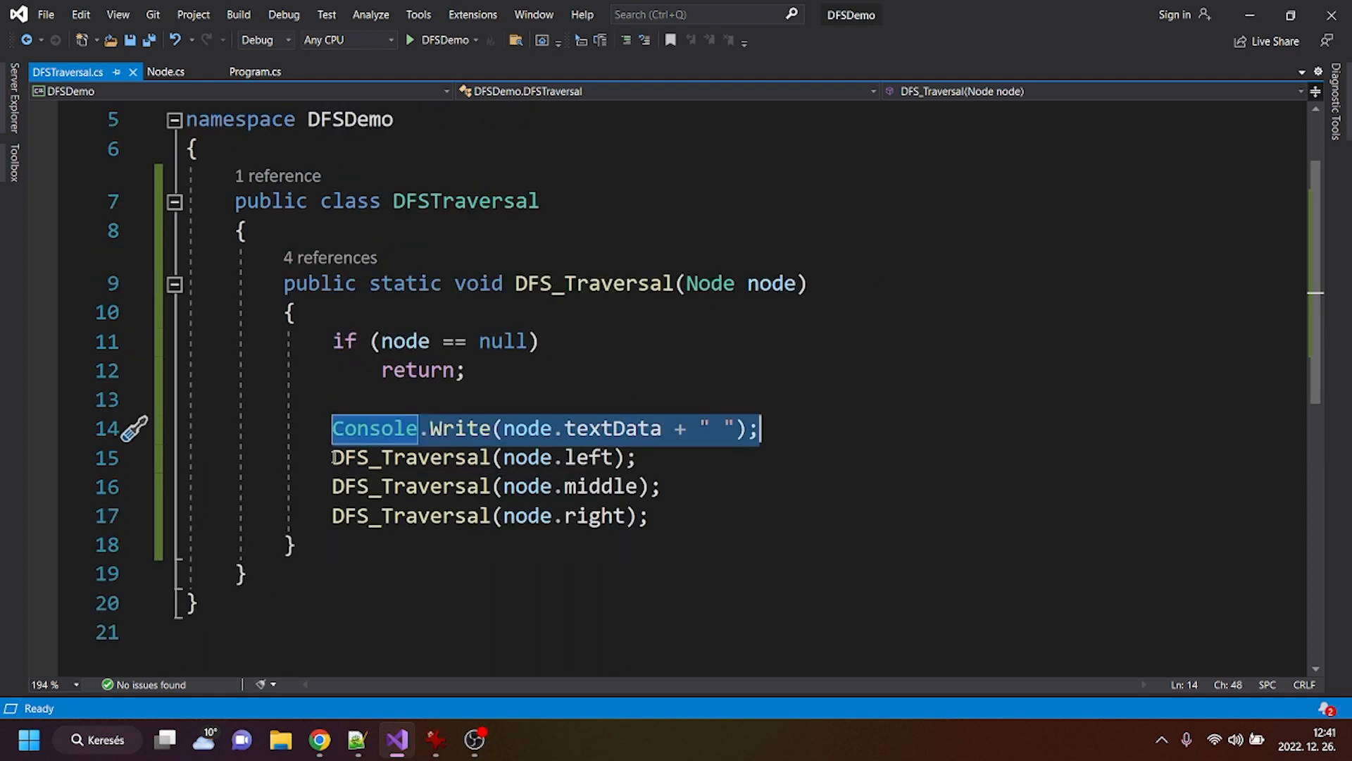
Review DFS_Traversal's Console.Write line and its recursive calls on left, middle and right children
left_click(427, 429)
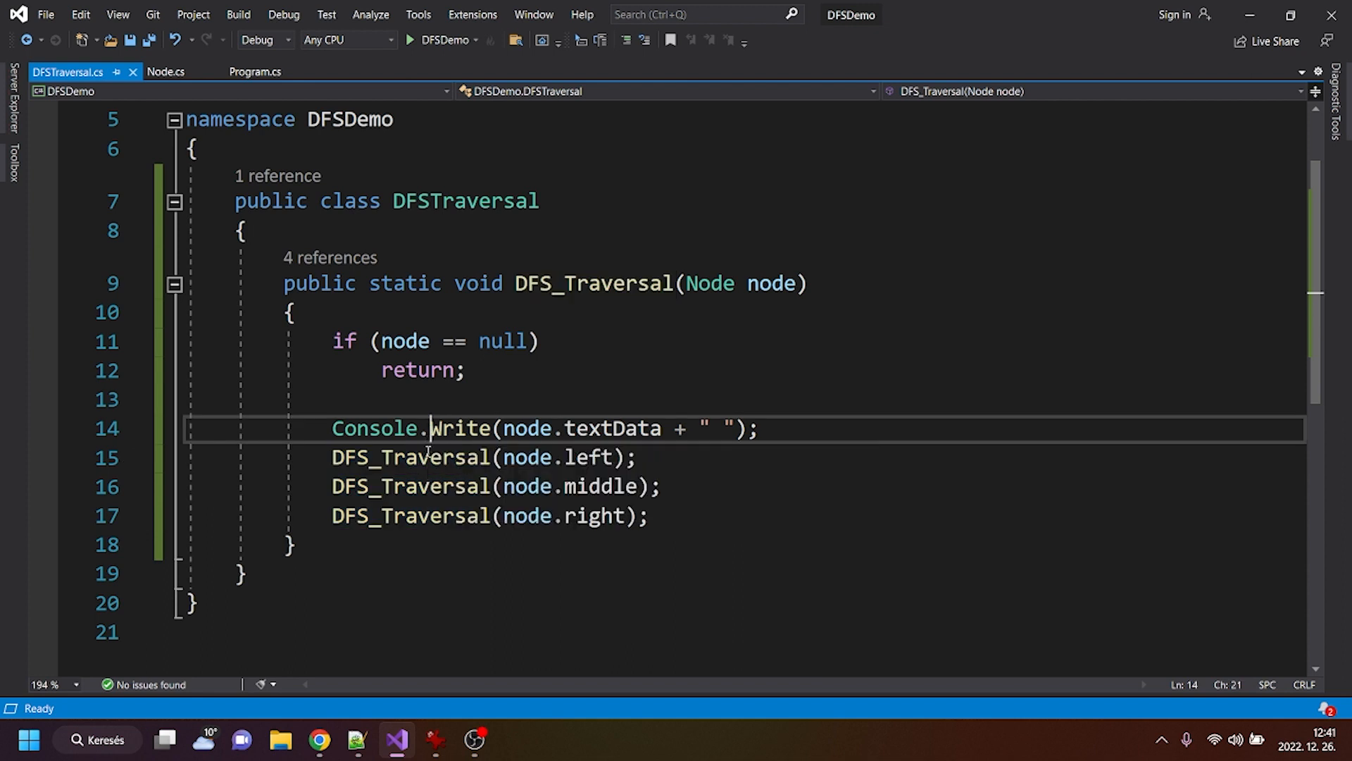
left_click(593, 284)
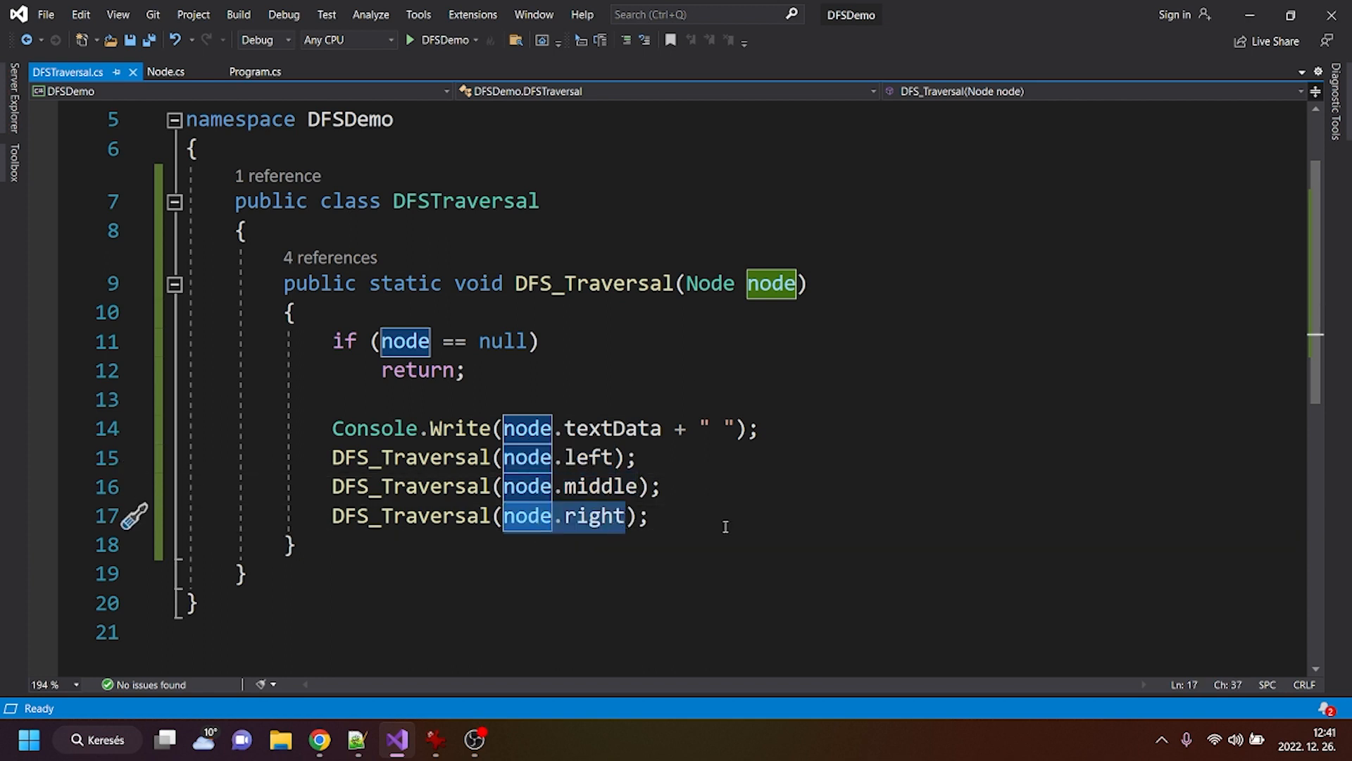
left_click(848, 577)
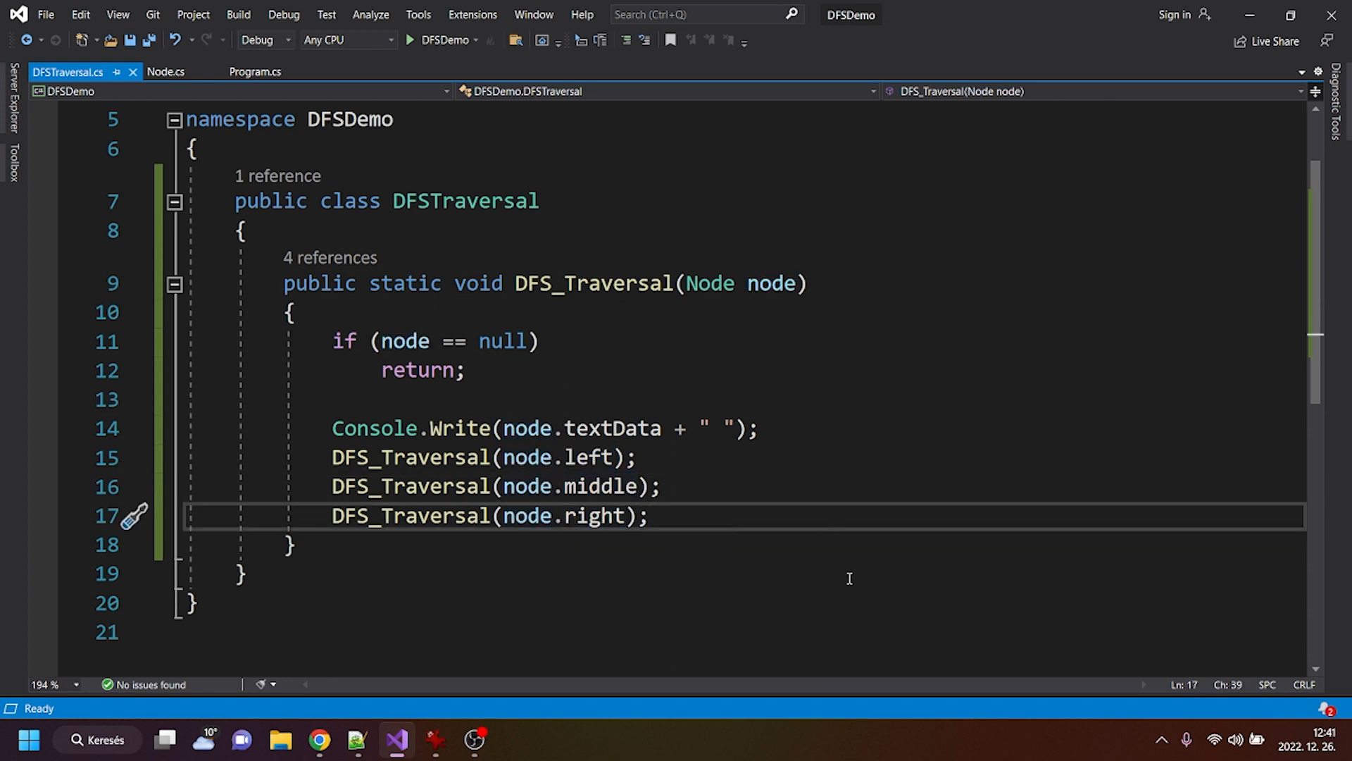
mouse_move(512, 638)
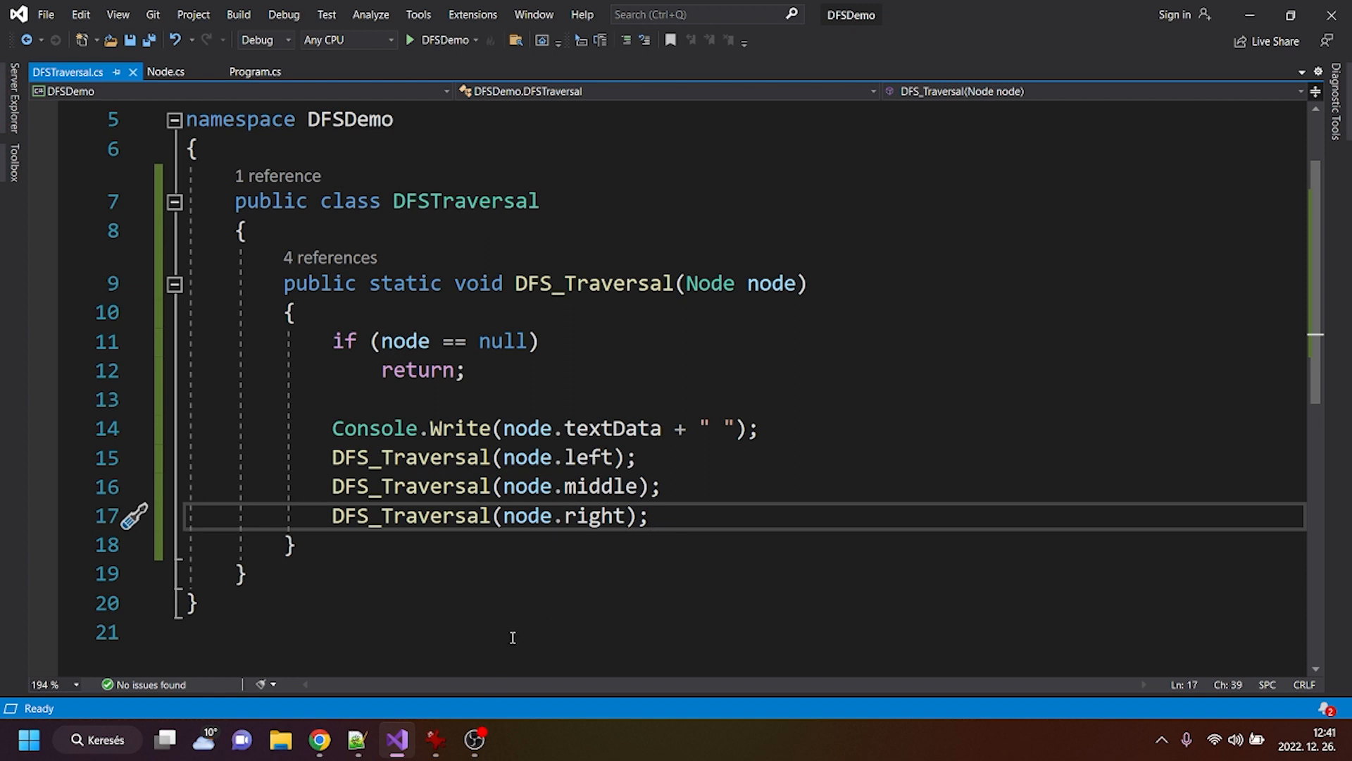
mouse_move(393, 159)
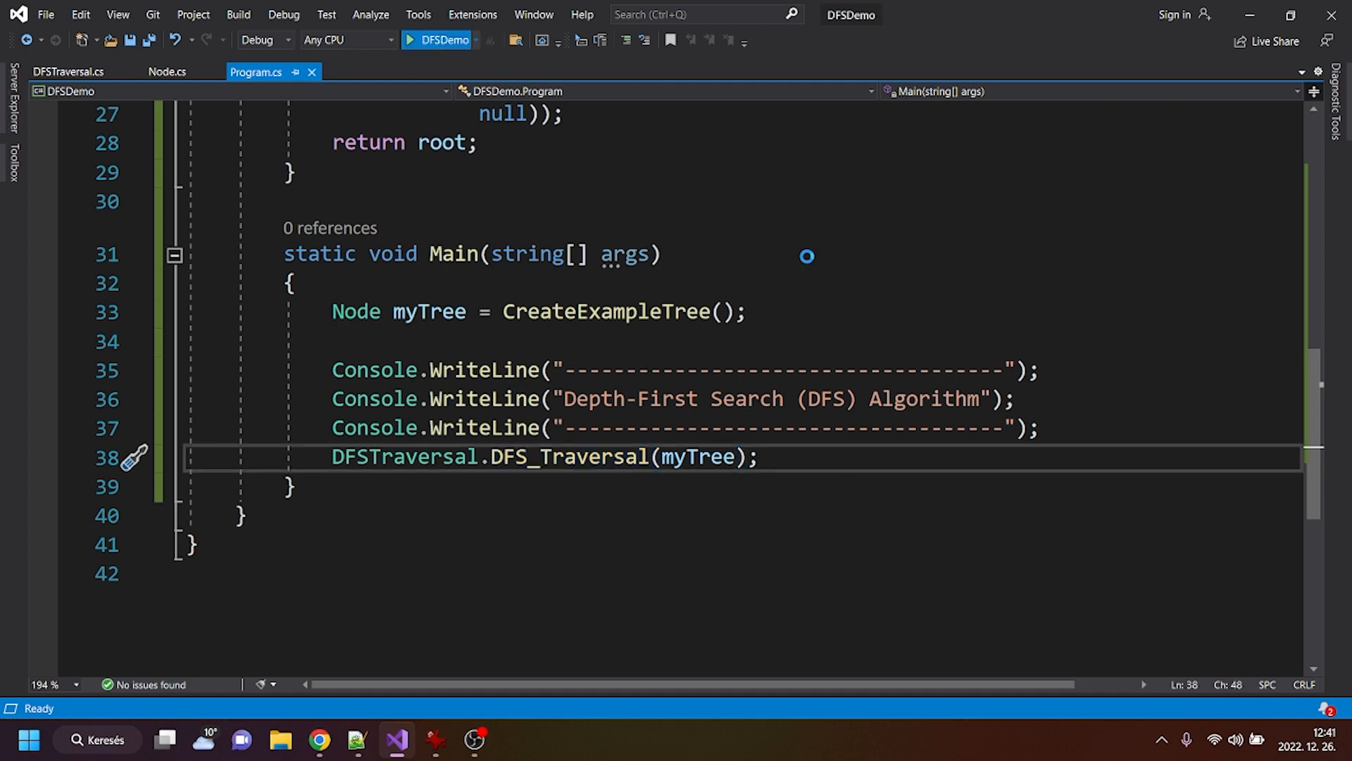
left_click(413, 40)
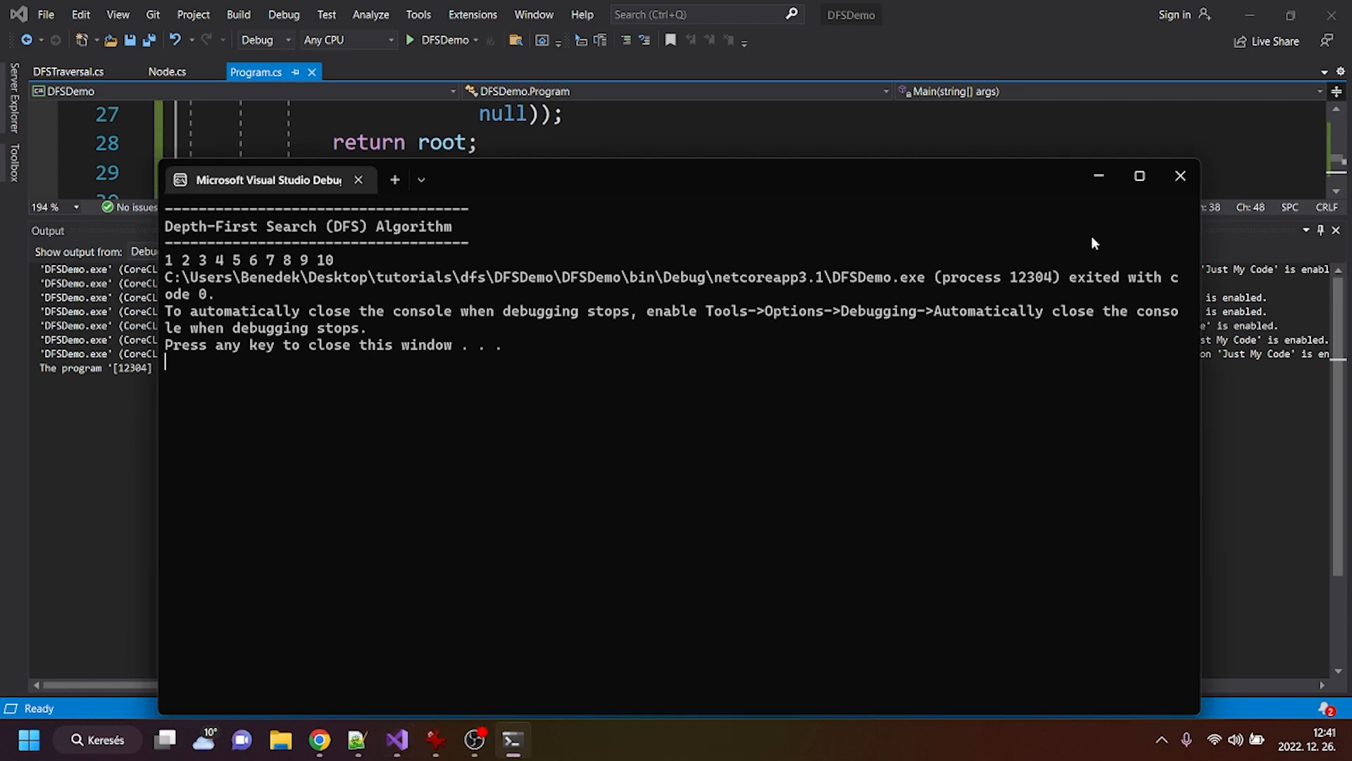
mouse_move(1179, 176)
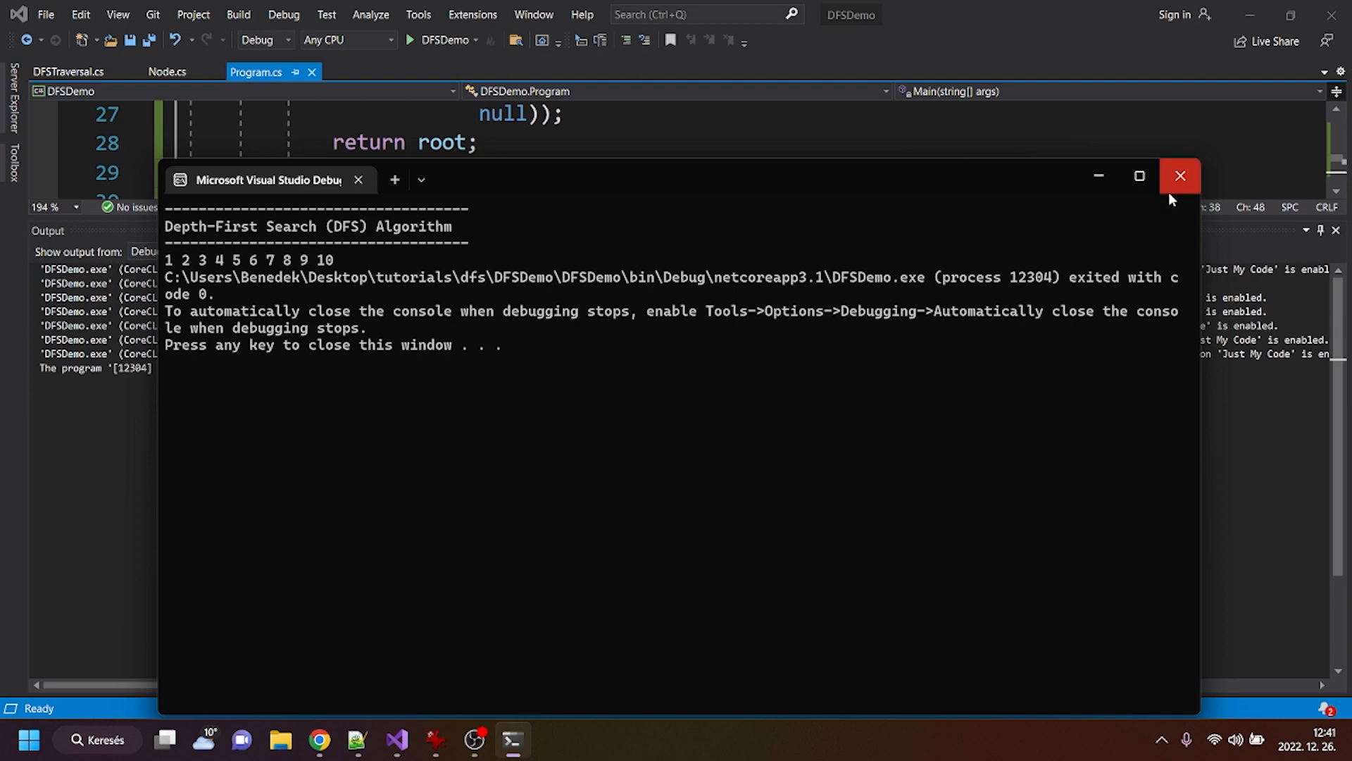
left_click(1180, 176)
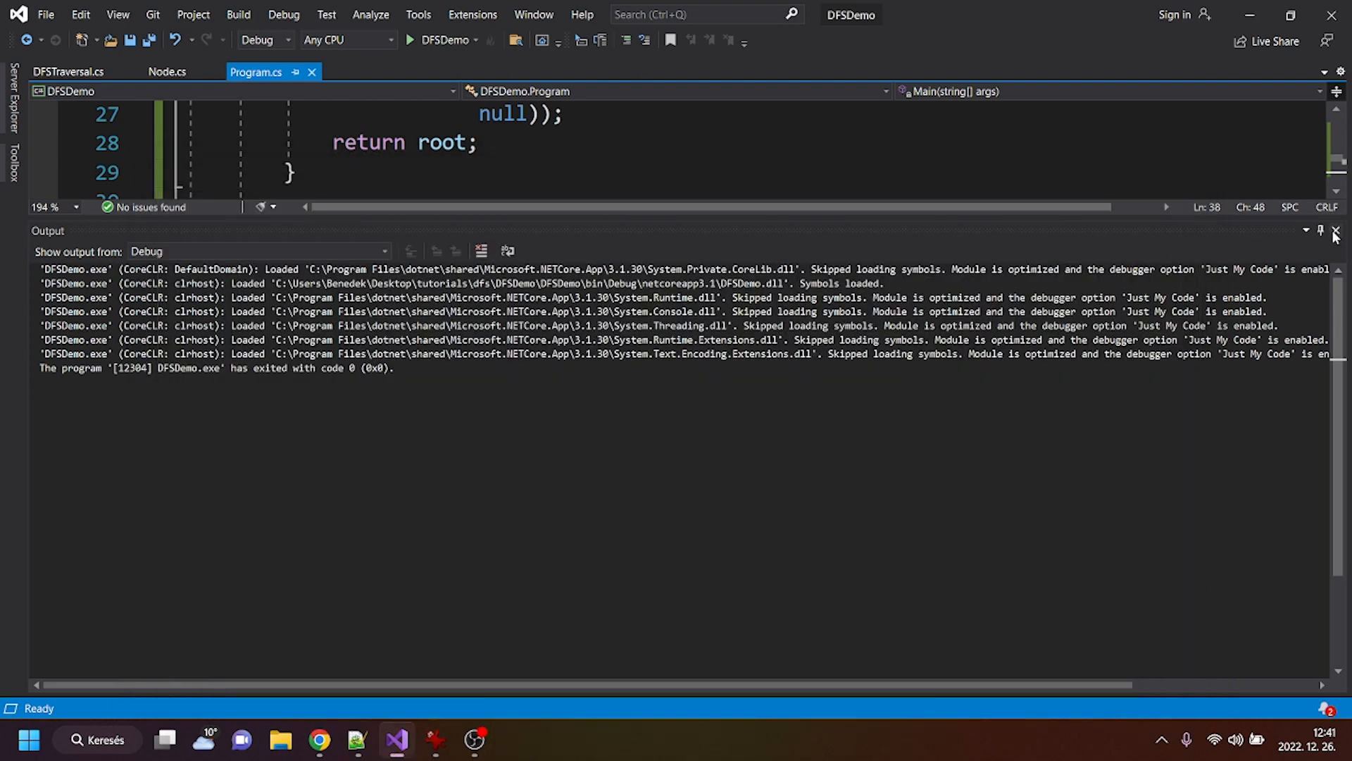
Close the Output window and place the caret after the DFS_Traversal call on line 38
left_click(1333, 231)
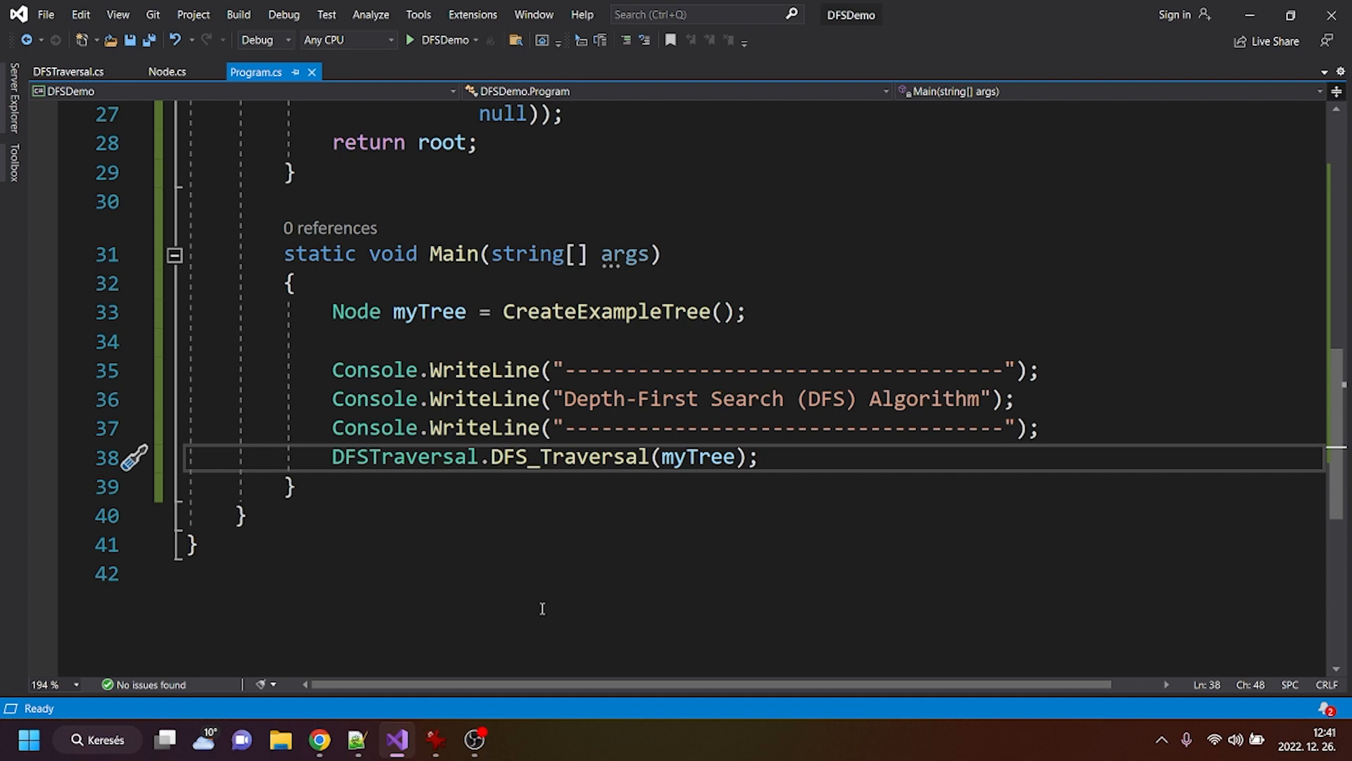
left_click(758, 456)
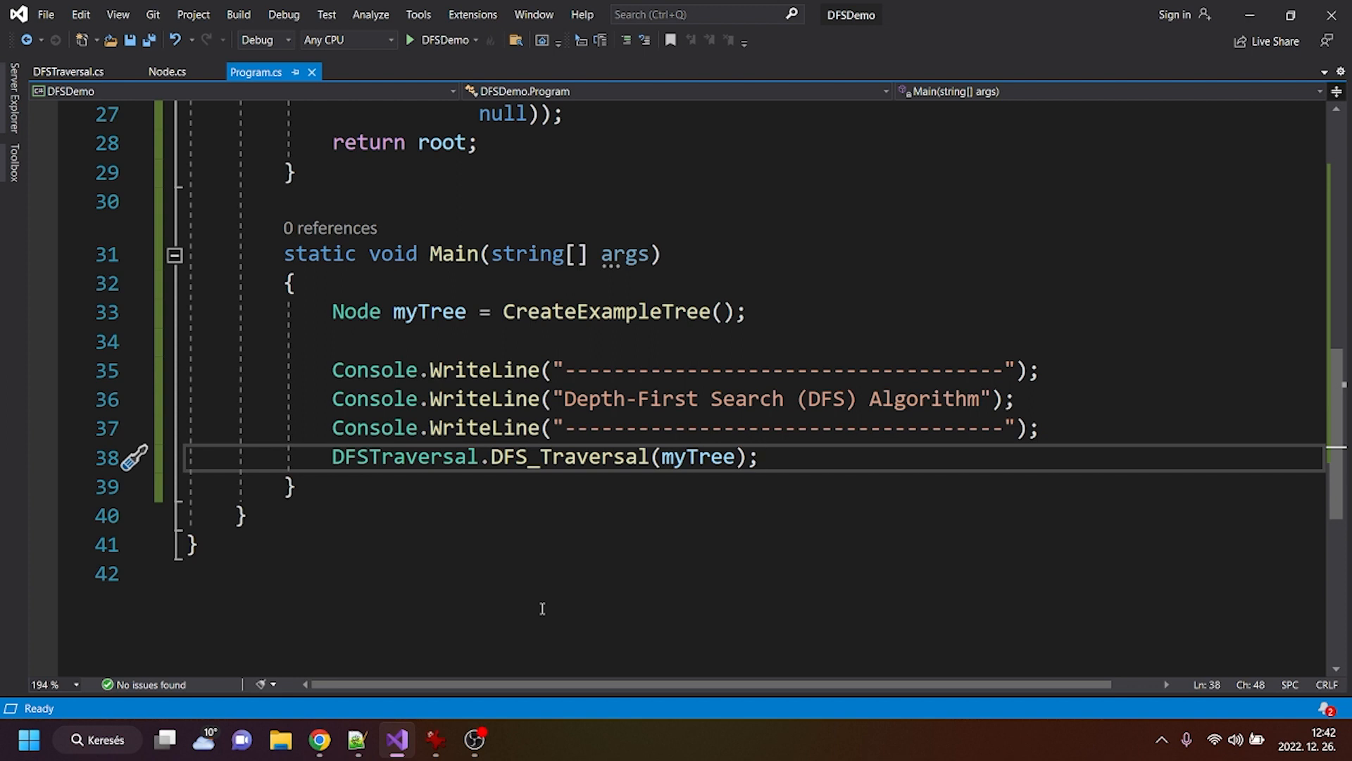
left_click(758, 457)
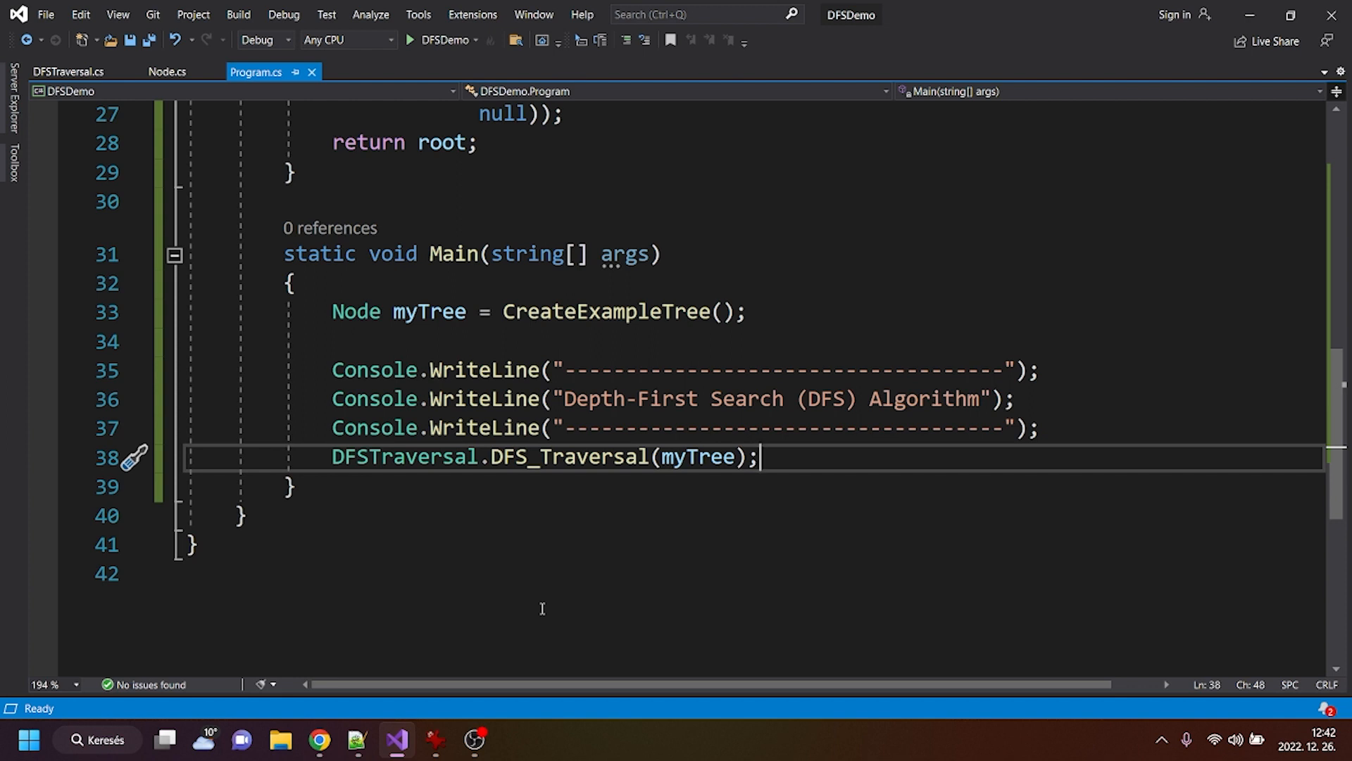